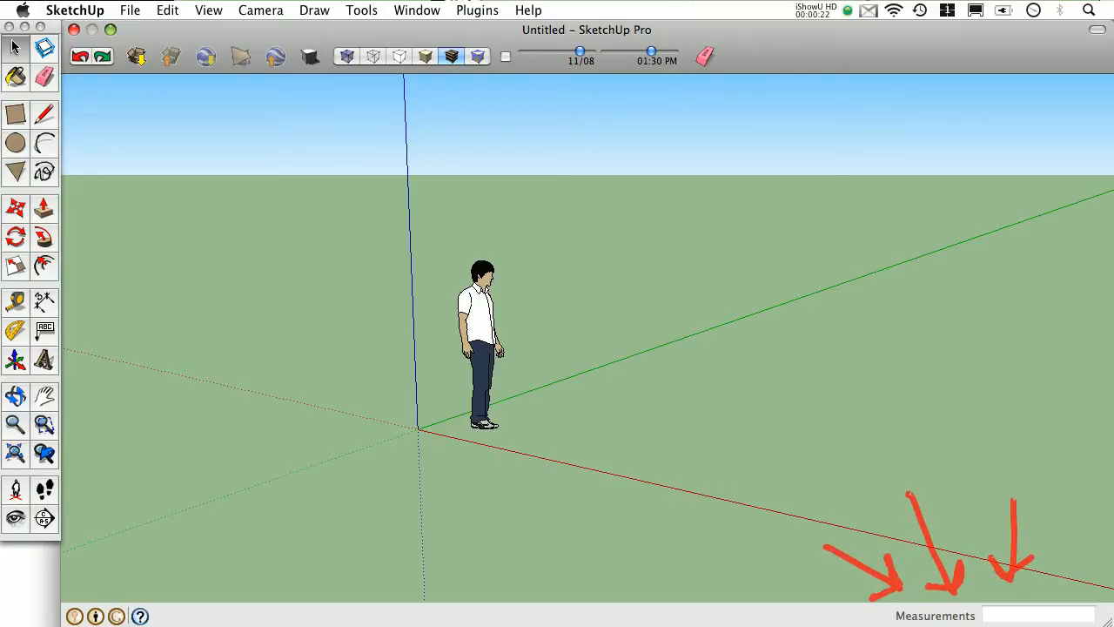
pyautogui.moveTo(721, 517)
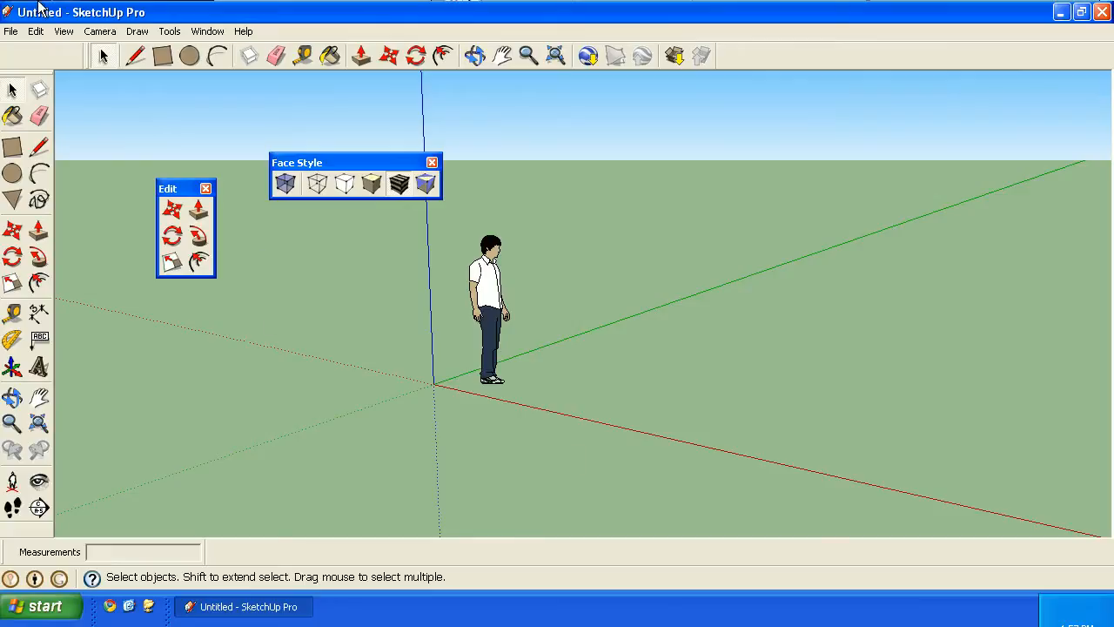
# Step: Briefly show then close the Sections toolbar, and move the Face Style palette elsewhere
pyautogui.click(62, 32)
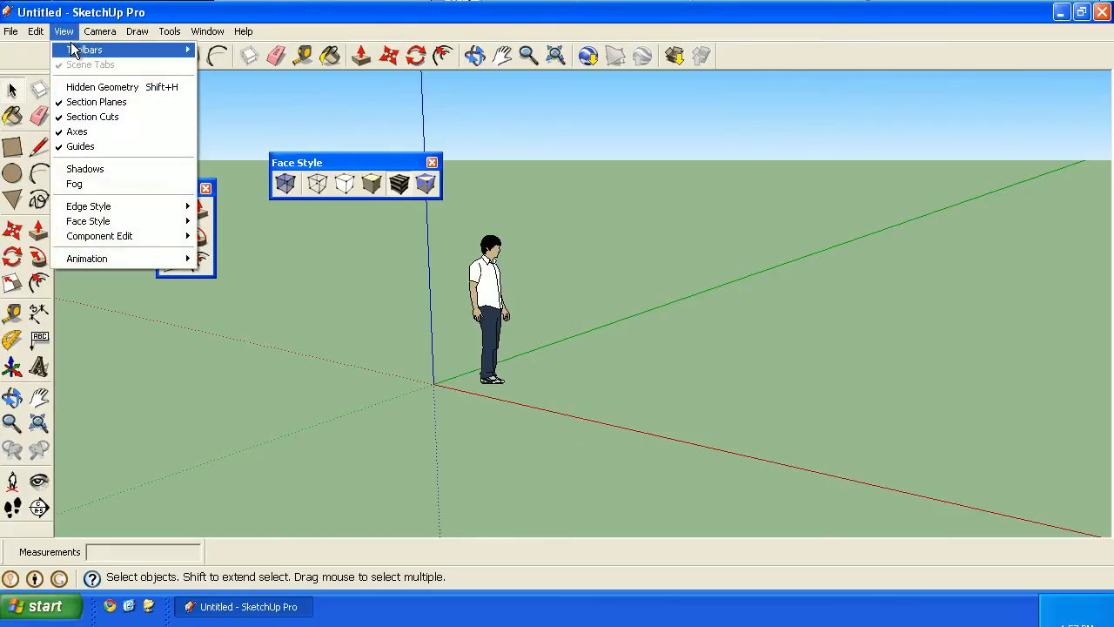
pyautogui.click(84, 49)
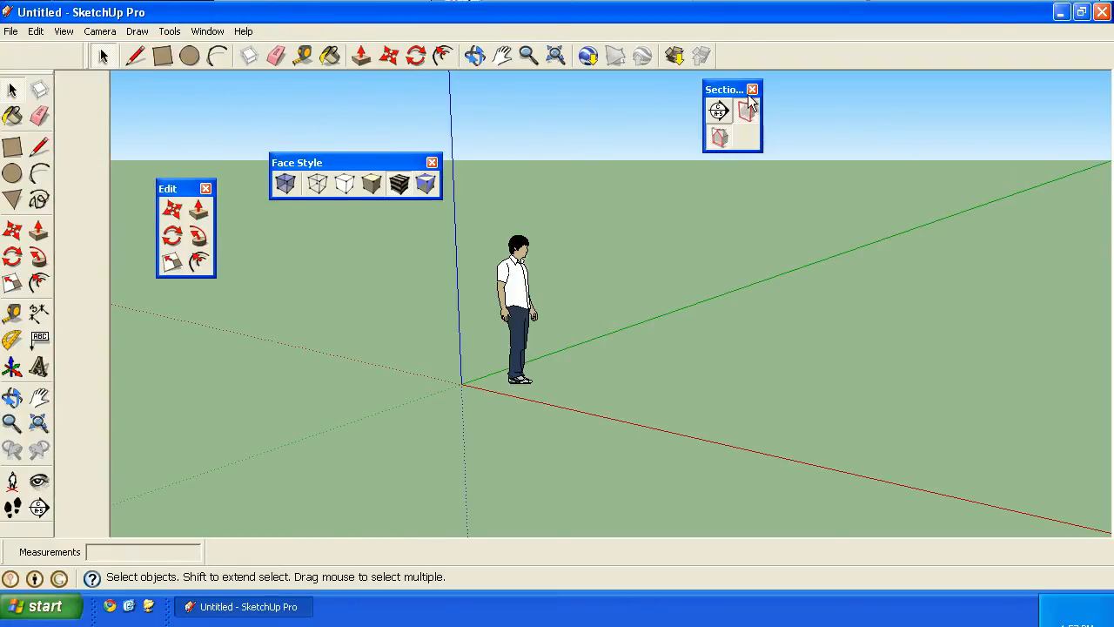
pyautogui.click(752, 89)
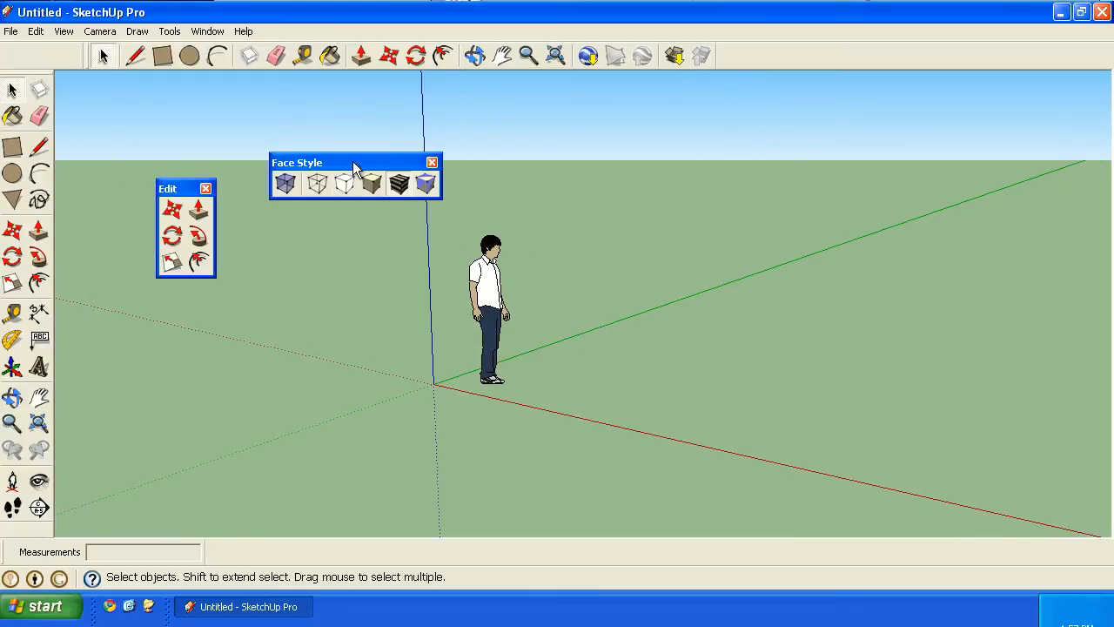
pyautogui.moveTo(354, 163); pyautogui.dragTo(534, 136)
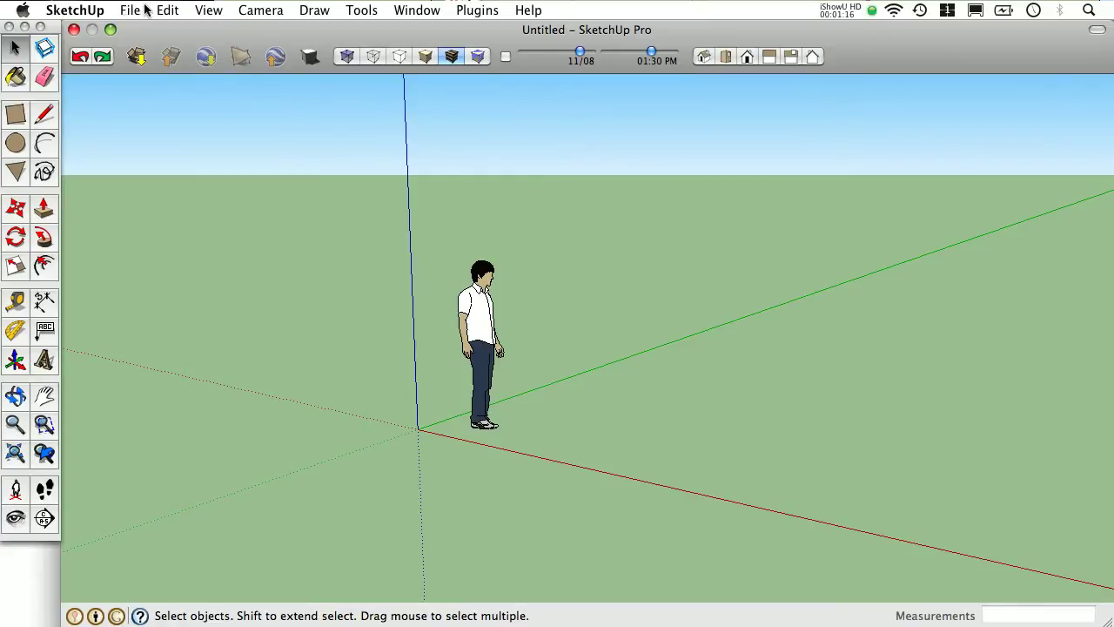
# Step: Toggle the Sandbox tool palette and remove the view shortcuts through Customize Toolbar
pyautogui.click(208, 10)
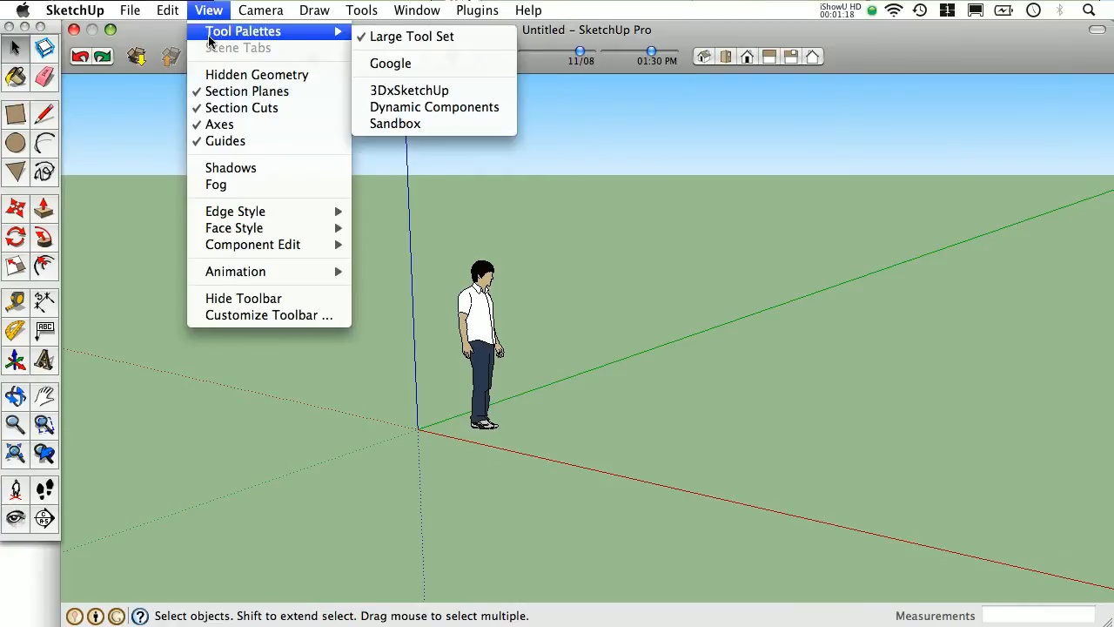
pyautogui.moveTo(420, 33)
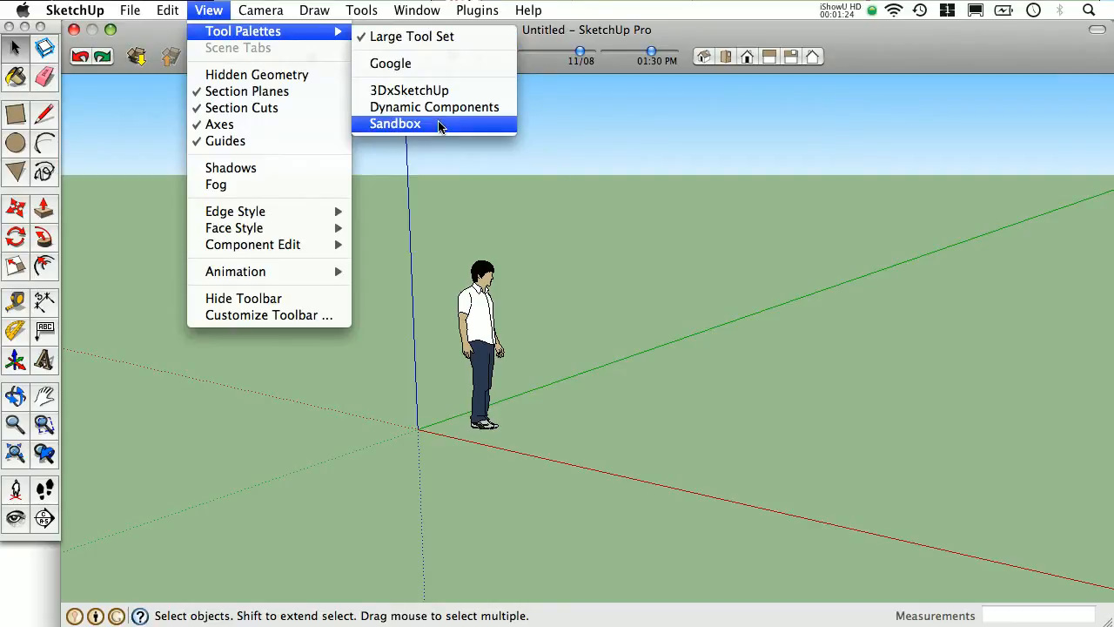
pyautogui.click(394, 123)
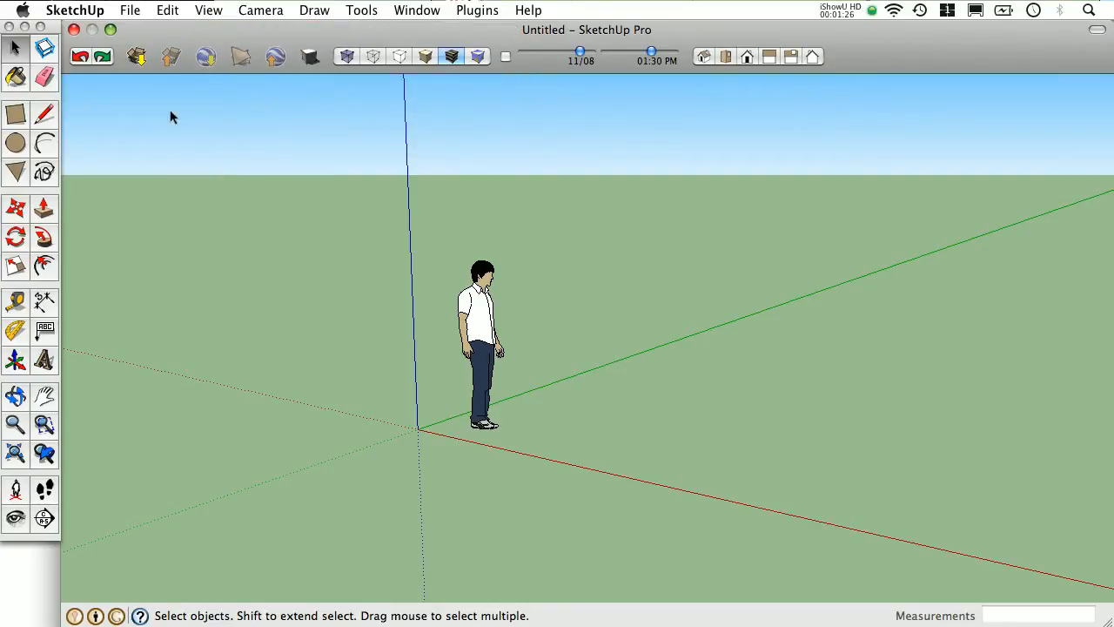
pyautogui.moveTo(874, 71)
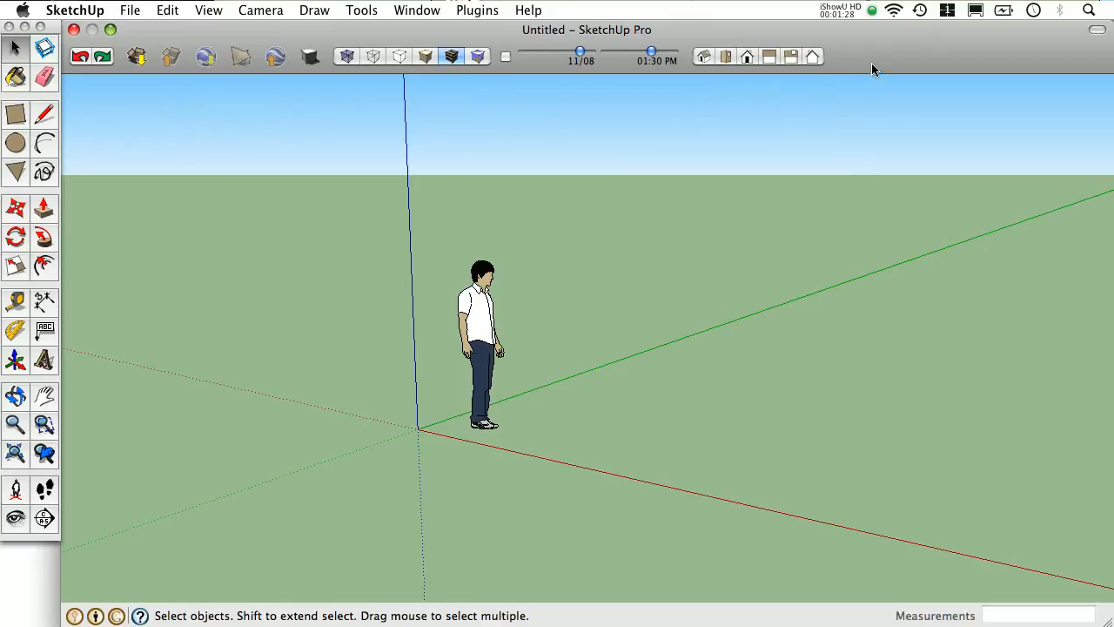
pyautogui.rightClick(875, 69)
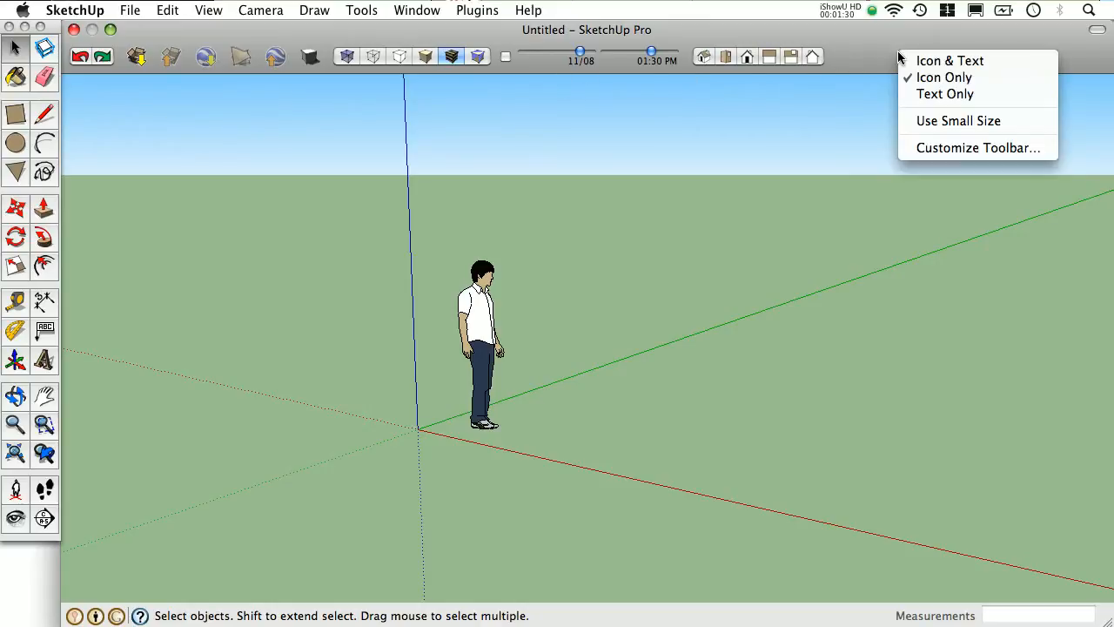
pyautogui.moveTo(947, 148)
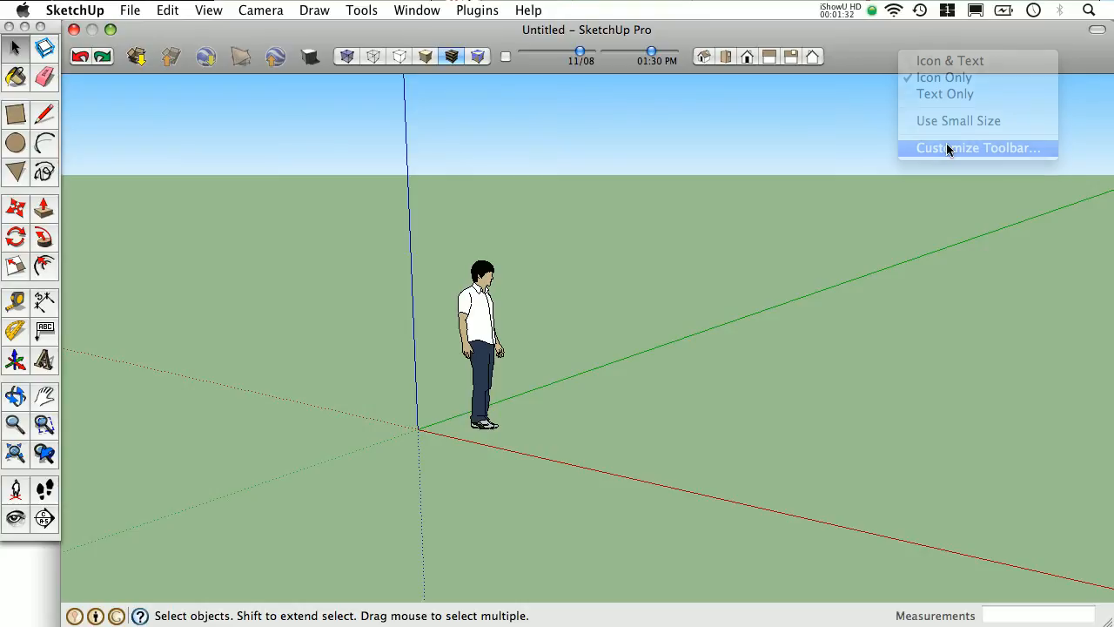
pyautogui.click(977, 147)
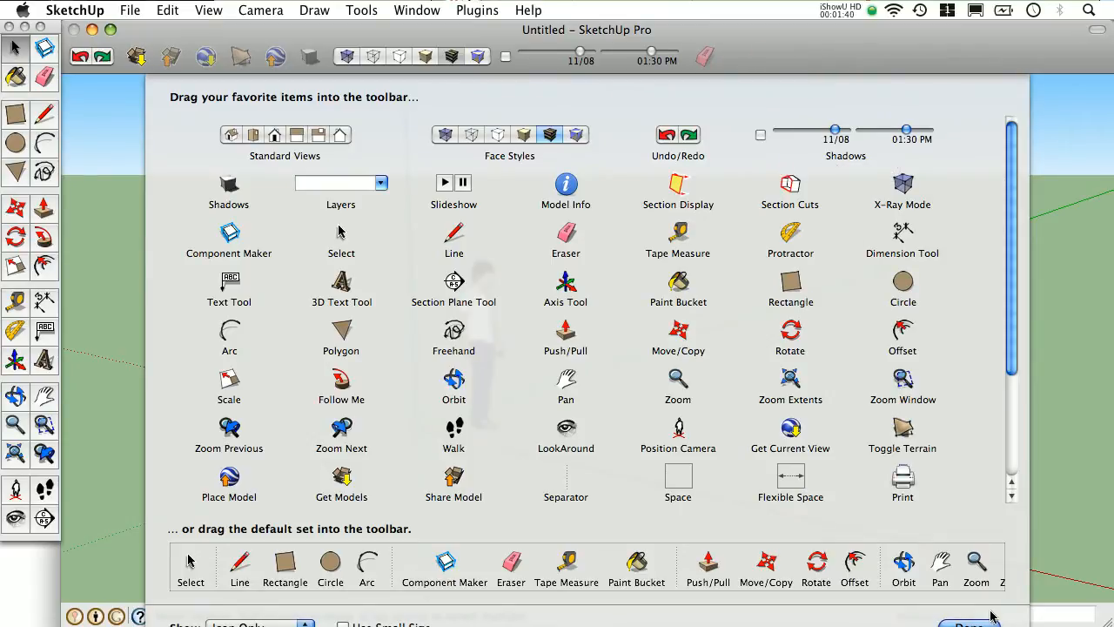
pyautogui.click(964, 622)
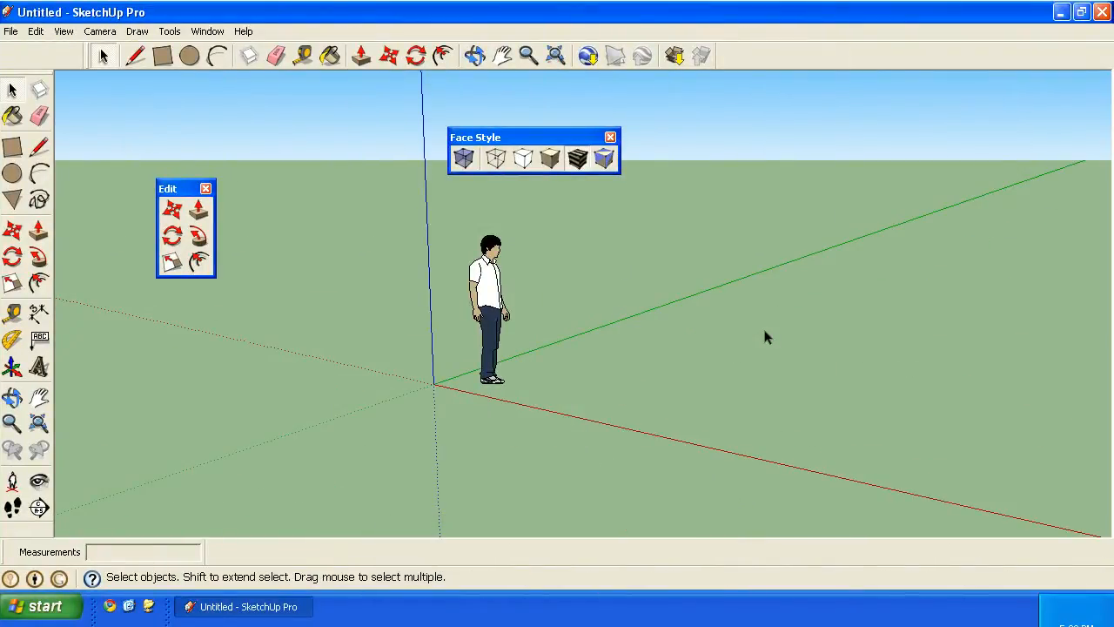
pyautogui.moveTo(274, 84)
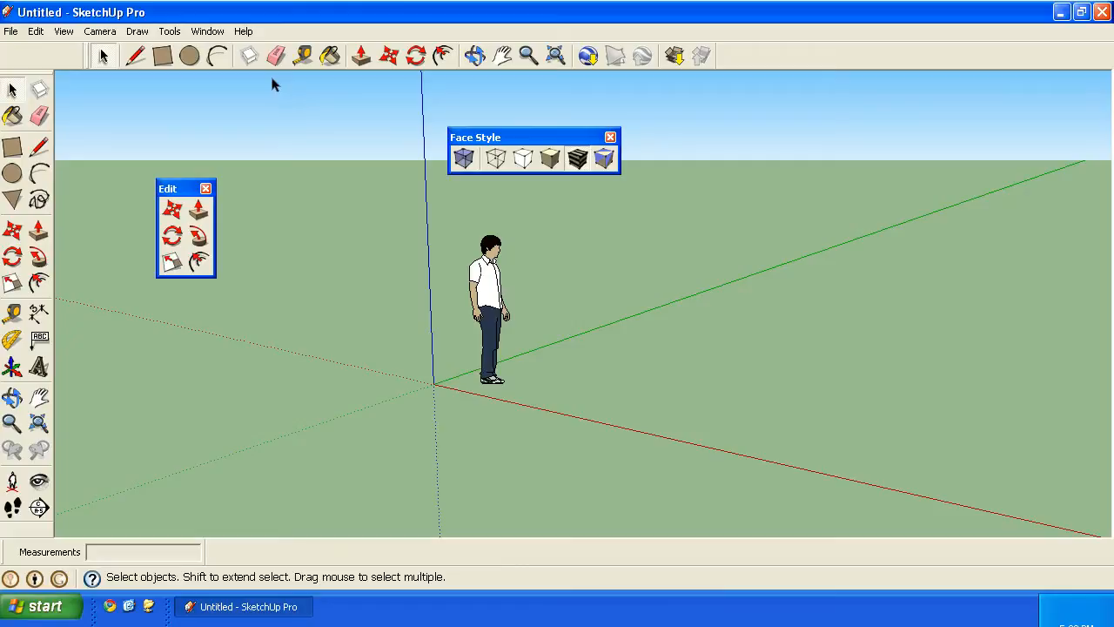
pyautogui.moveTo(207, 32)
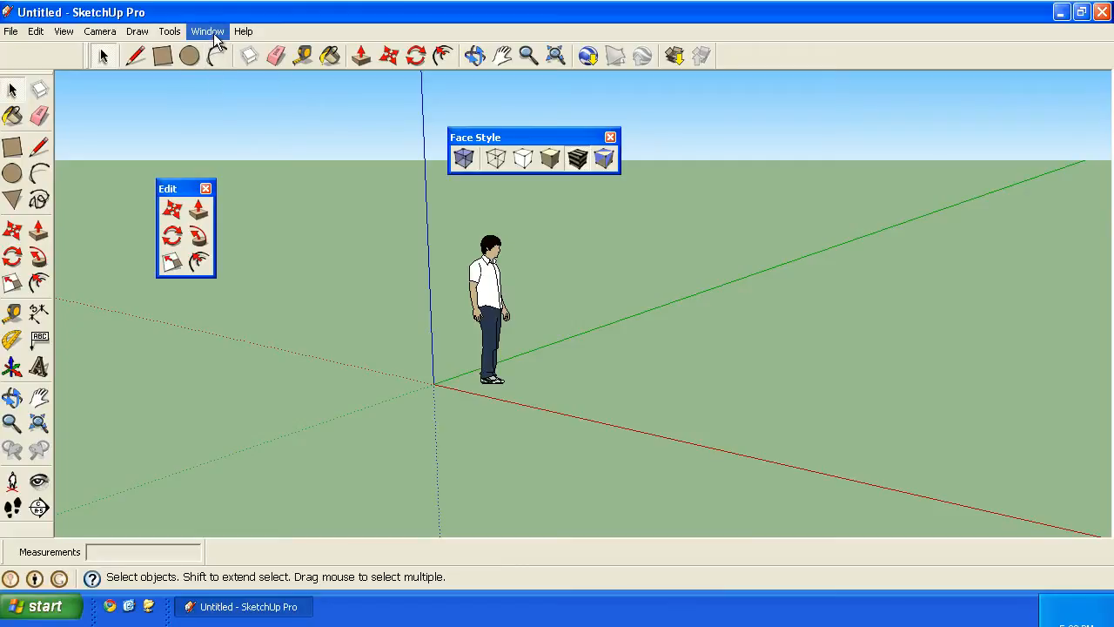
pyautogui.click(207, 32)
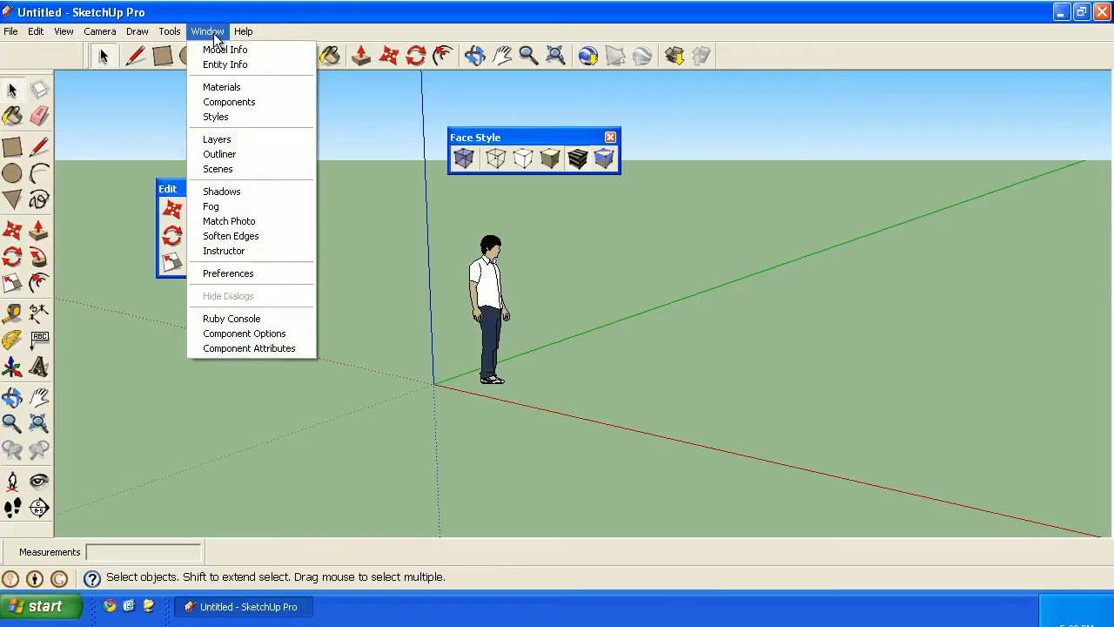
pyautogui.click(228, 273)
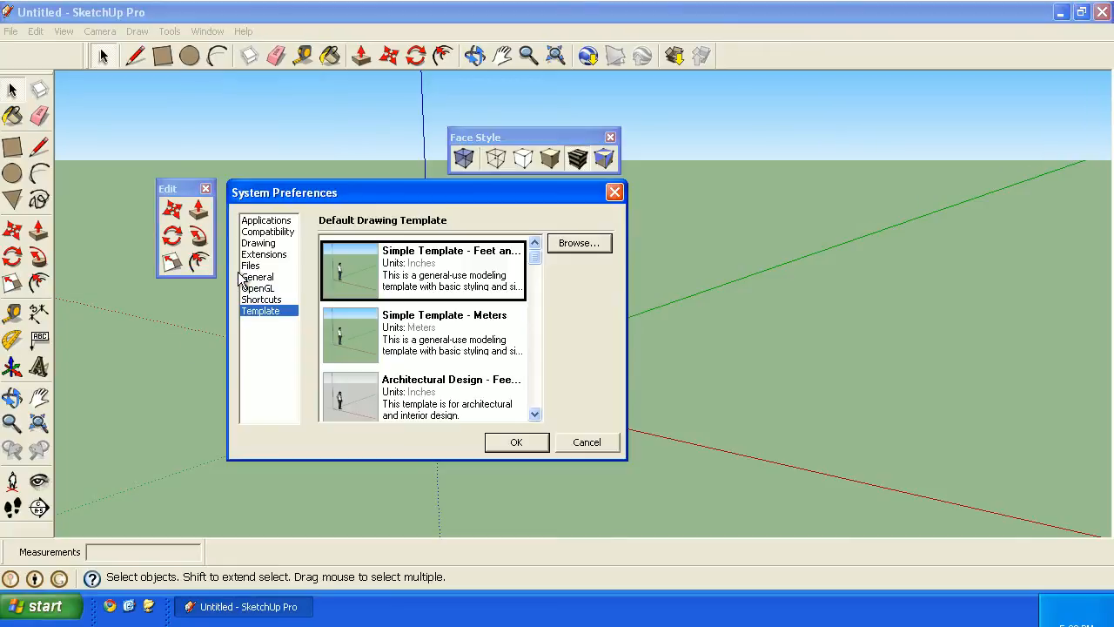
pyautogui.click(263, 254)
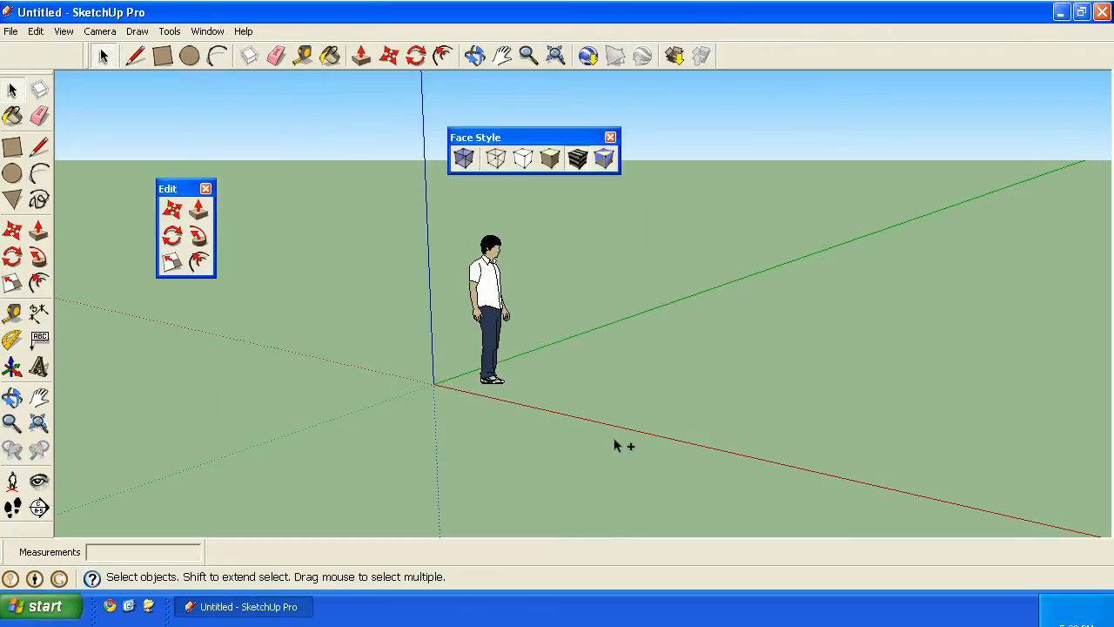
pyautogui.click(417, 10)
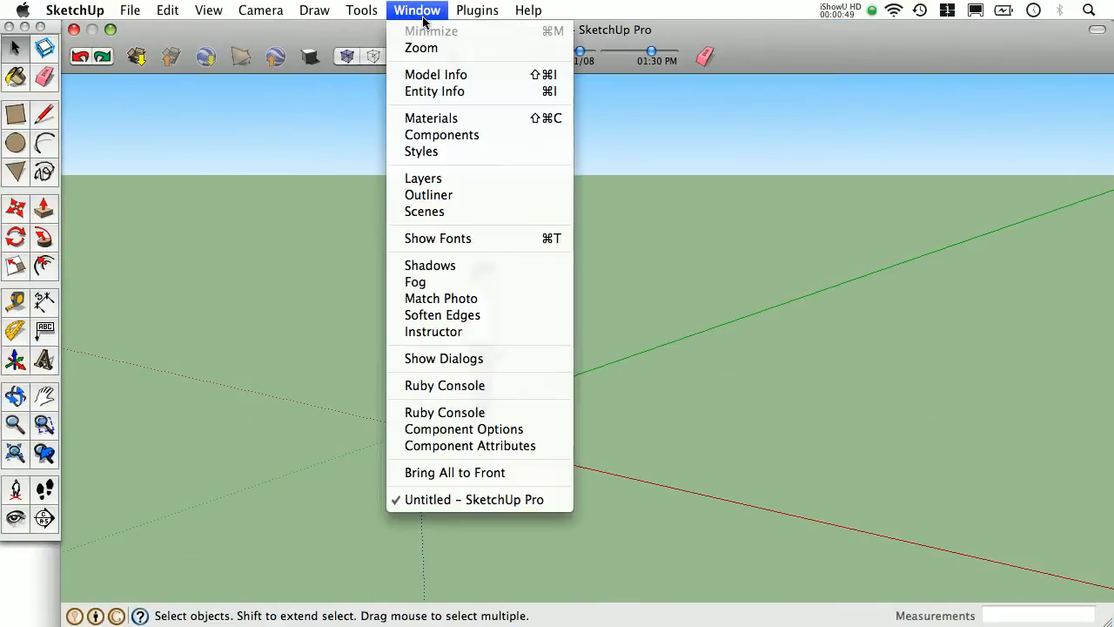
pyautogui.click(75, 10)
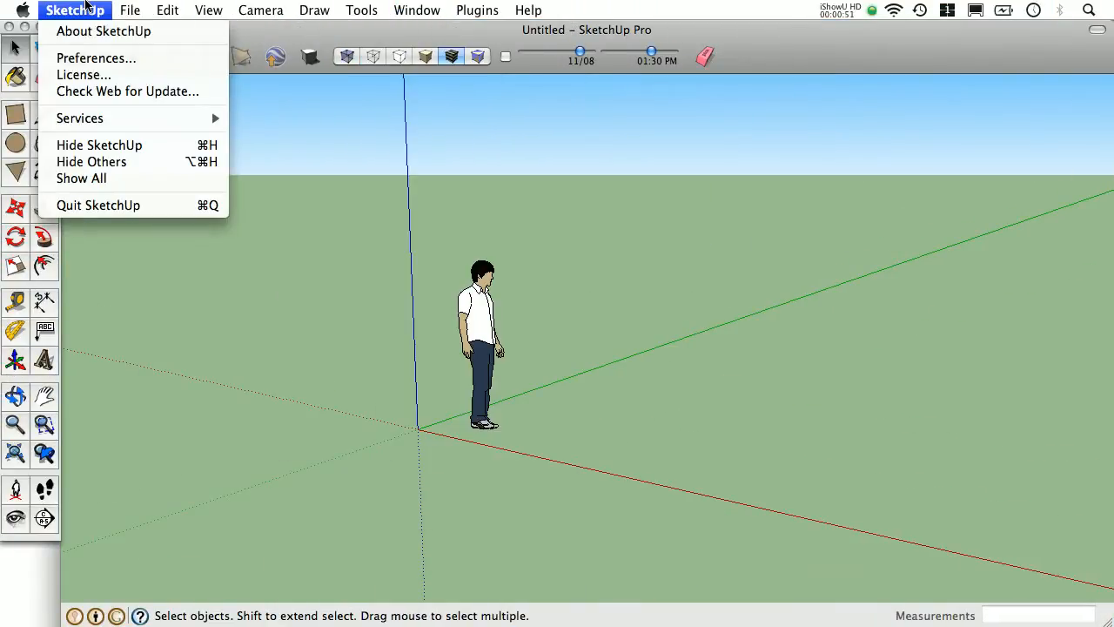
pyautogui.click(96, 58)
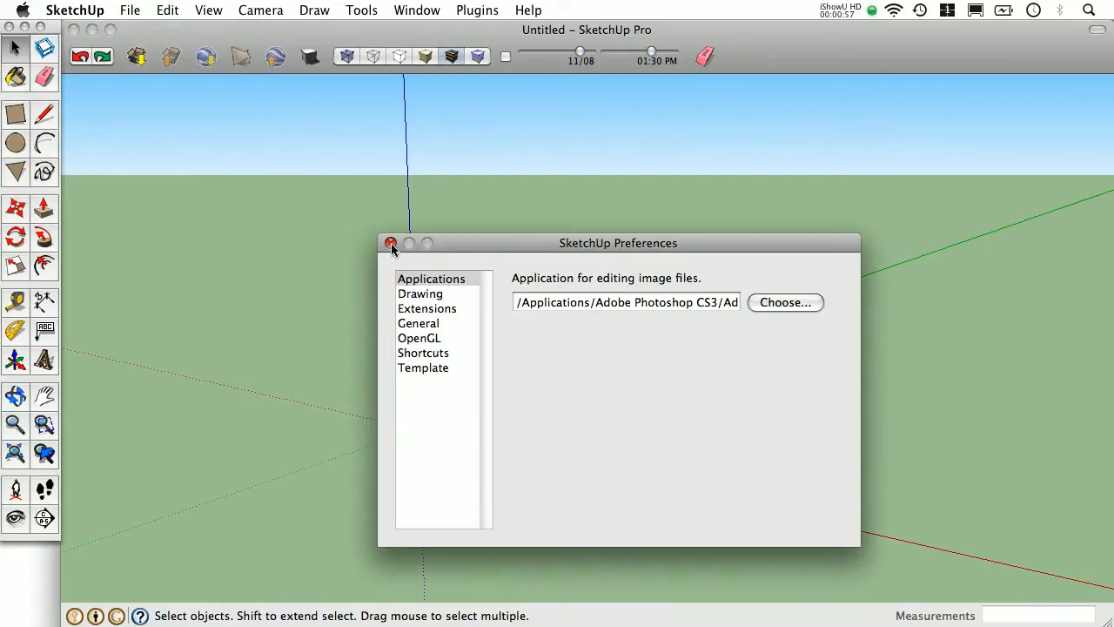
pyautogui.click(391, 243)
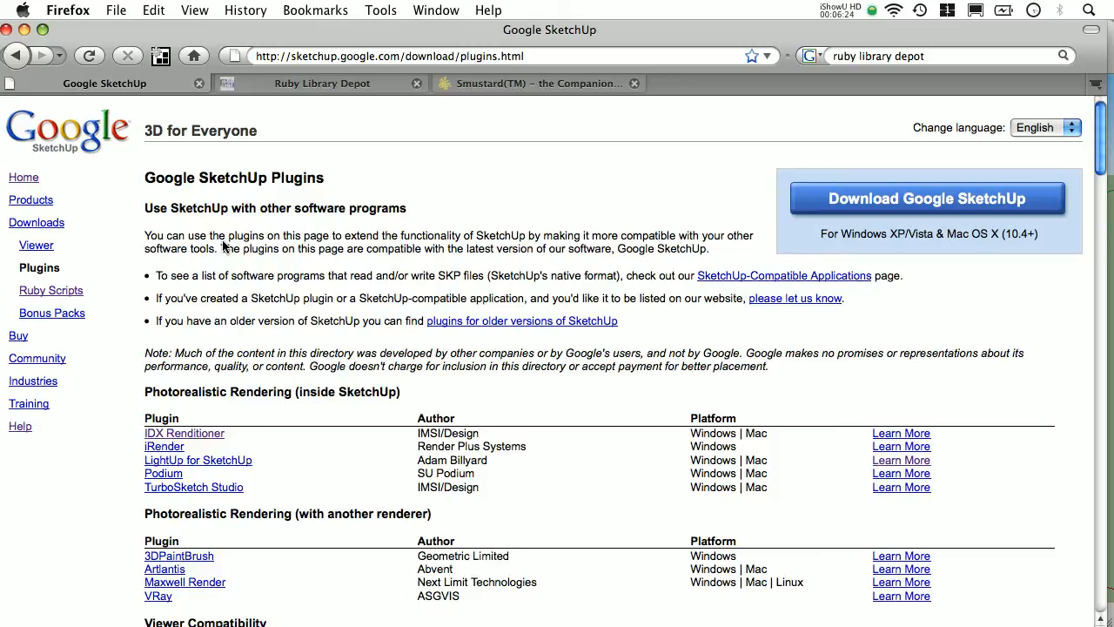
pyautogui.moveTo(186, 258)
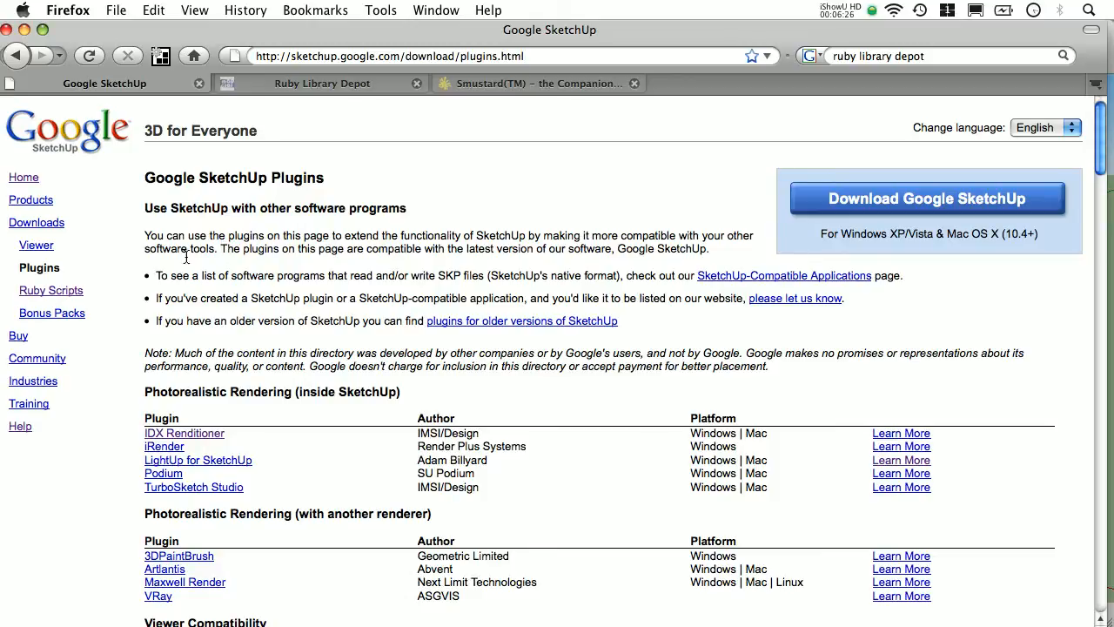
pyautogui.moveTo(51, 290)
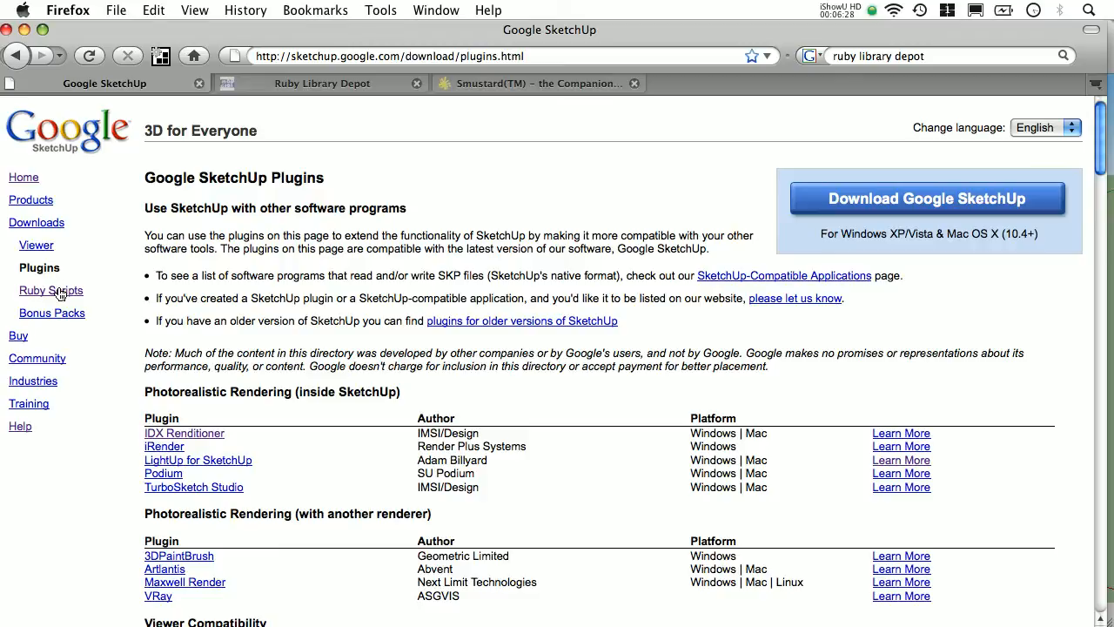
# Step: Browse the Ruby Library Depot script list and the Smustard and Google SketchUp plugin tabs
pyautogui.click(322, 83)
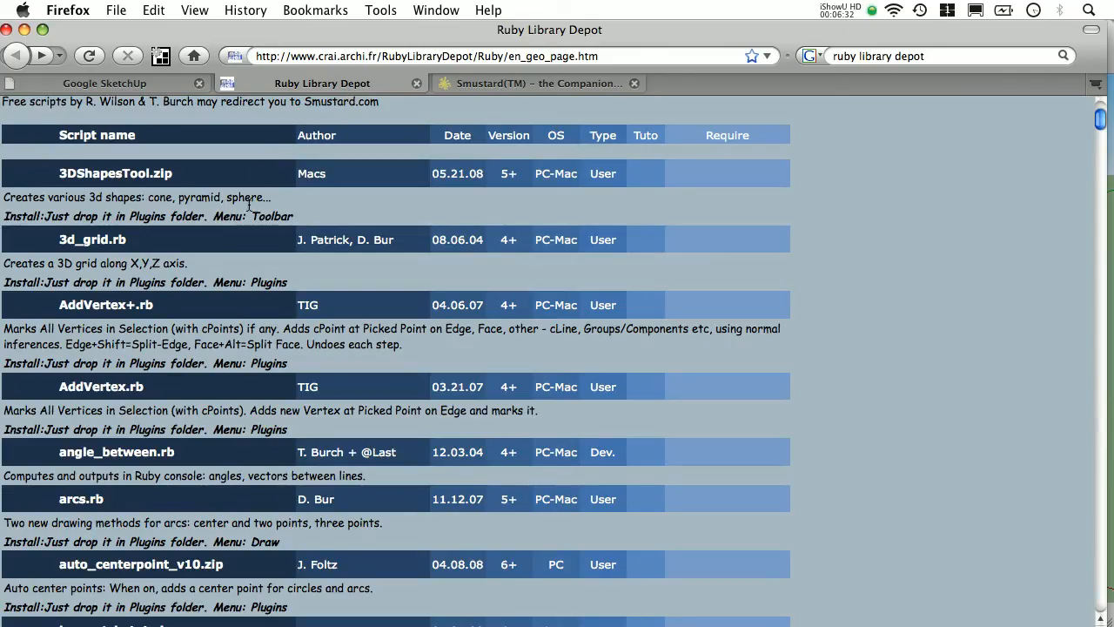
pyautogui.click(538, 83)
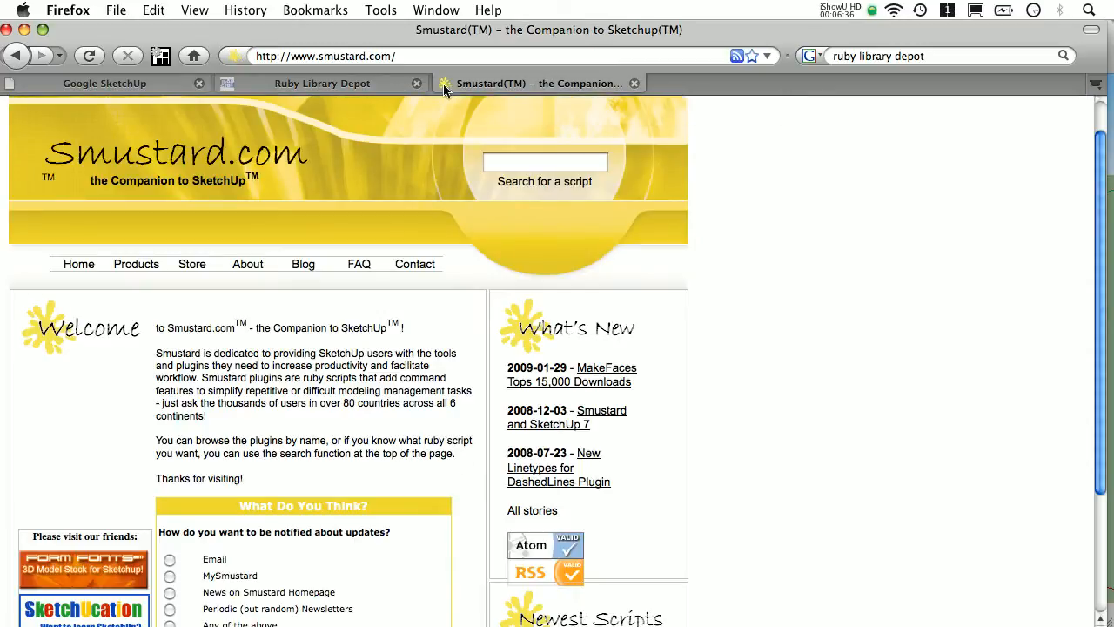
pyautogui.click(322, 83)
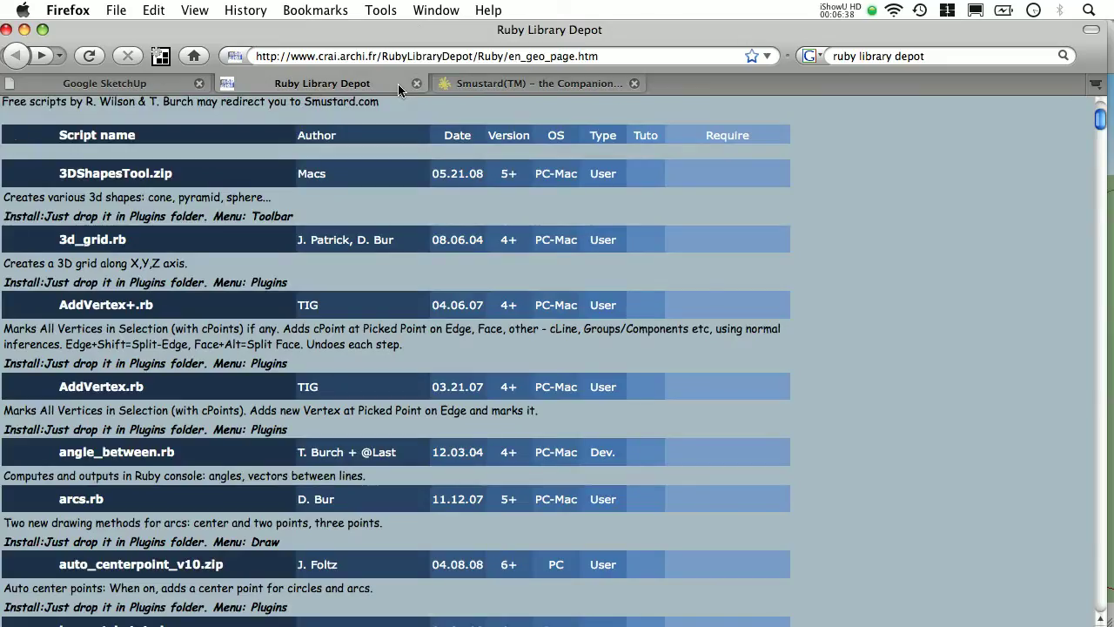
pyautogui.moveTo(546, 196)
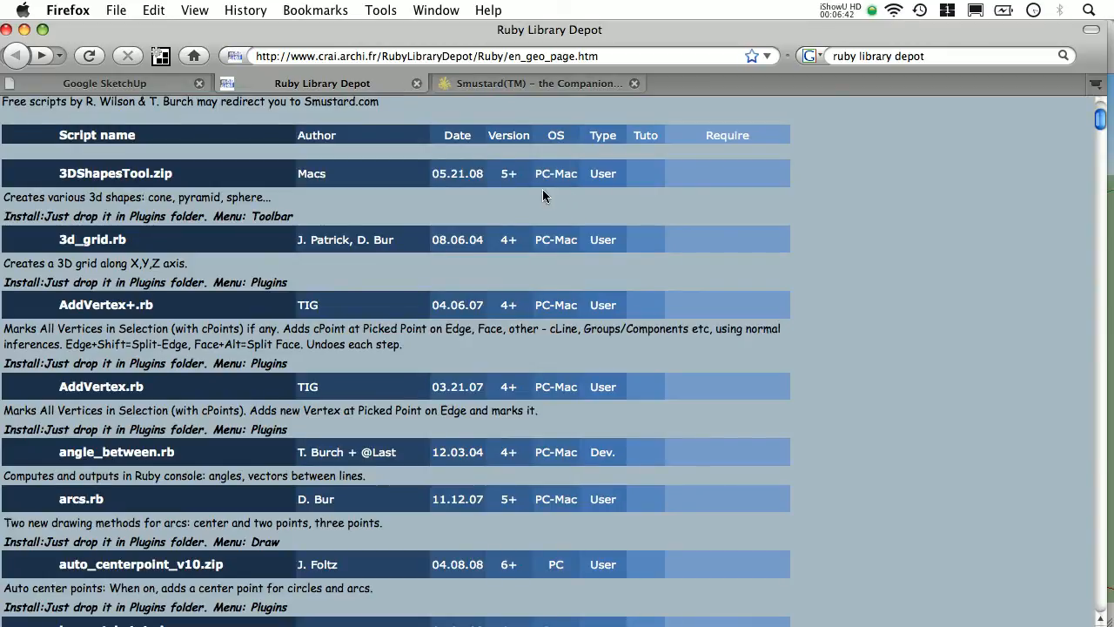
pyautogui.scroll(-3)
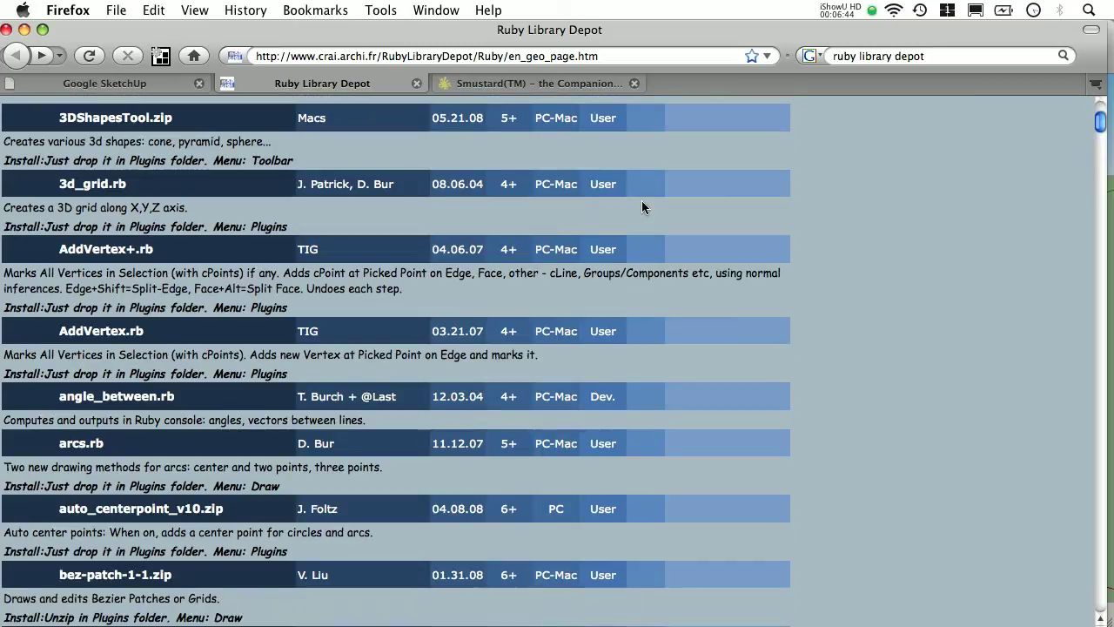
pyautogui.scroll(-3)
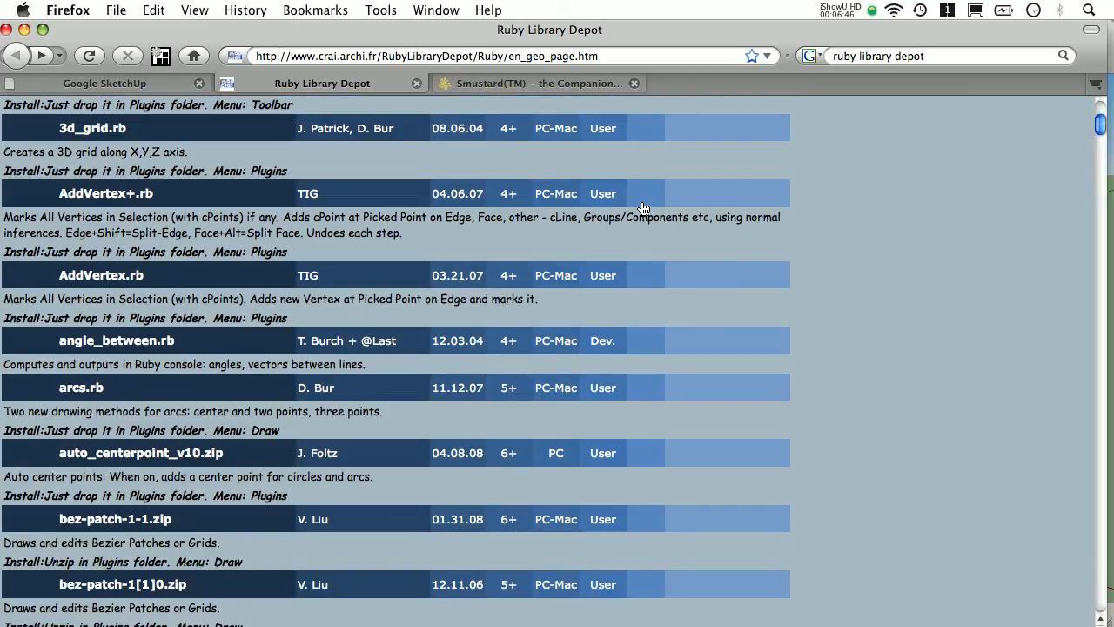
pyautogui.scroll(-3)
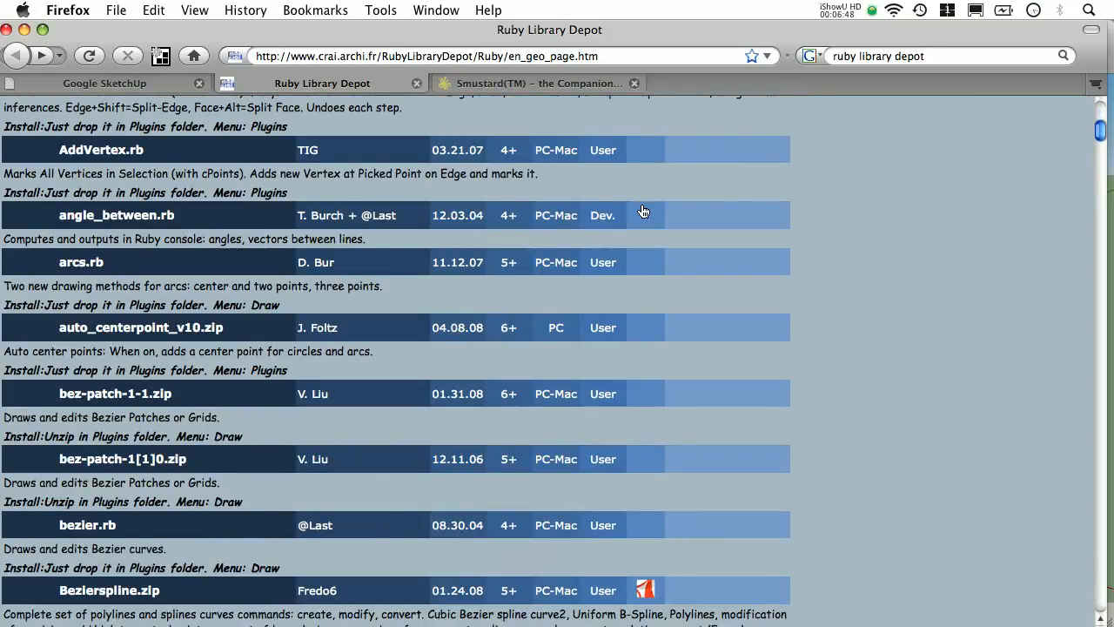
pyautogui.click(105, 83)
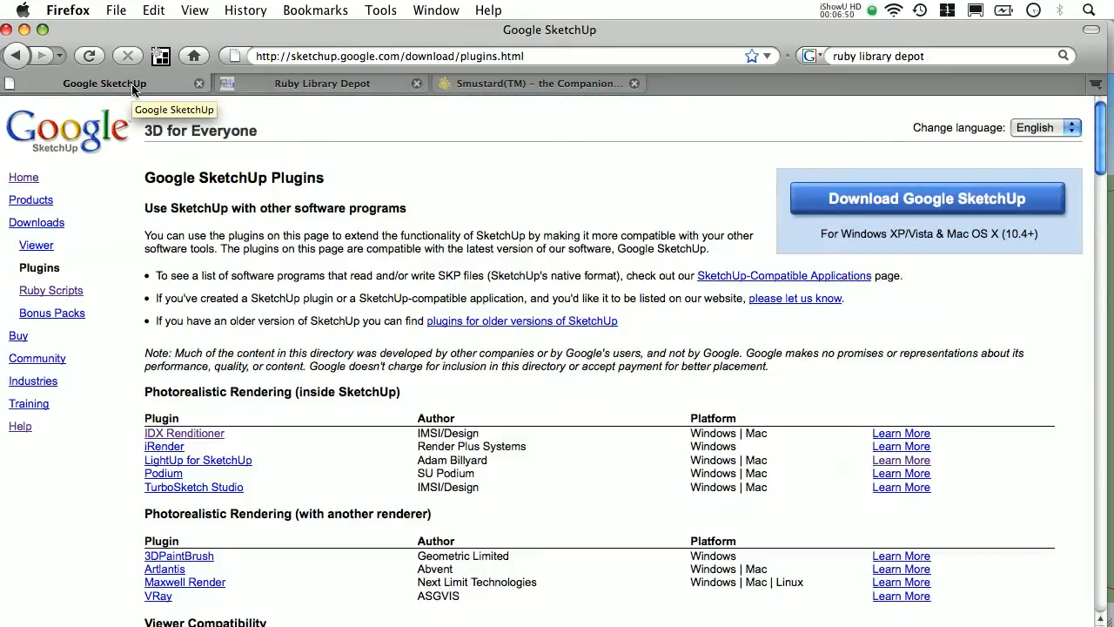
pyautogui.click(537, 83)
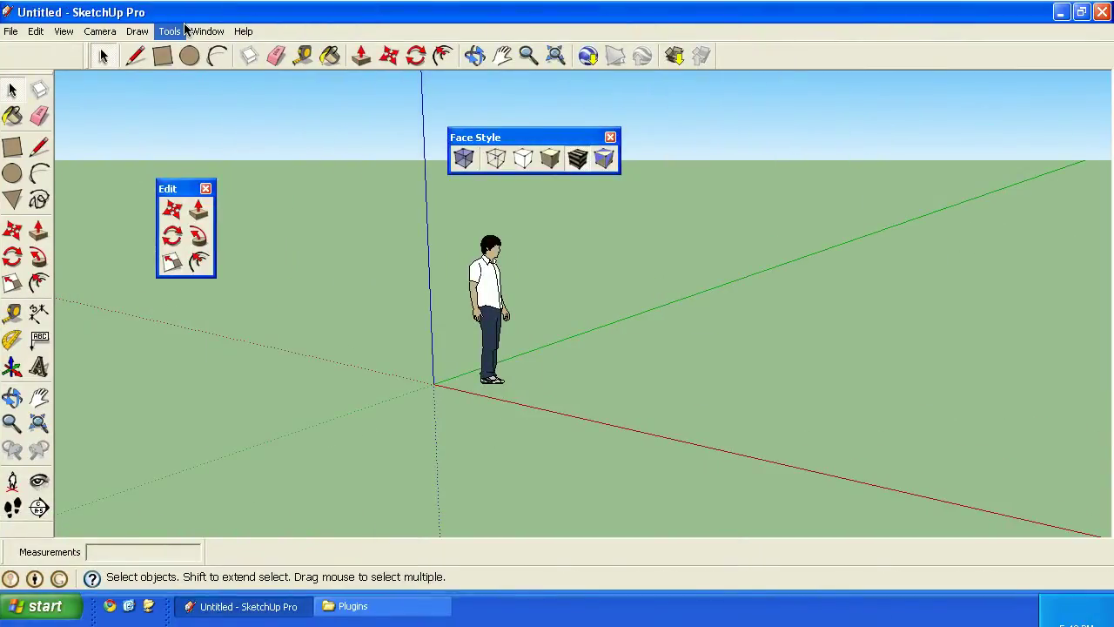
# Step: Bring the Explorer window for Google SketchUp 7's Plugins folder to the front
pyautogui.click(383, 606)
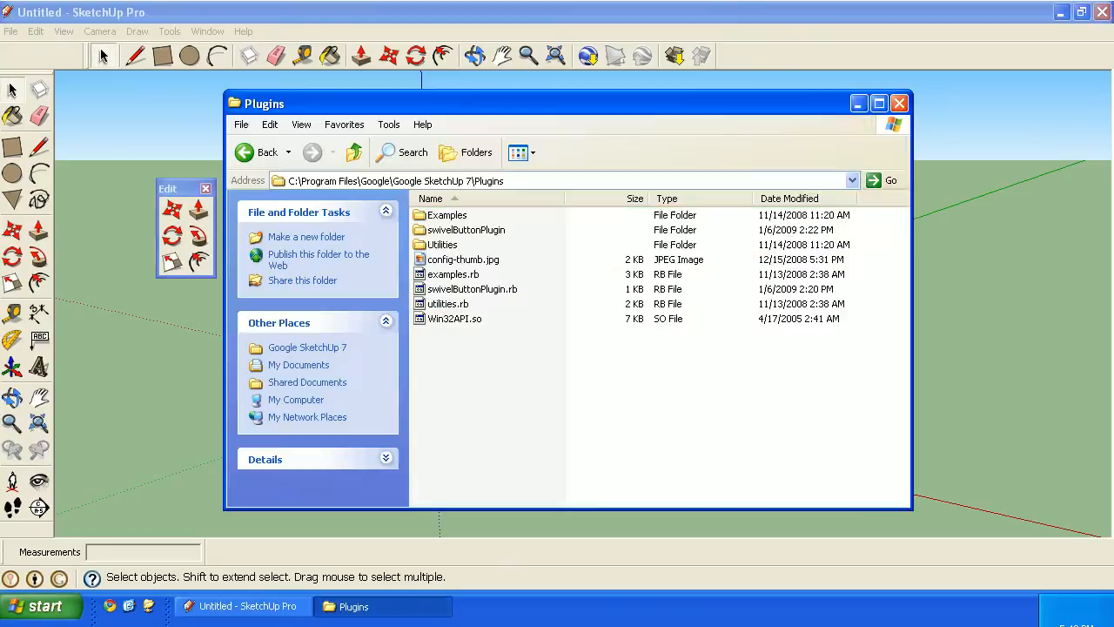
pyautogui.moveTo(306, 237)
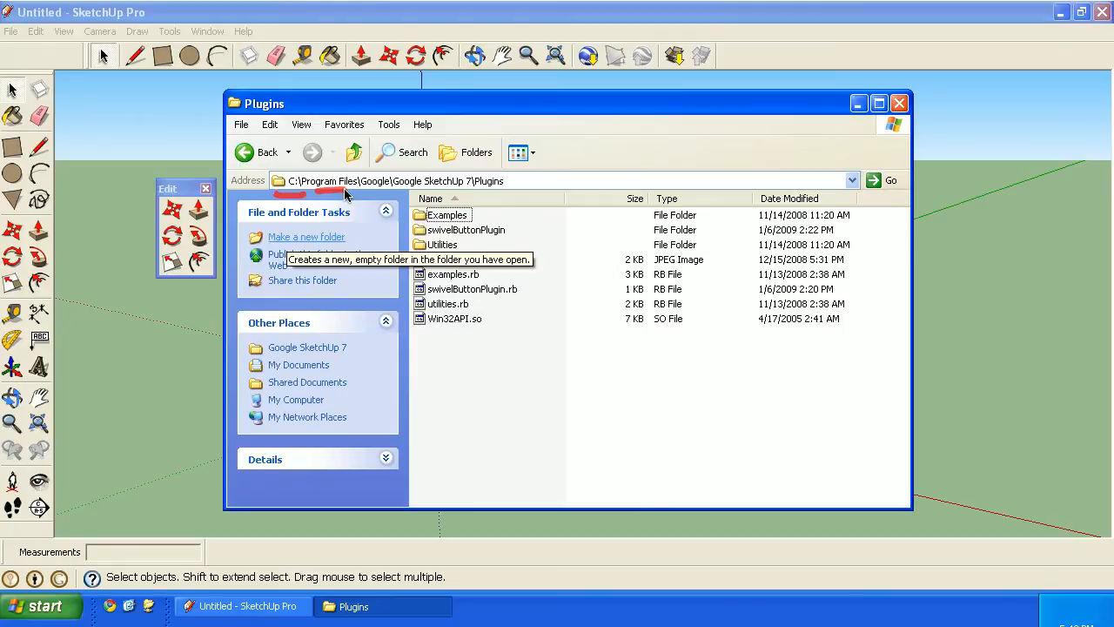
pyautogui.moveTo(403, 194)
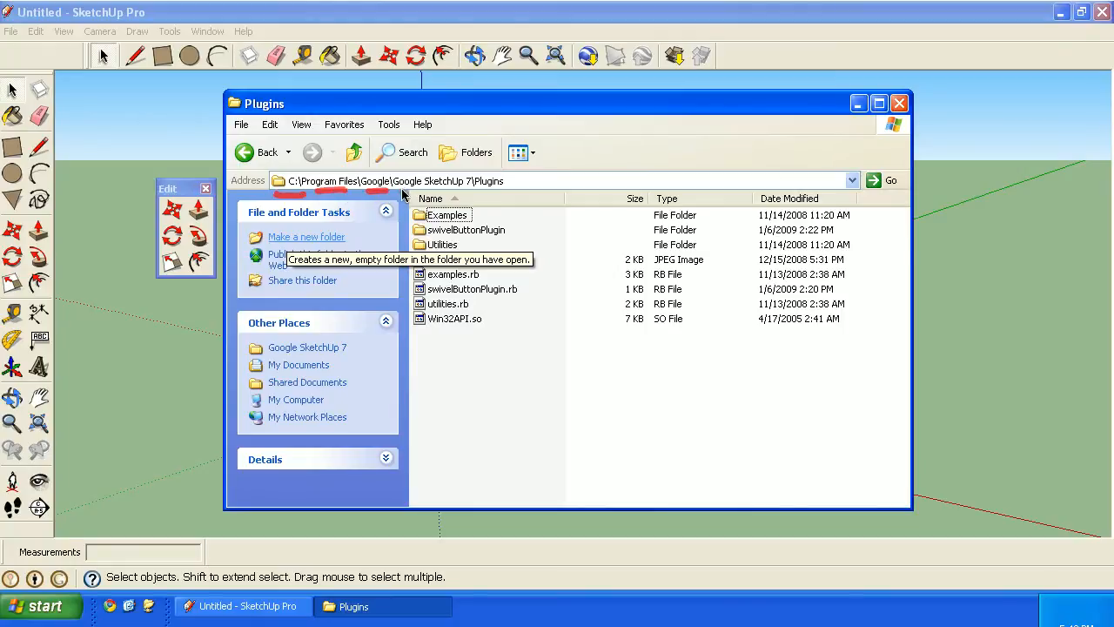
pyautogui.moveTo(470, 239)
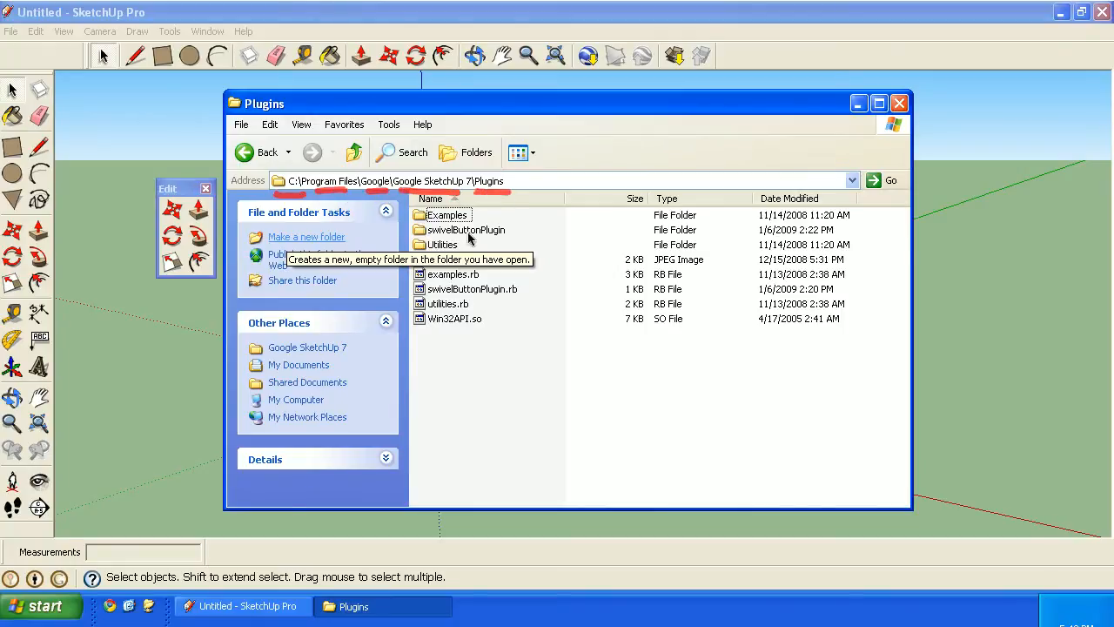
pyautogui.moveTo(337, 142)
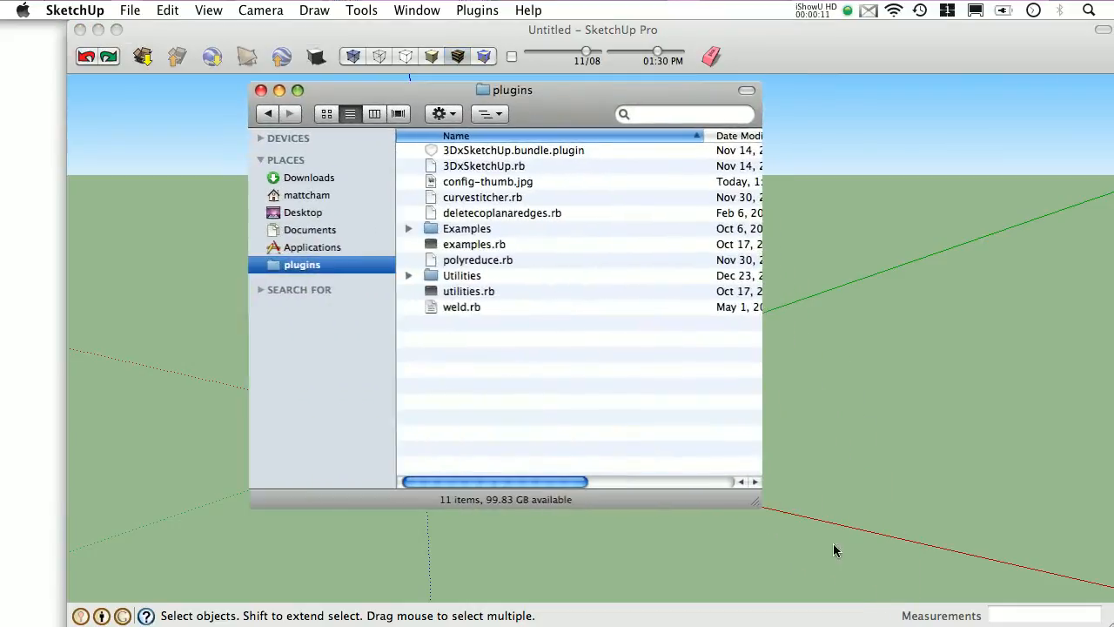
# Step: Reveal the plugins folder's path: Macintosh HD › Library › Application Support › Google SketchUp 7
pyautogui.click(488, 114)
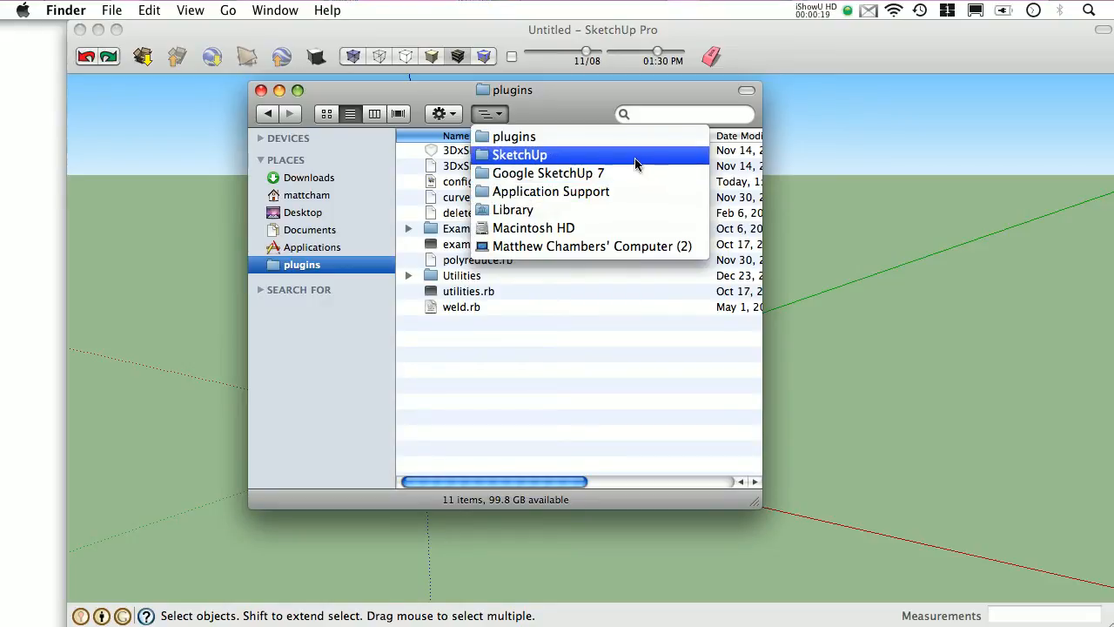
pyautogui.moveTo(740, 82)
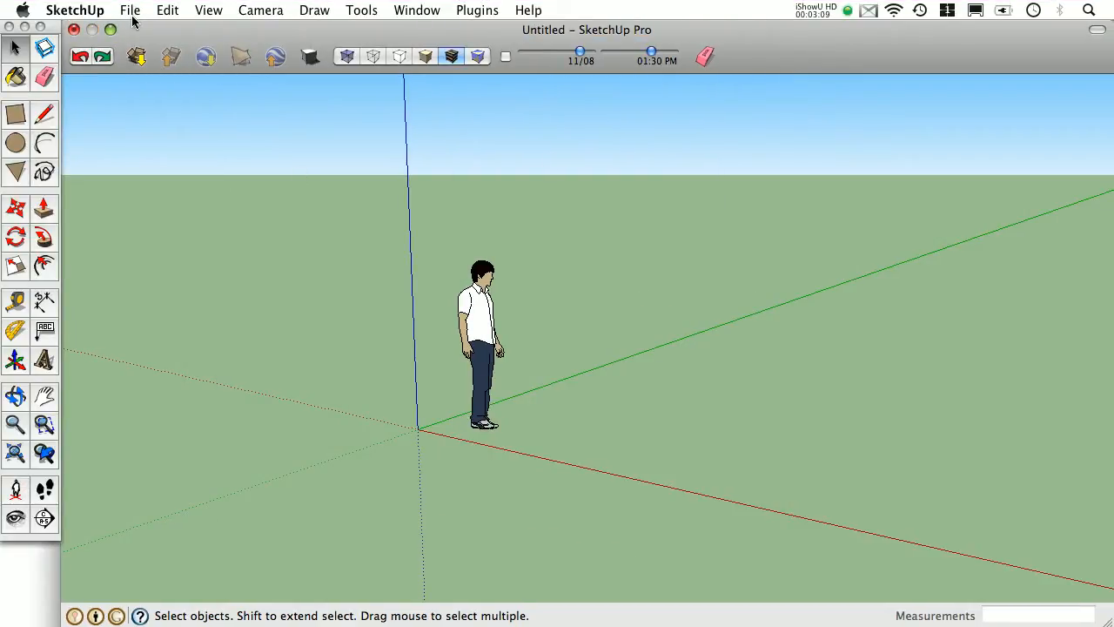
# Step: Open an extra untitled model window on the Mac with File > New
pyautogui.click(129, 9)
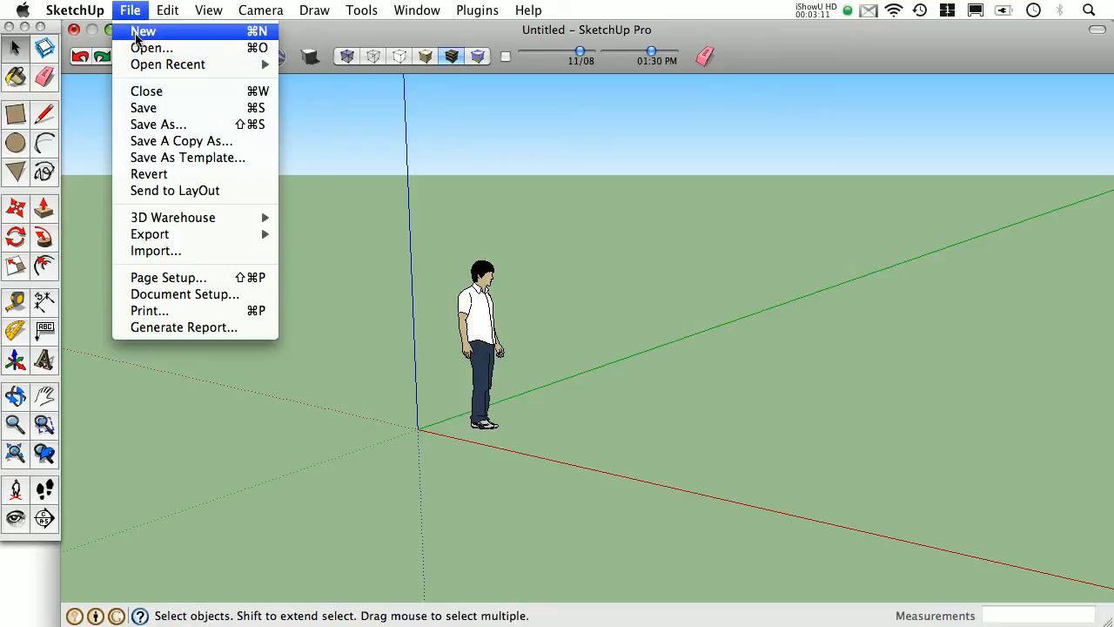
pyautogui.click(142, 30)
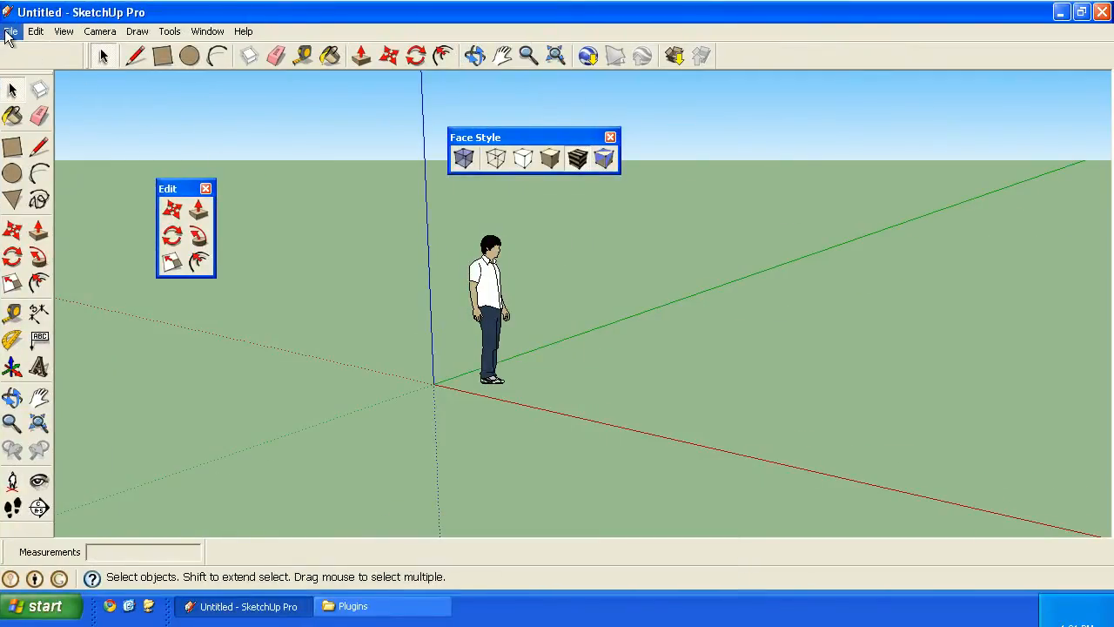
pyautogui.click(12, 31)
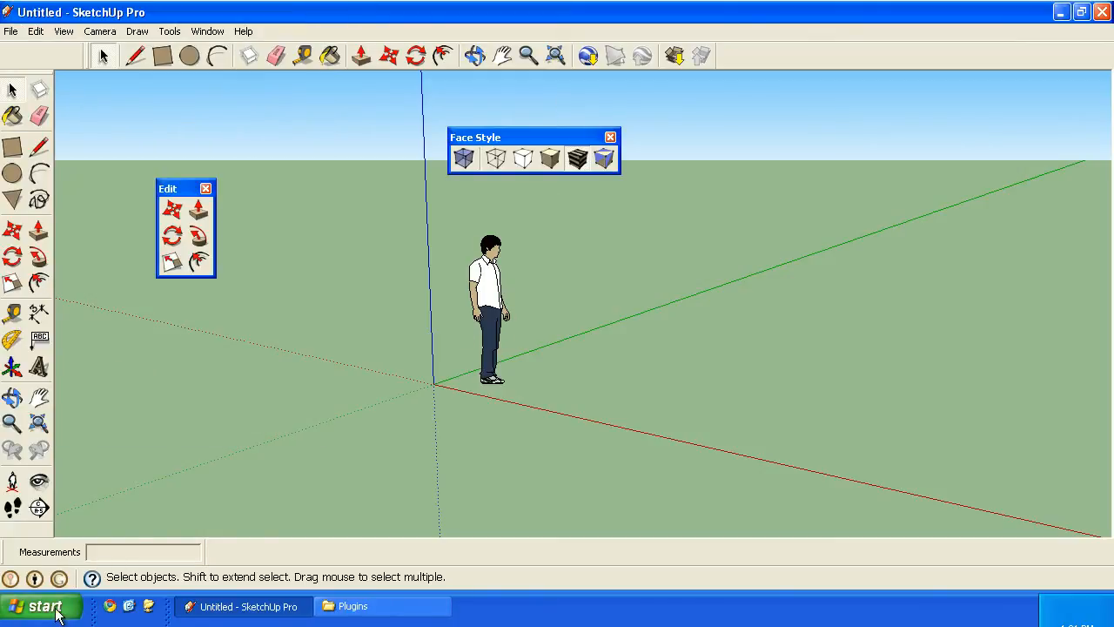
pyautogui.click(41, 606)
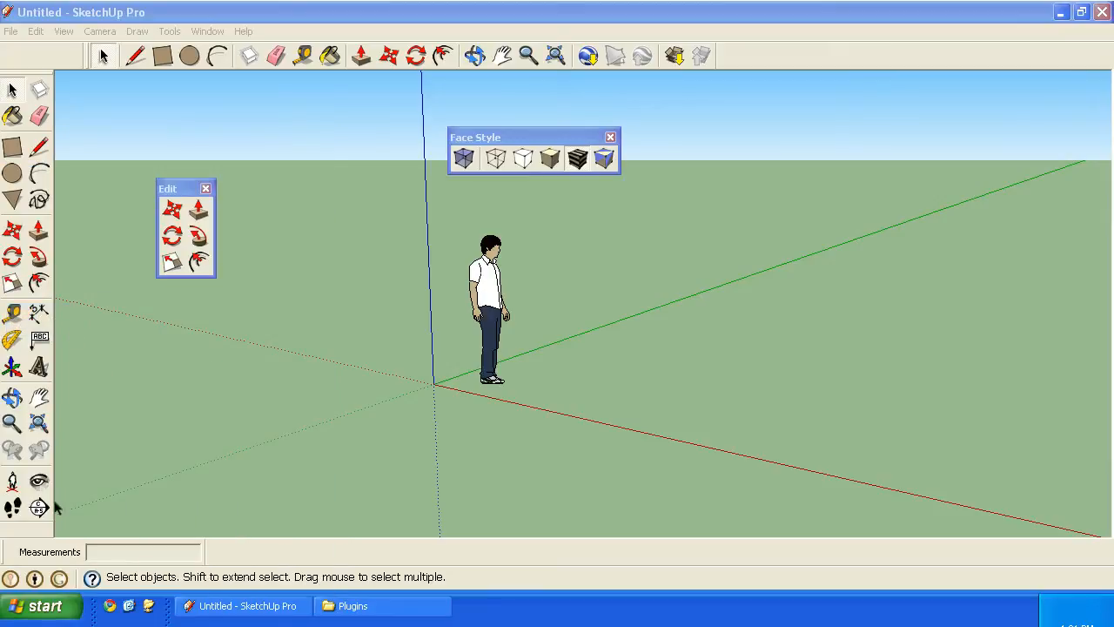
pyautogui.click(42, 605)
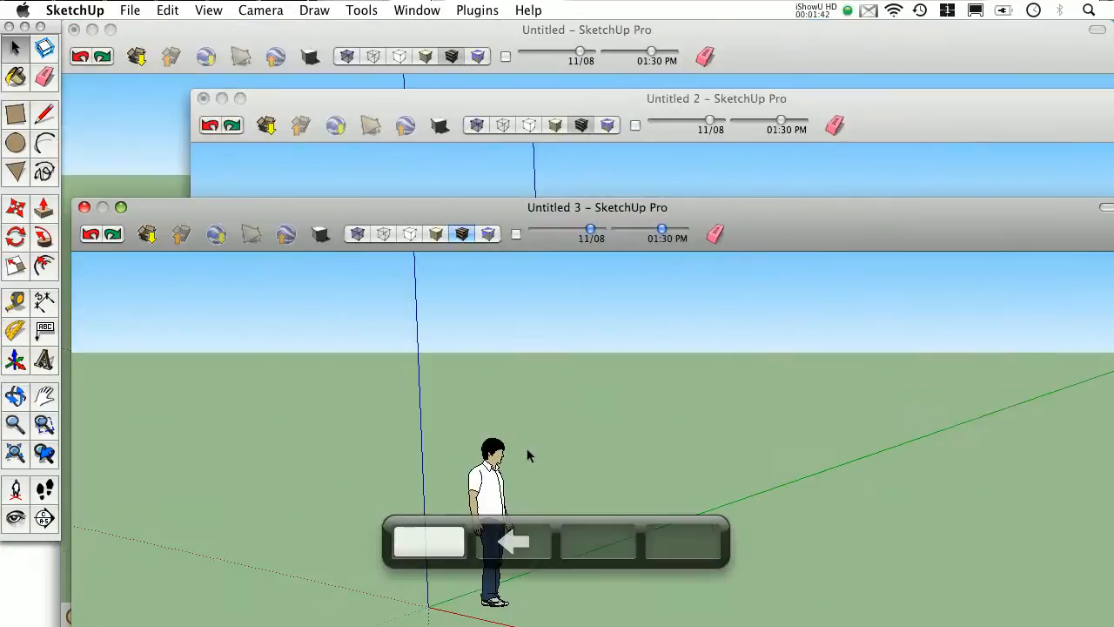
# Step: Close Untitled 3 and Untitled 2, and close the three-box model without saving
pyautogui.click(85, 207)
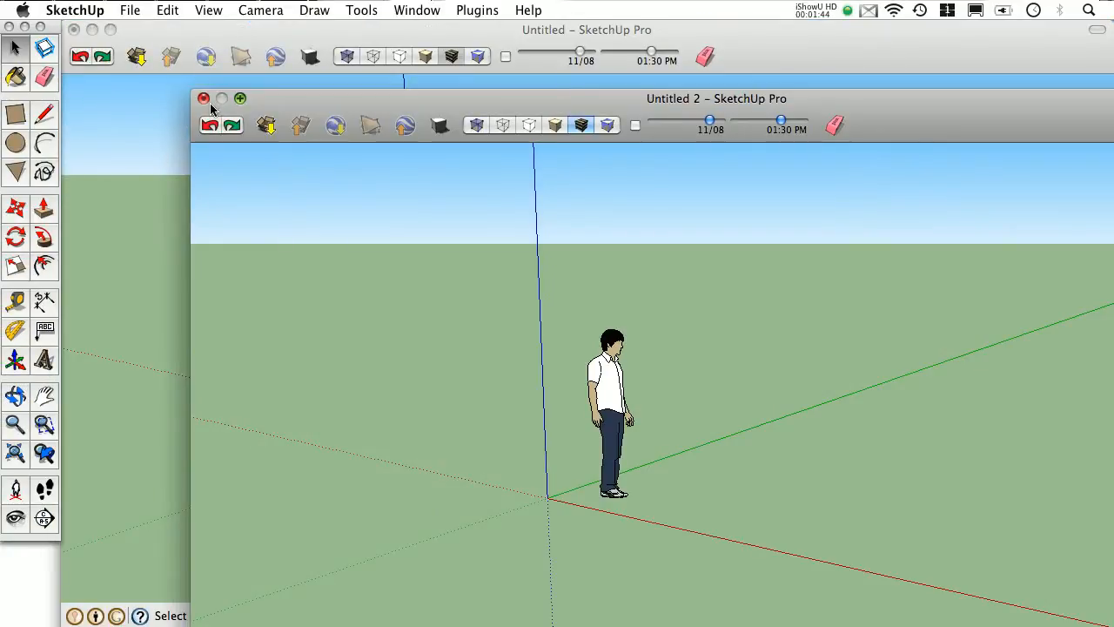
pyautogui.click(203, 98)
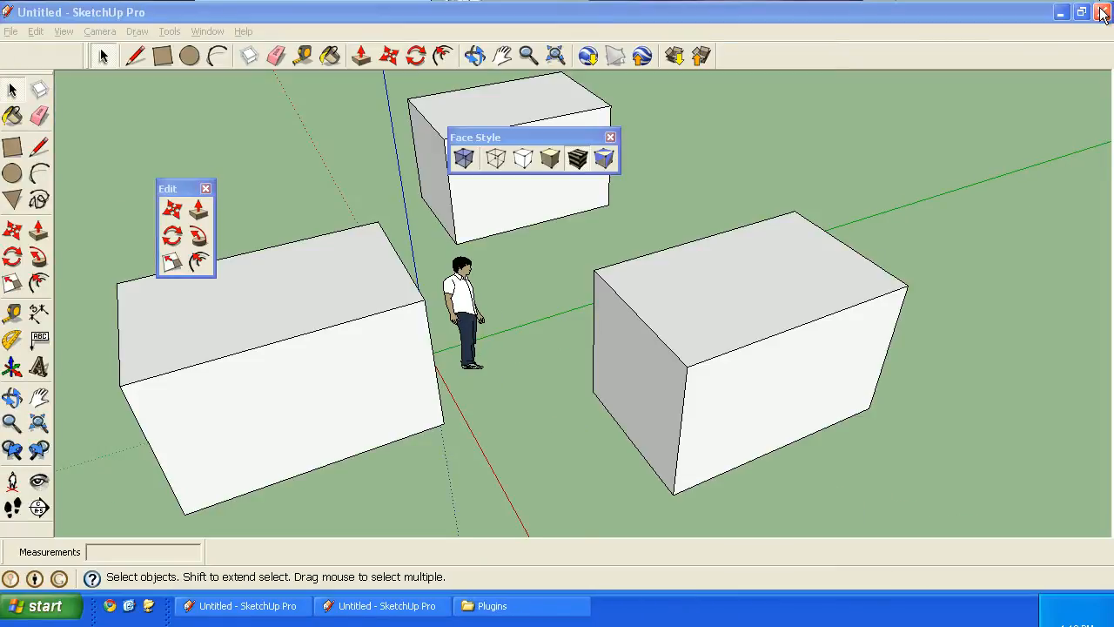
pyautogui.click(1102, 12)
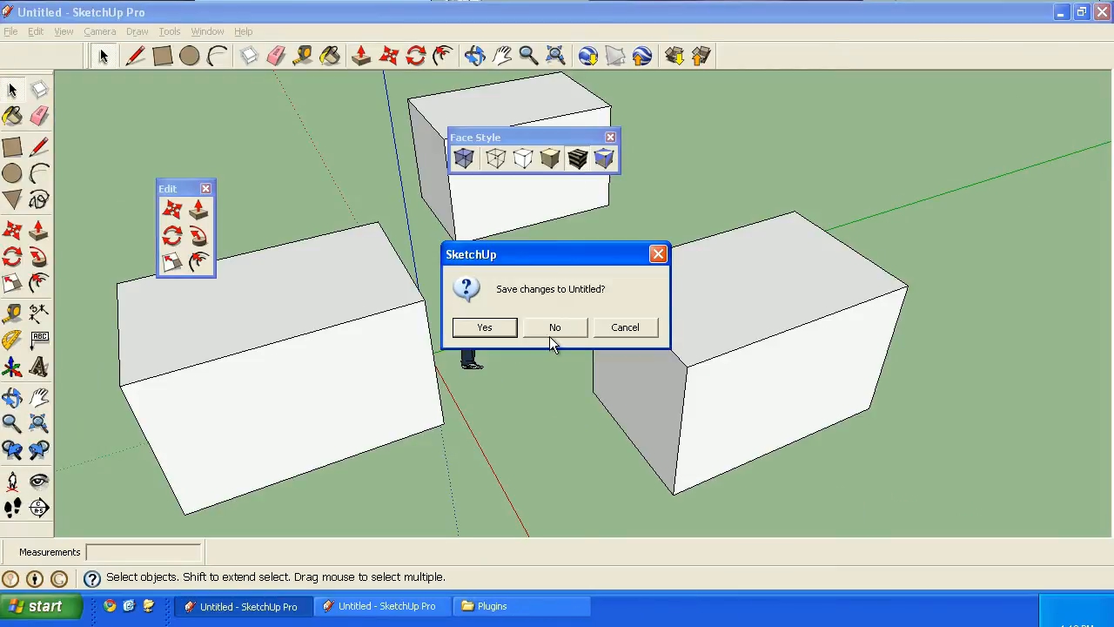
pyautogui.click(554, 326)
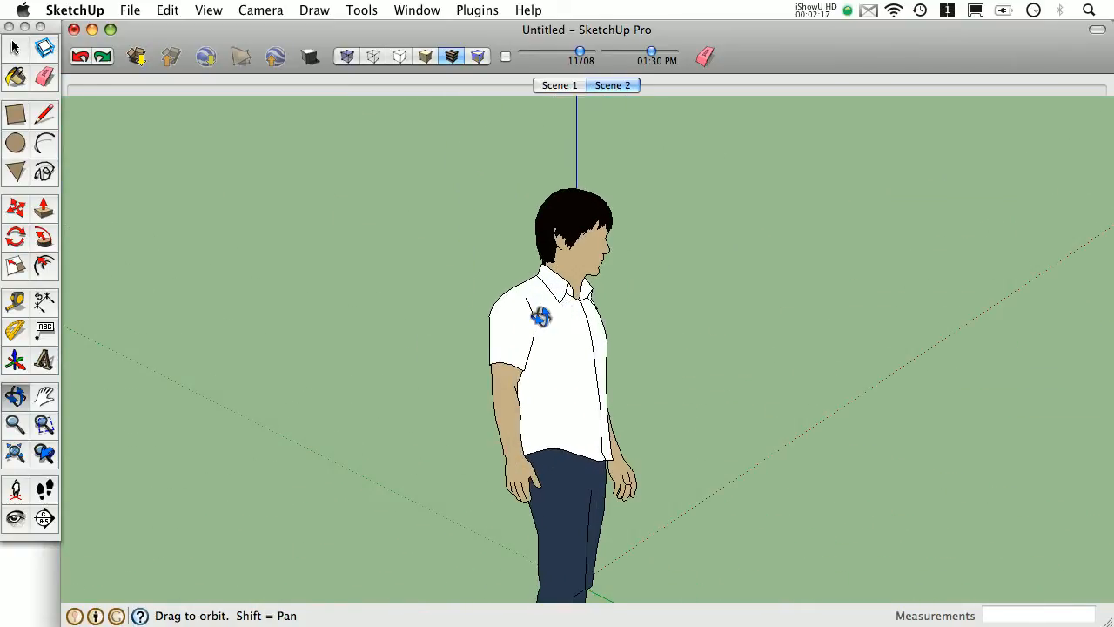
# Step: Orbit down past the figure, save the view as Scene 3, and play the animation
pyautogui.moveTo(540, 316); pyautogui.dragTo(601, 497)
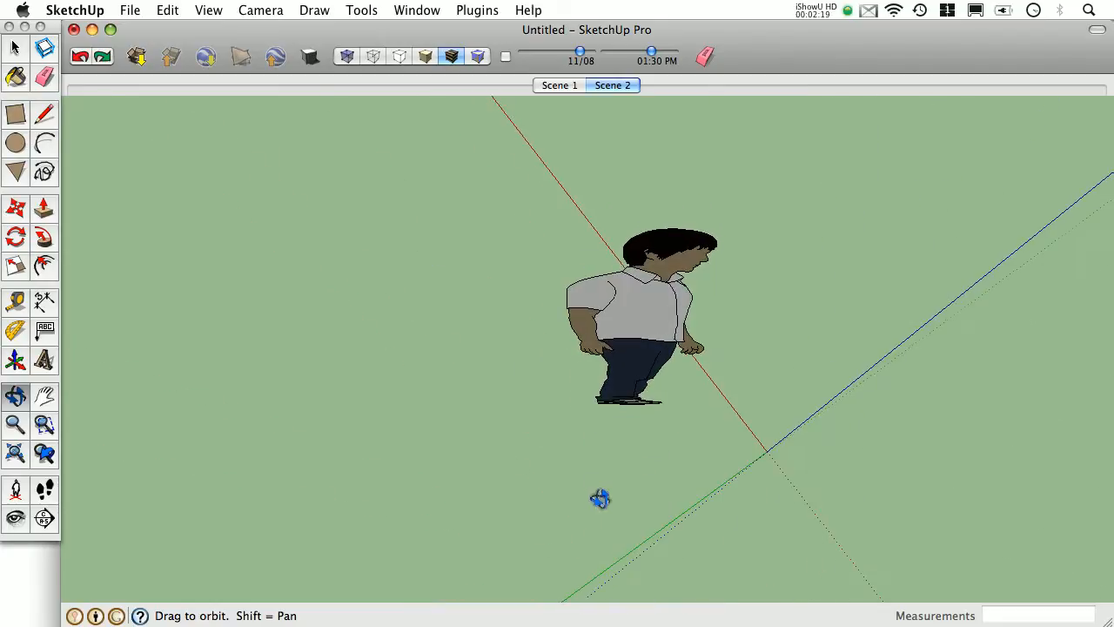
pyautogui.click(638, 84)
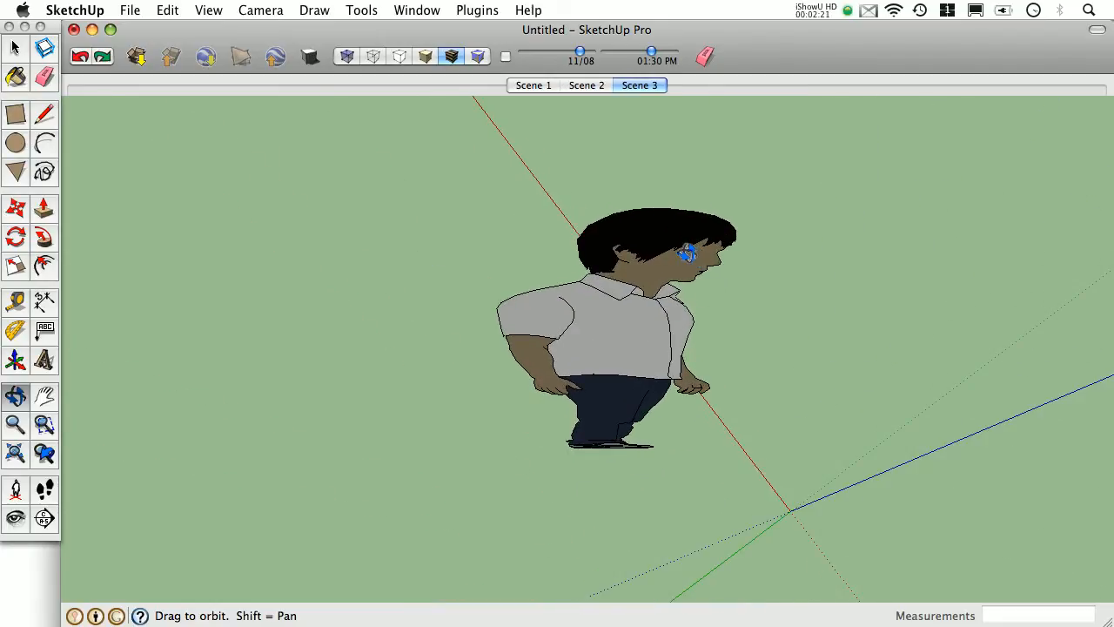
pyautogui.click(208, 10)
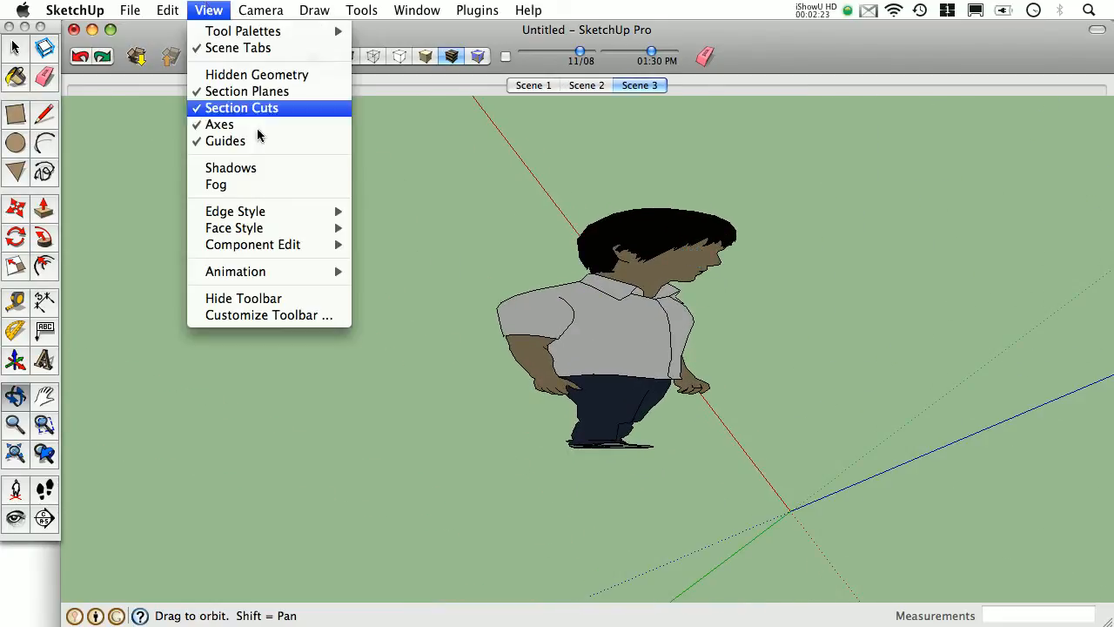
pyautogui.moveTo(235, 271)
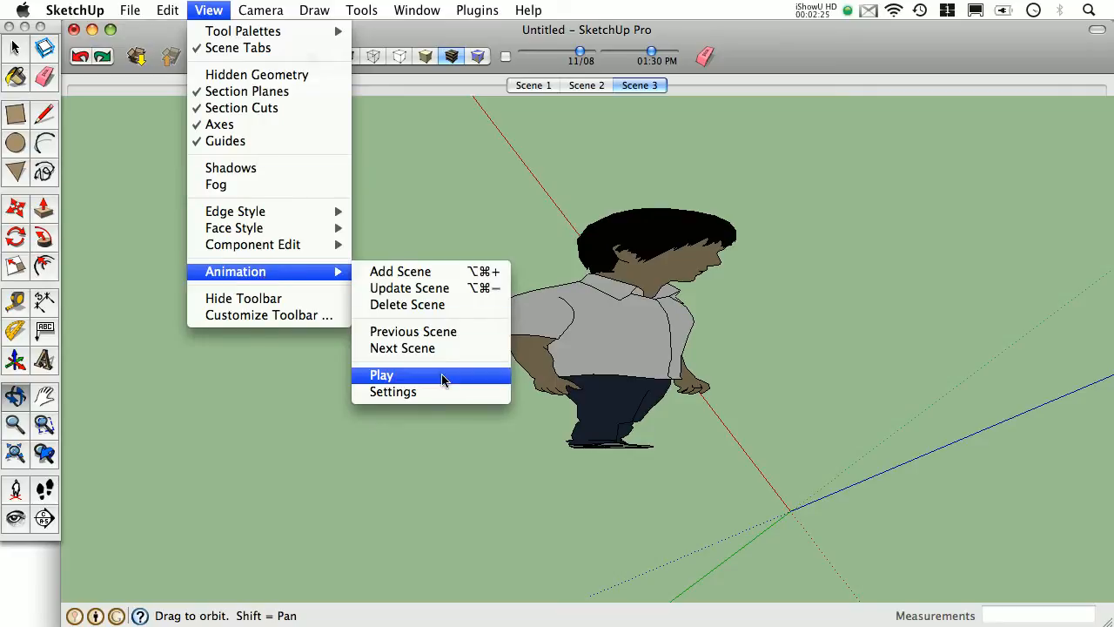
pyautogui.click(381, 374)
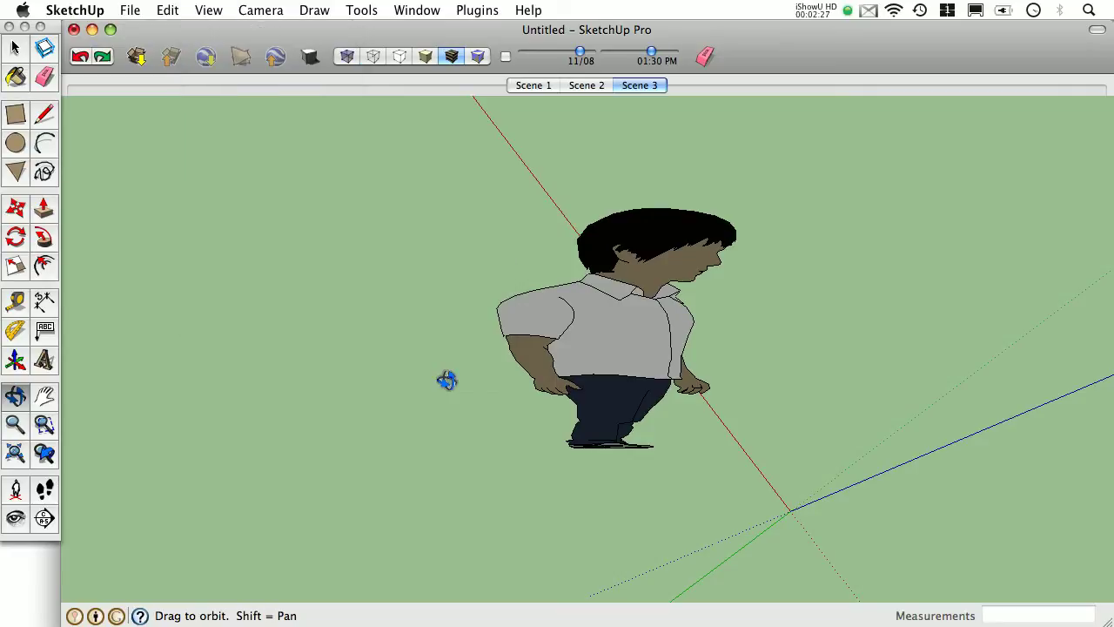
pyautogui.click(533, 85)
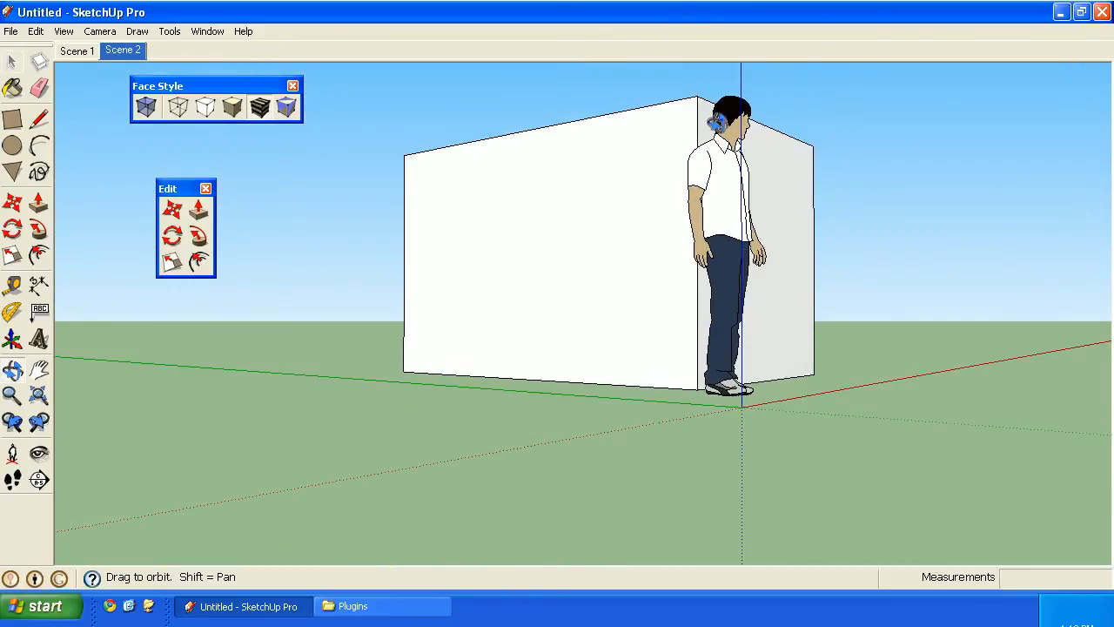
# Step: Play the scene animation through Scenes 1–3 and pause it on Scene 2
pyautogui.click(63, 31)
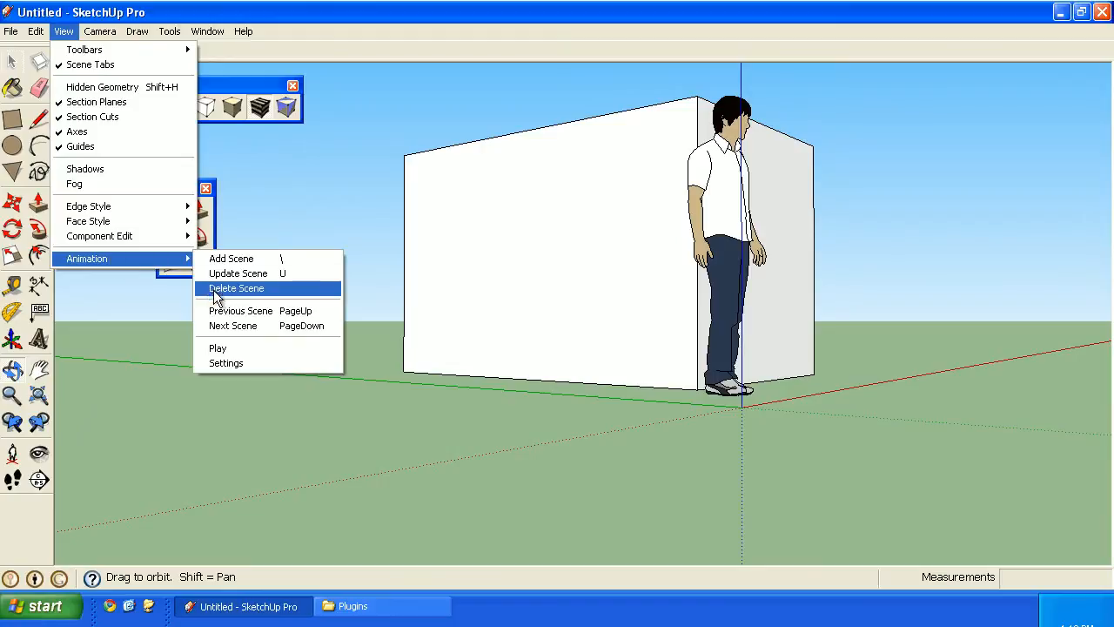
pyautogui.click(217, 348)
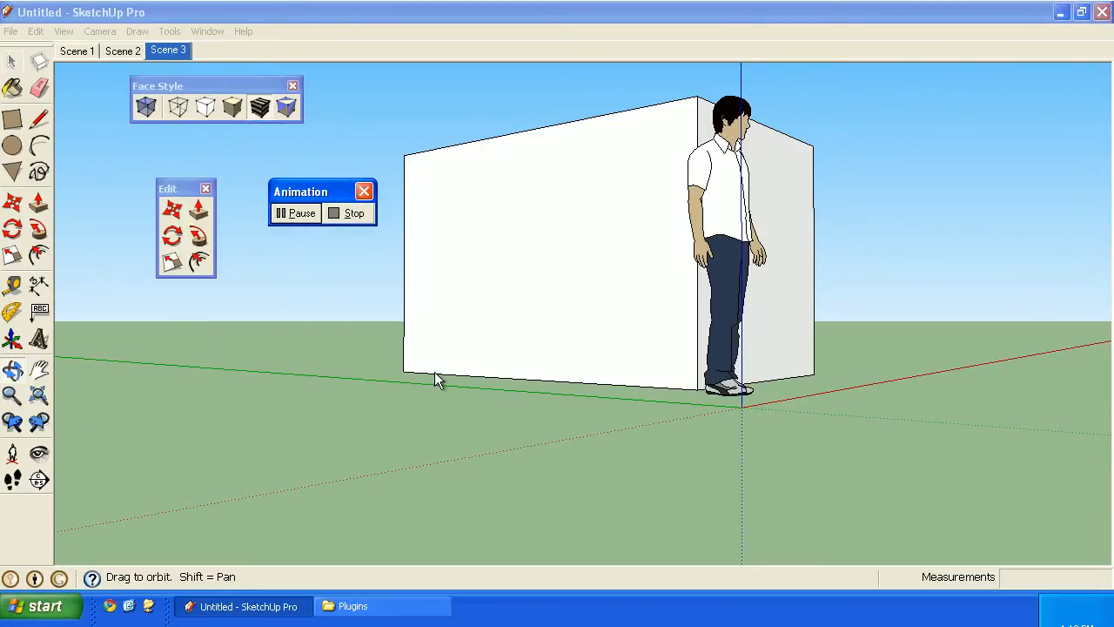
pyautogui.click(76, 50)
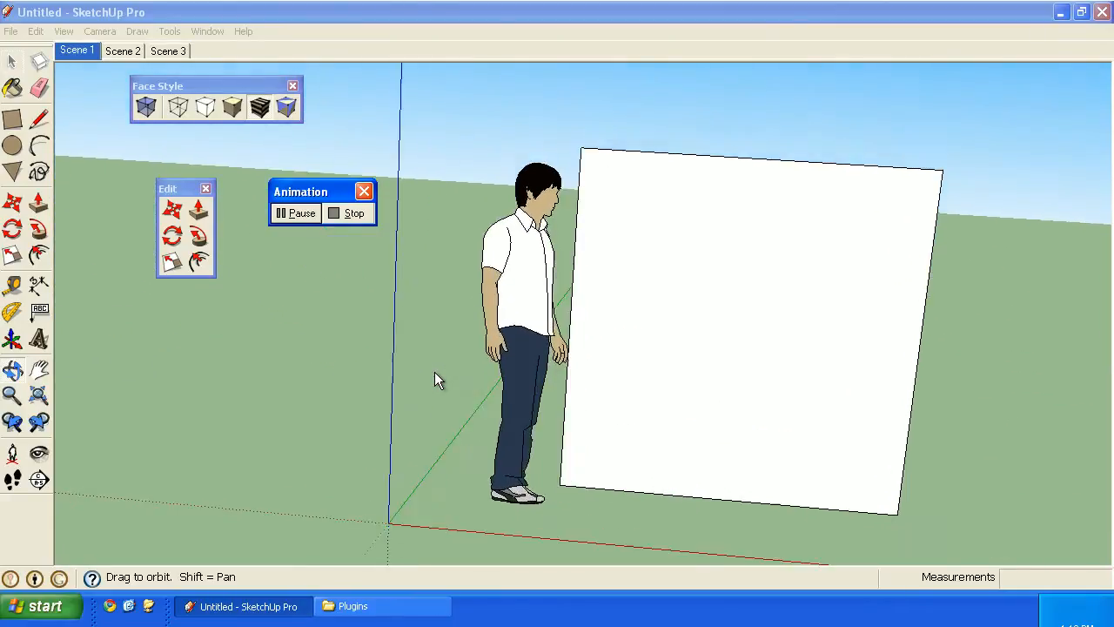
pyautogui.click(122, 51)
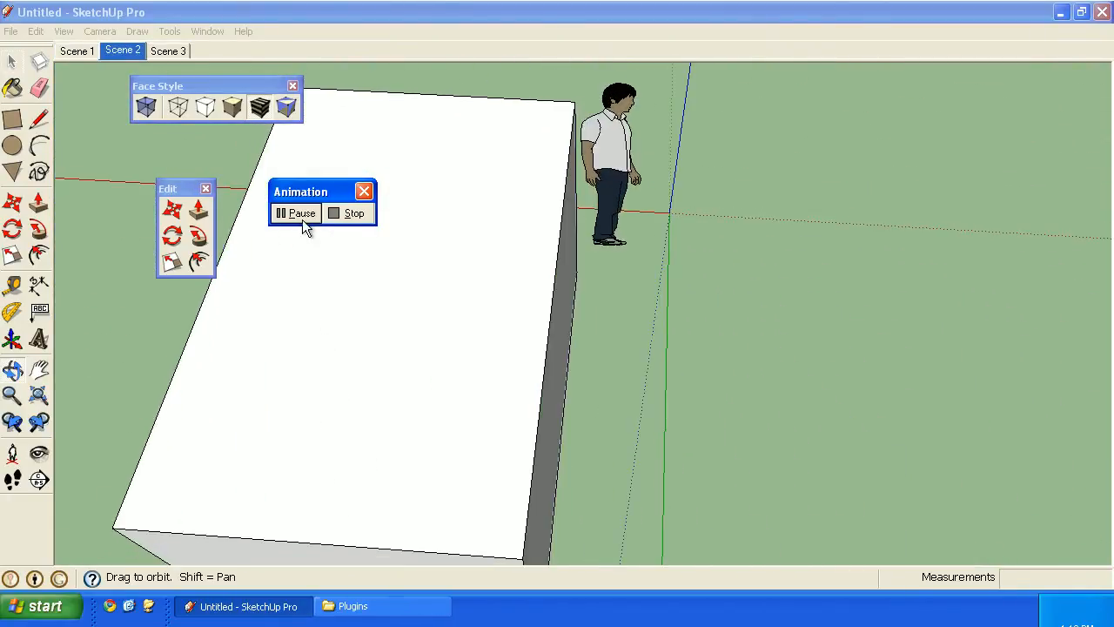
pyautogui.click(295, 213)
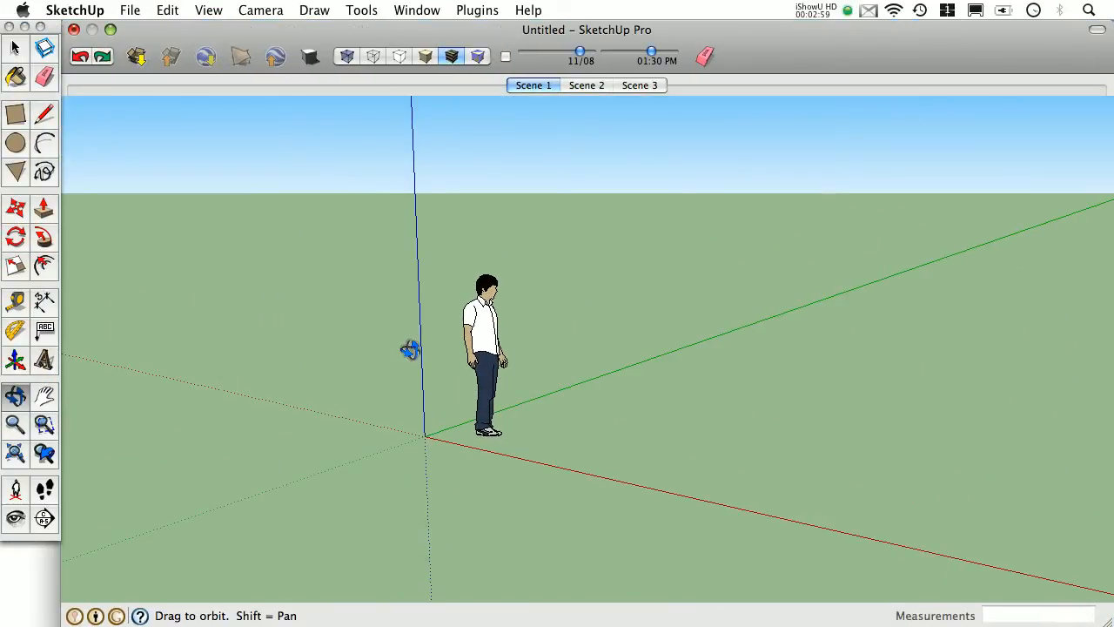
# Step: Cycle through the Scene tabs, then bring up the View menu's Animation commands
pyautogui.click(586, 84)
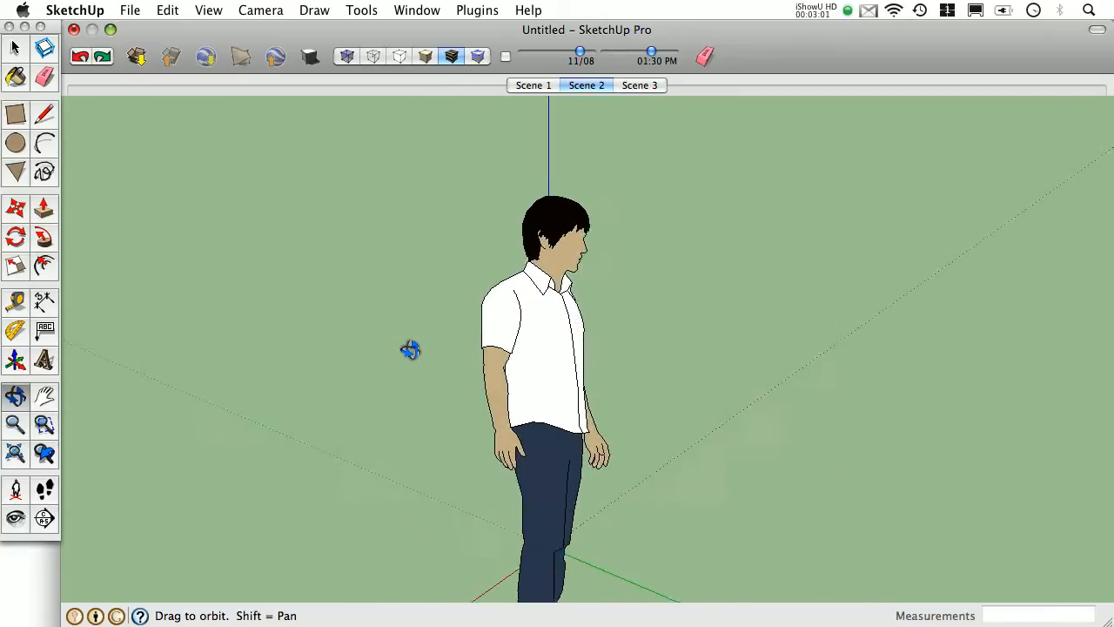
pyautogui.click(640, 85)
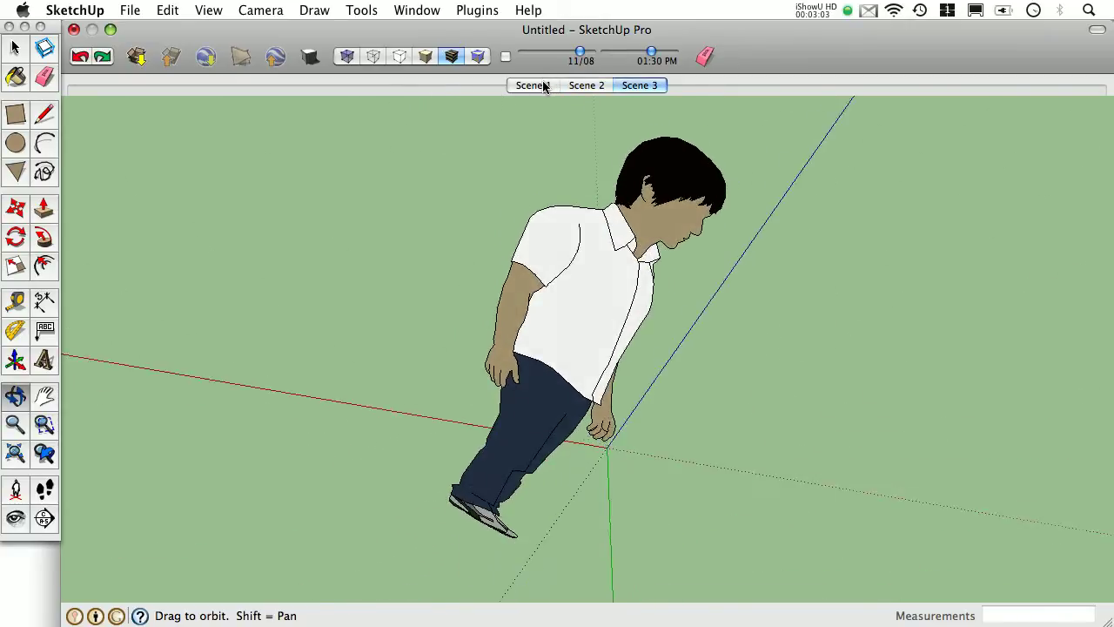
pyautogui.click(586, 84)
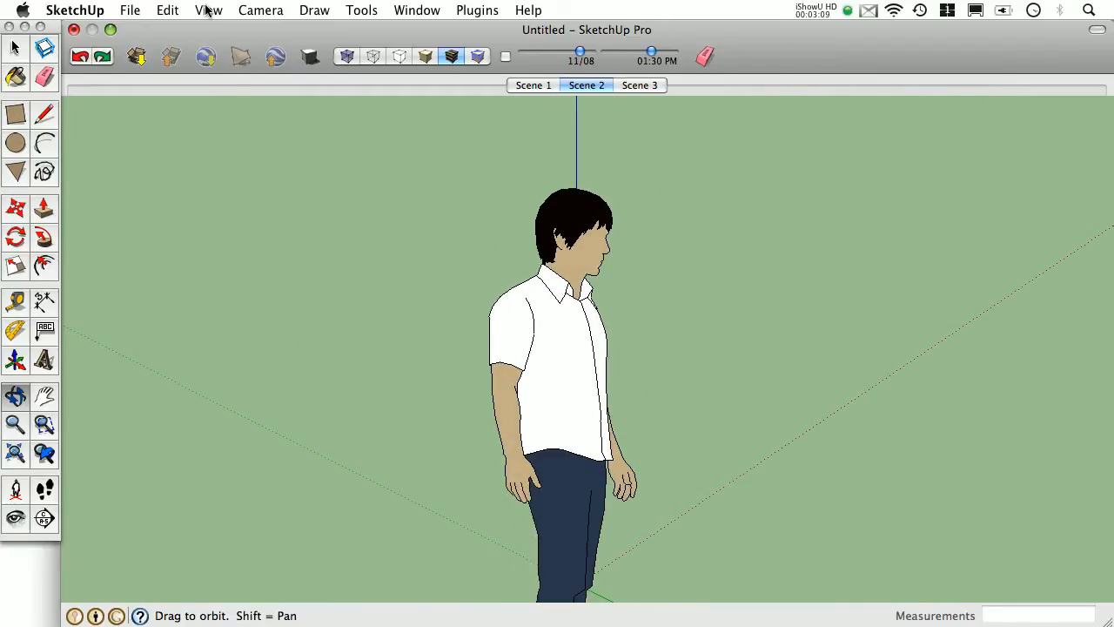
pyautogui.click(209, 9)
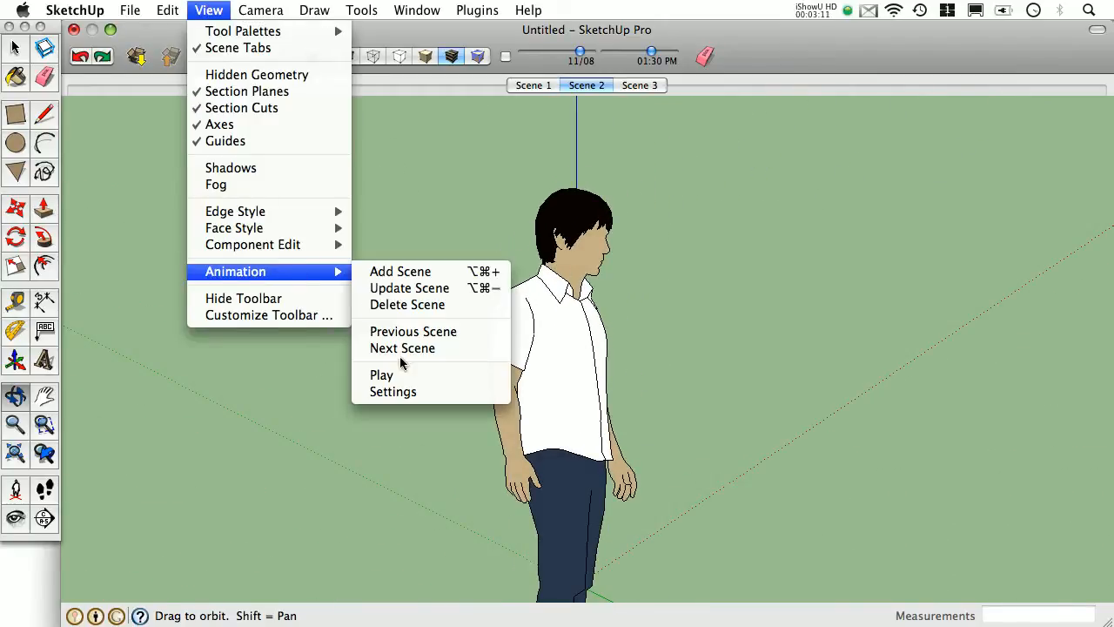
pyautogui.moveTo(382, 374)
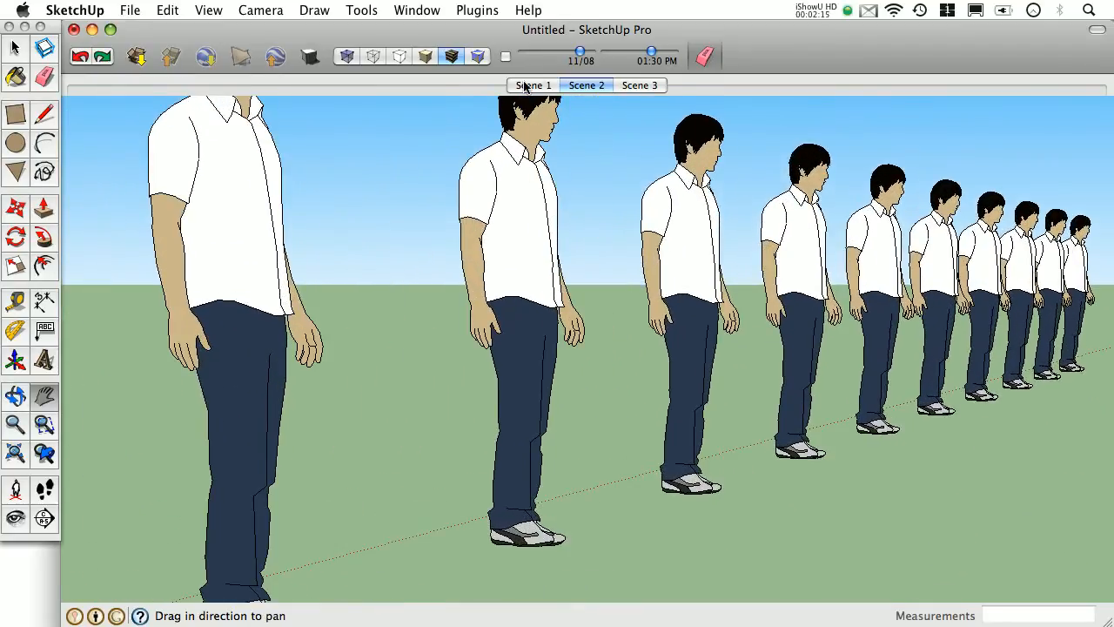
# Step: Open the Styles background settings from the Window menu and hide the sky
pyautogui.click(417, 9)
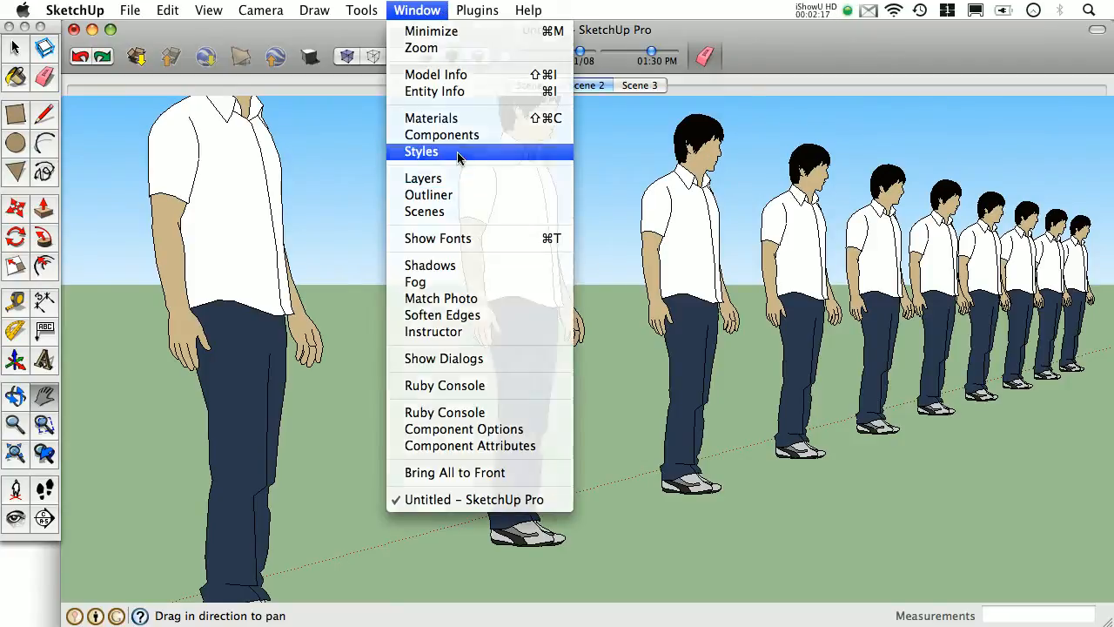
pyautogui.click(421, 151)
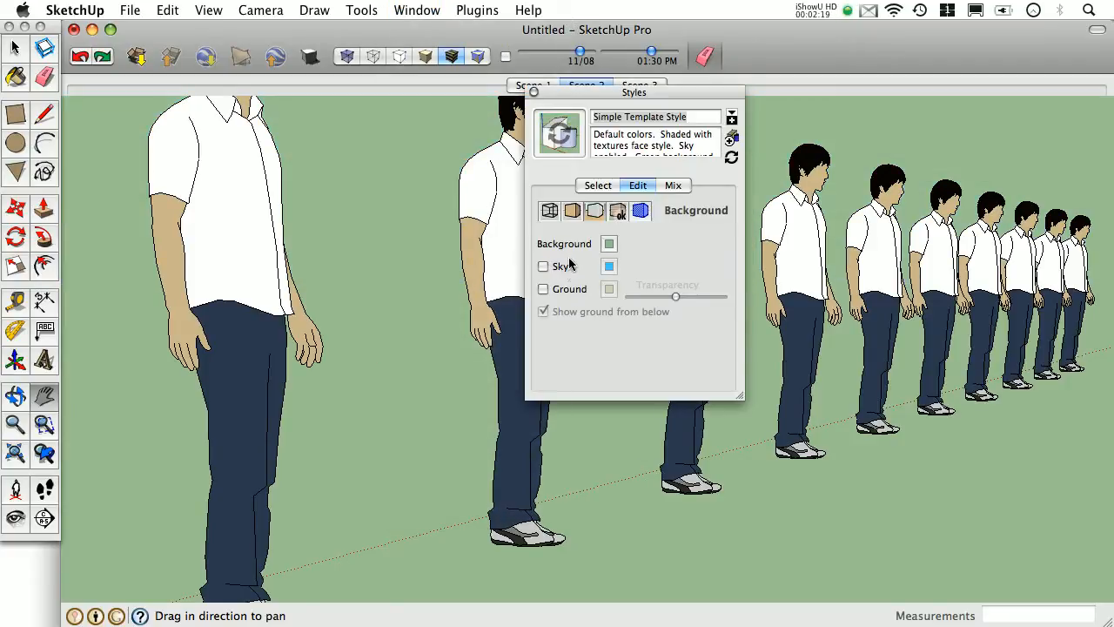
pyautogui.click(543, 288)
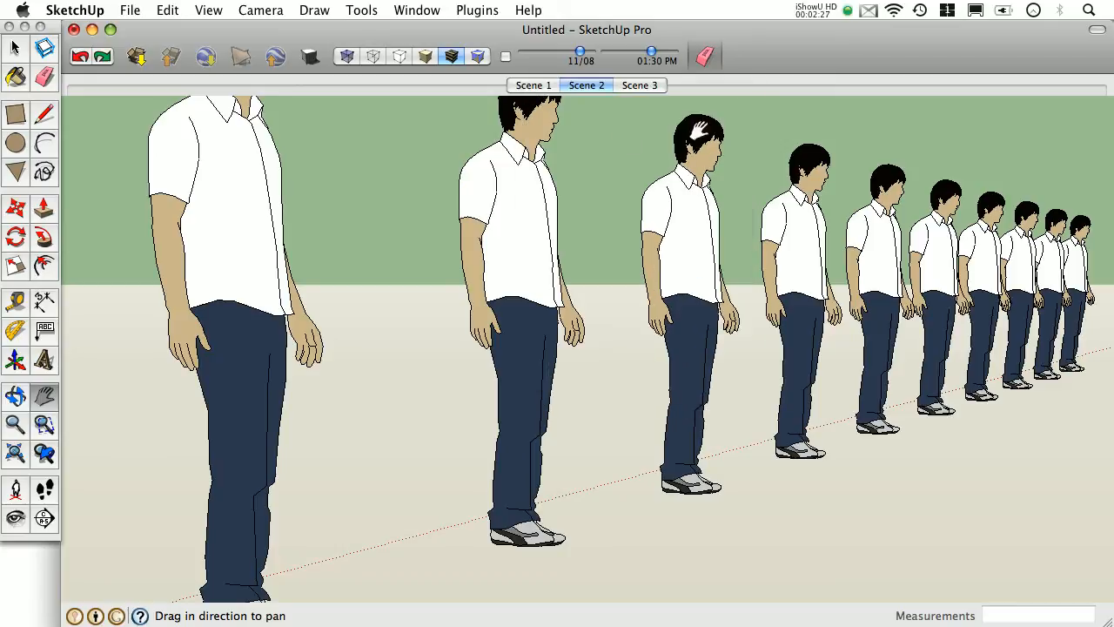
# Step: Export the view as untitled.png to the Desktop with anti-aliasing and transparent background
pyautogui.click(130, 10)
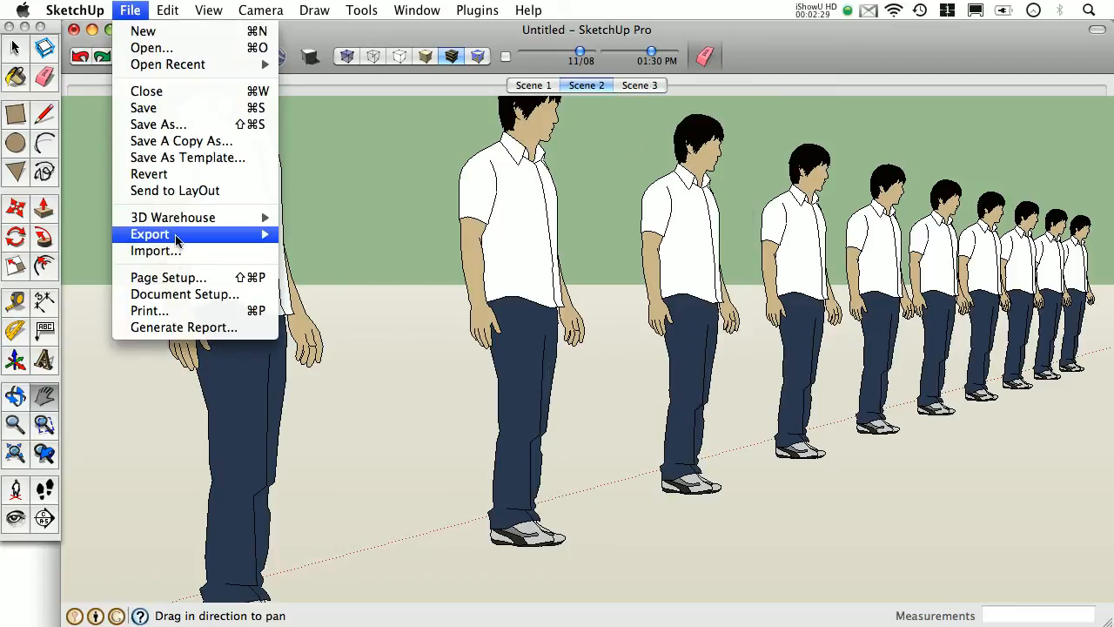
pyautogui.click(150, 233)
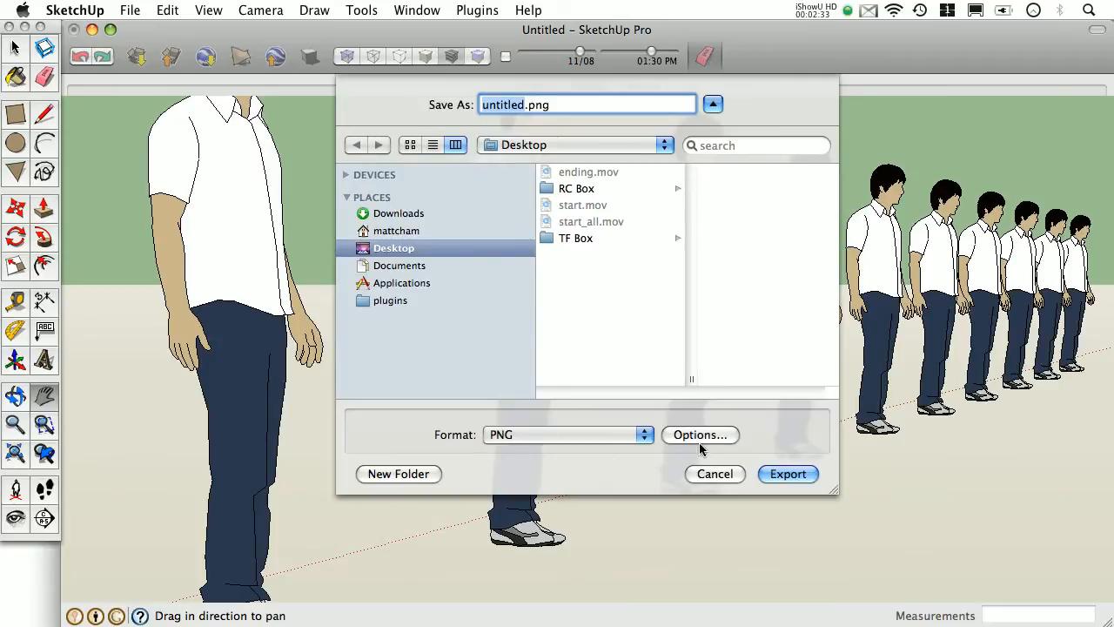
pyautogui.click(700, 434)
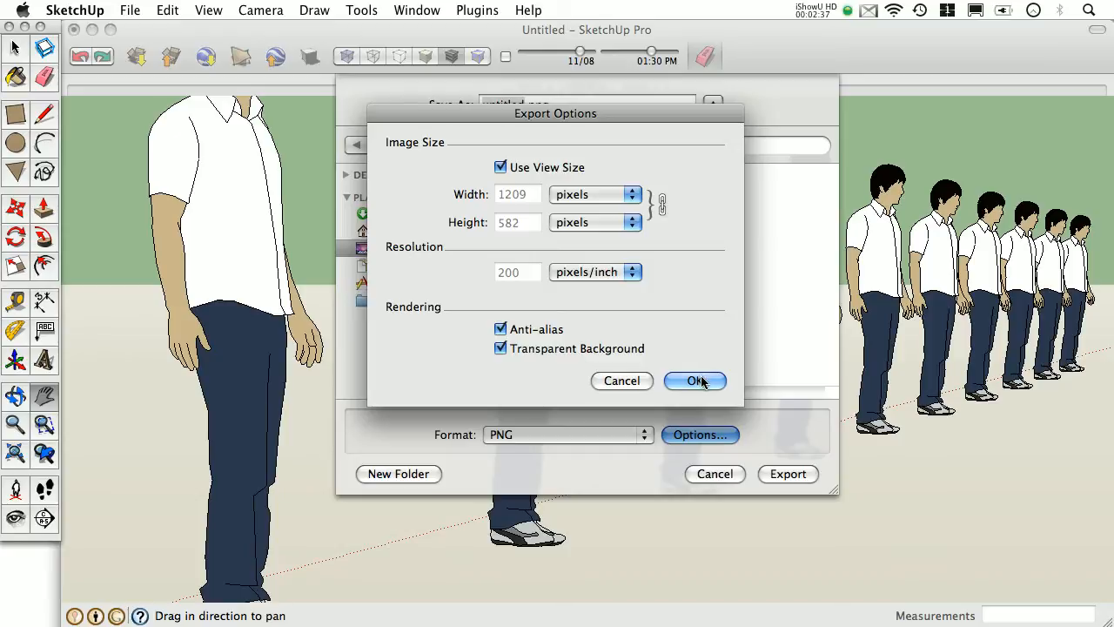
pyautogui.click(695, 380)
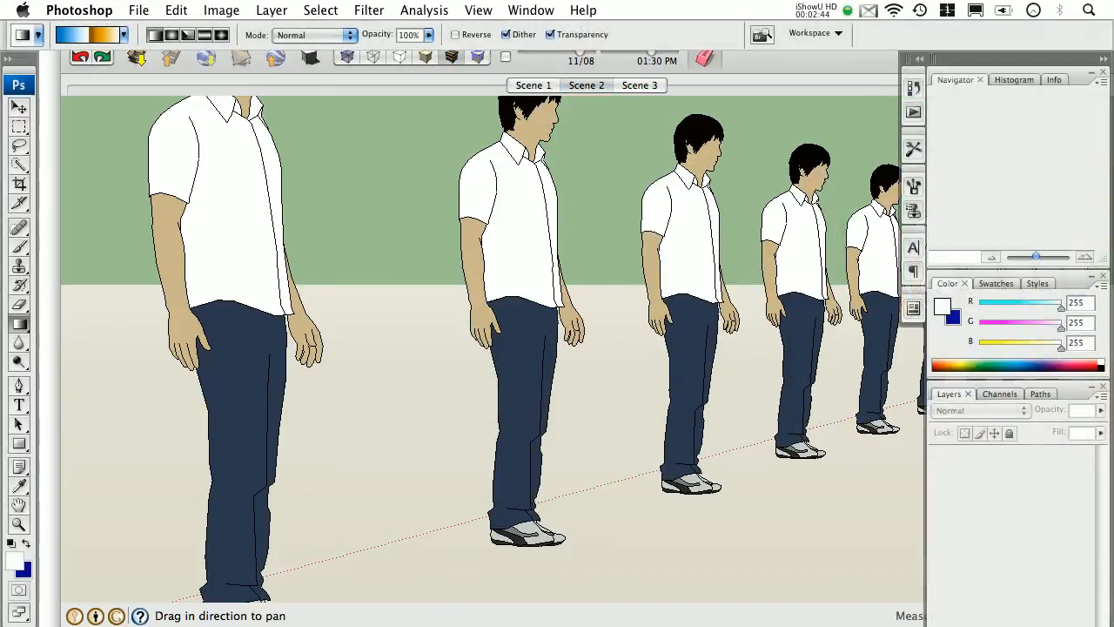
# Step: Open untitled.png in Photoshop and pan across the magnified figure edges
pyautogui.click(139, 10)
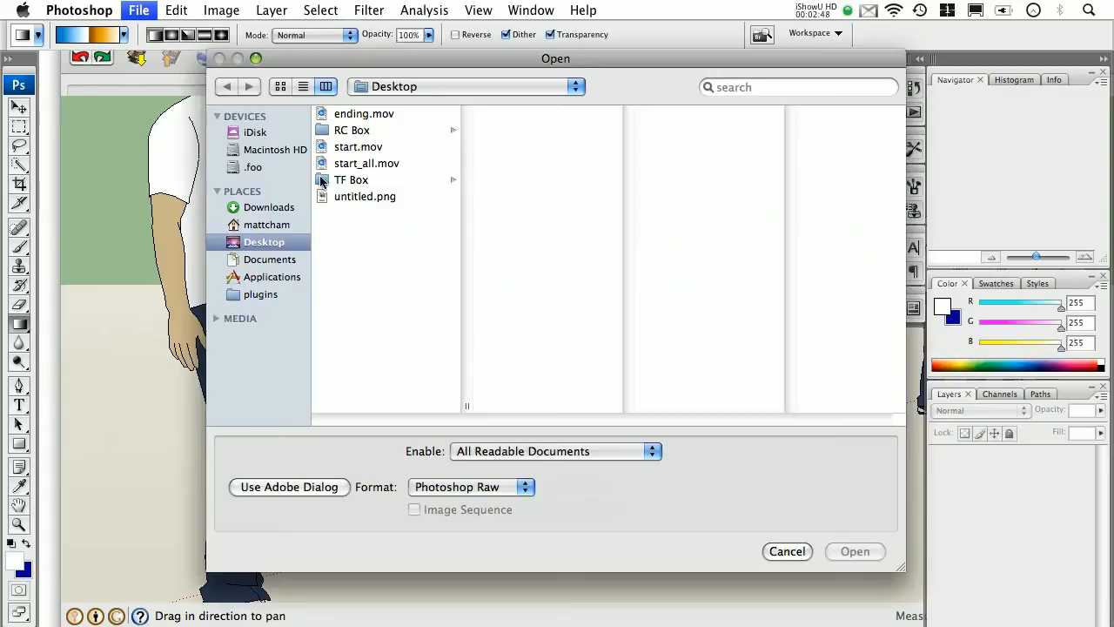
pyautogui.click(365, 196)
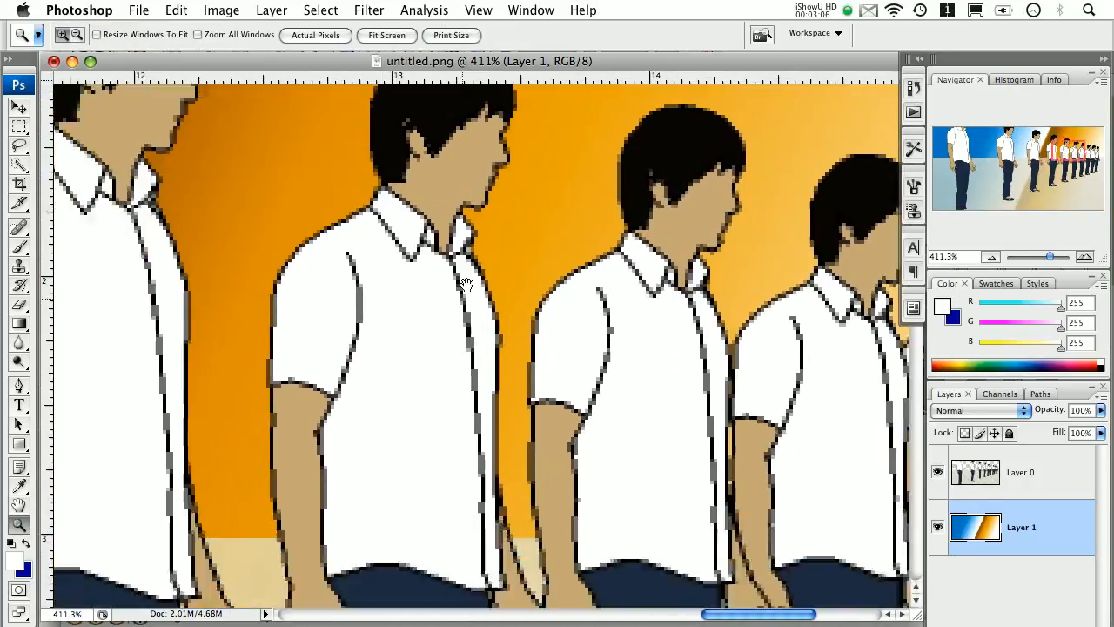
pyautogui.moveTo(465, 283); pyautogui.dragTo(634, 301)
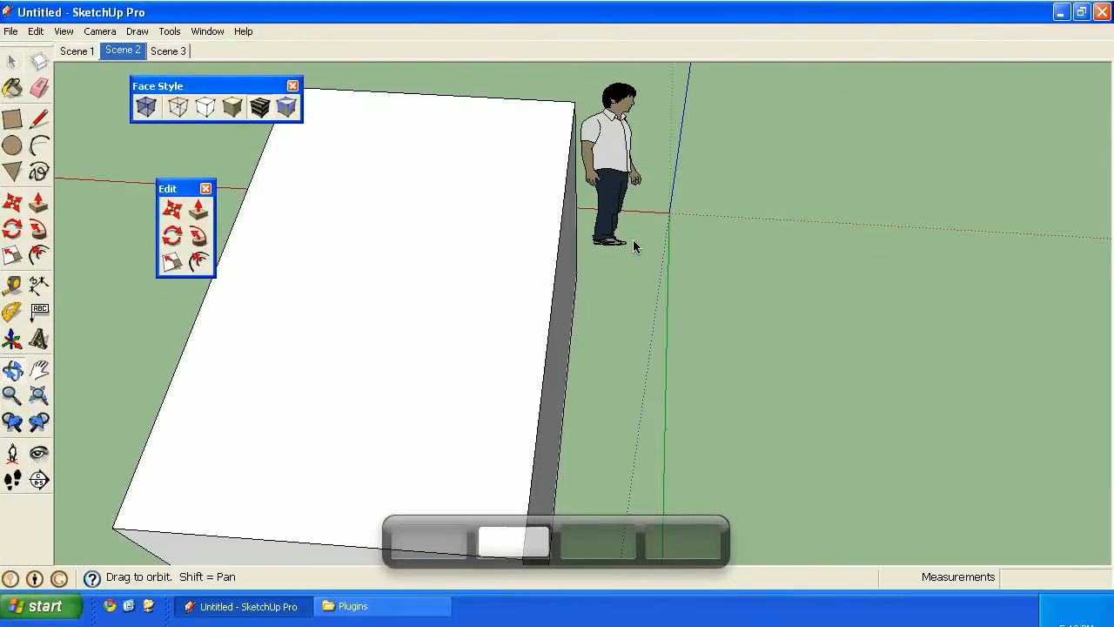
# Step: Set the scene animation export to an AVI file at 800×600 and 10 frames per second
pyautogui.click(10, 31)
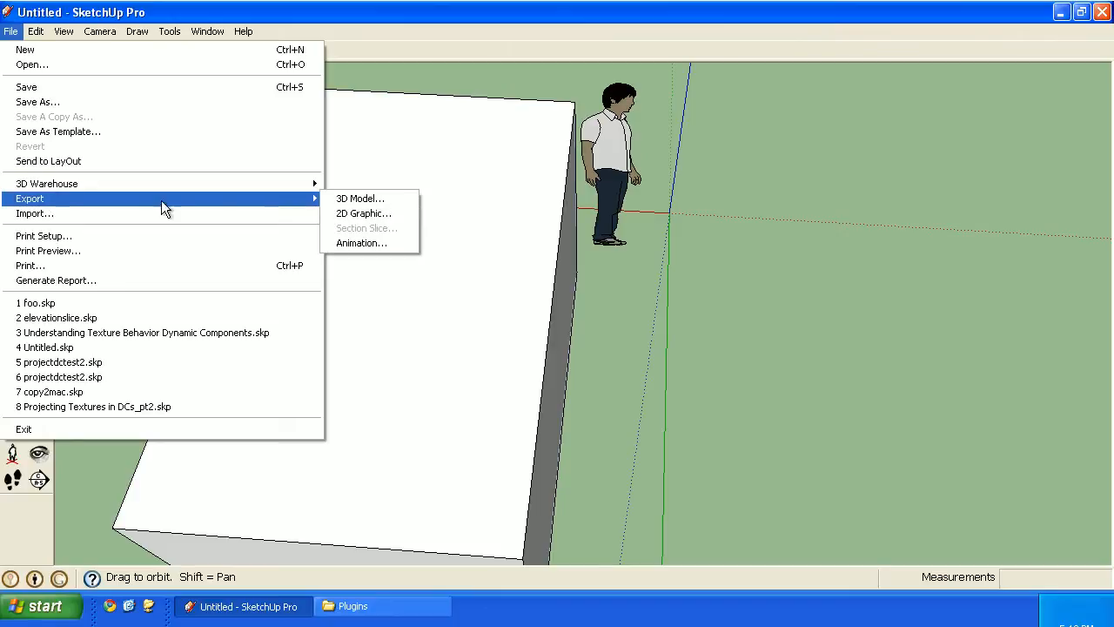
pyautogui.click(361, 243)
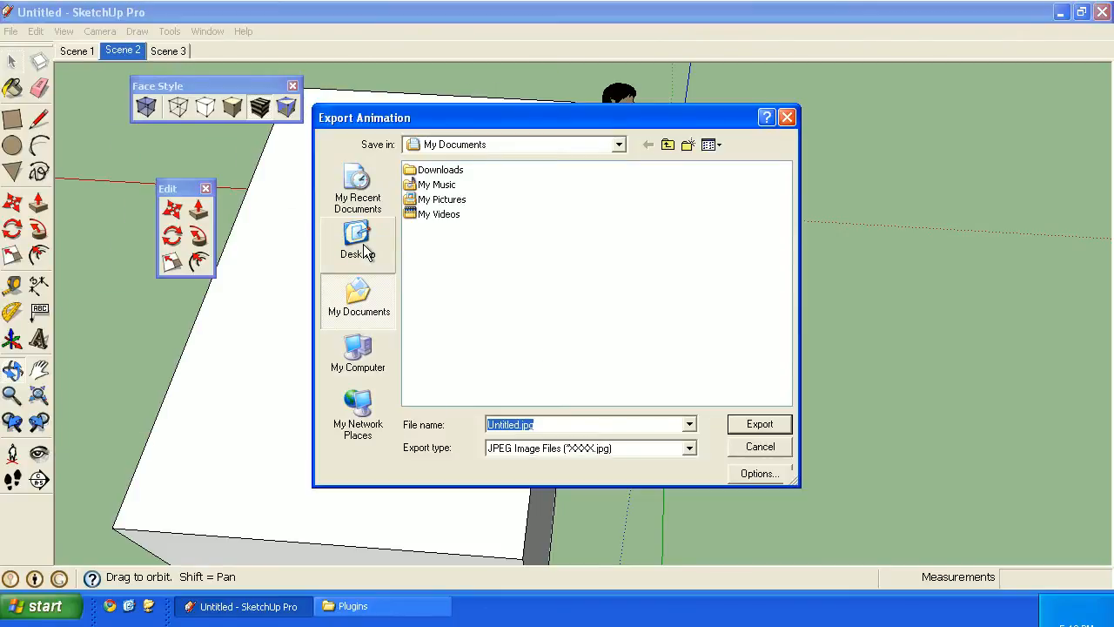
pyautogui.moveTo(757, 465)
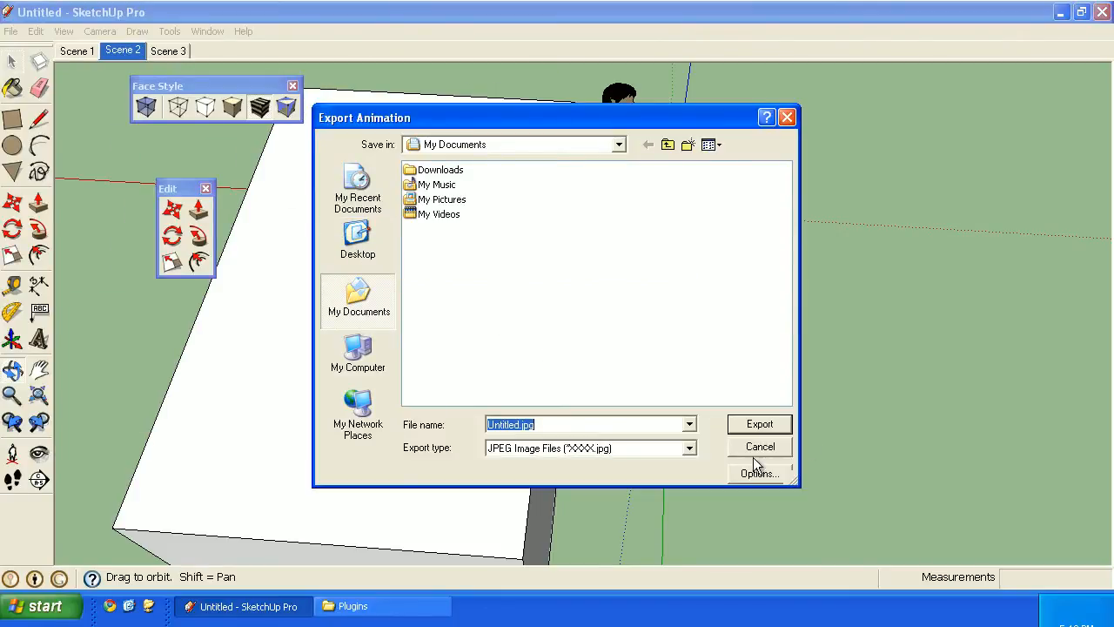
pyautogui.click(688, 447)
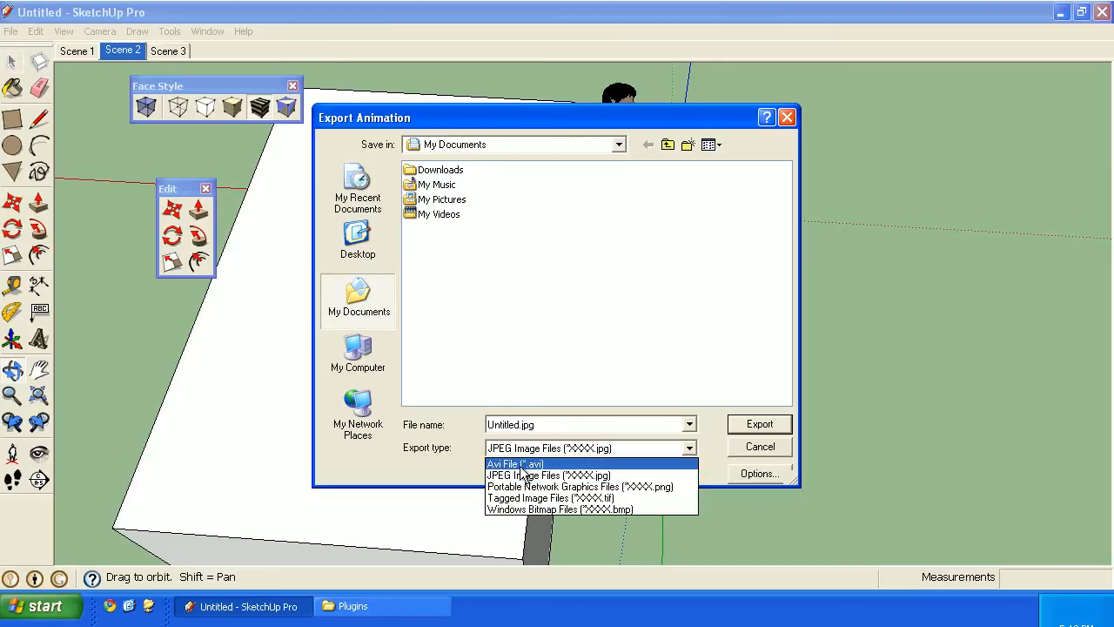
pyautogui.moveTo(548, 474)
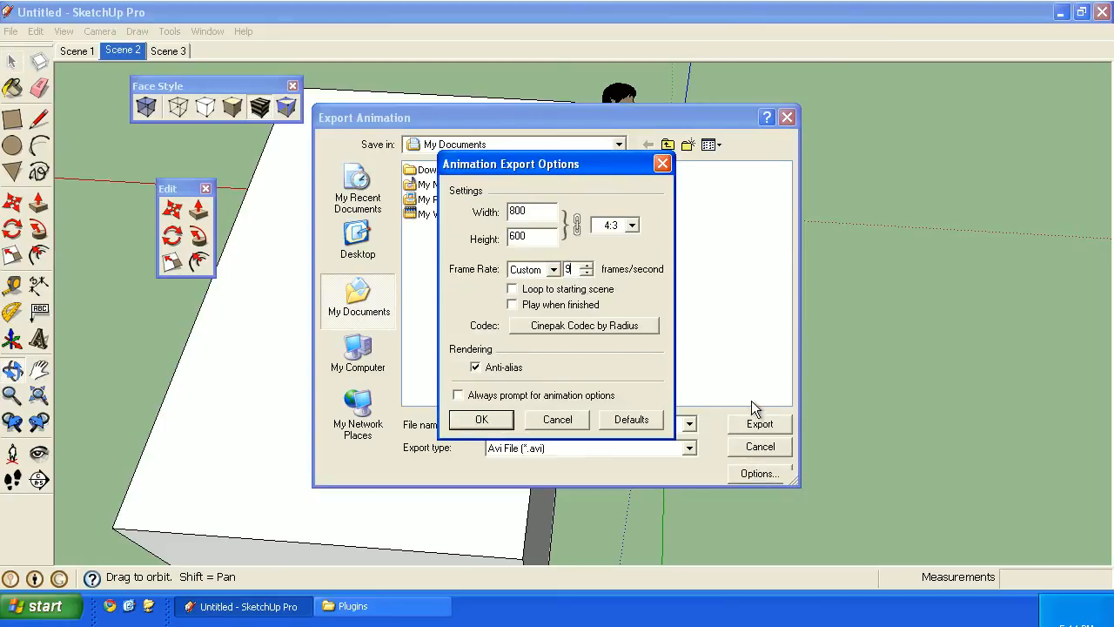
pyautogui.moveTo(764, 411)
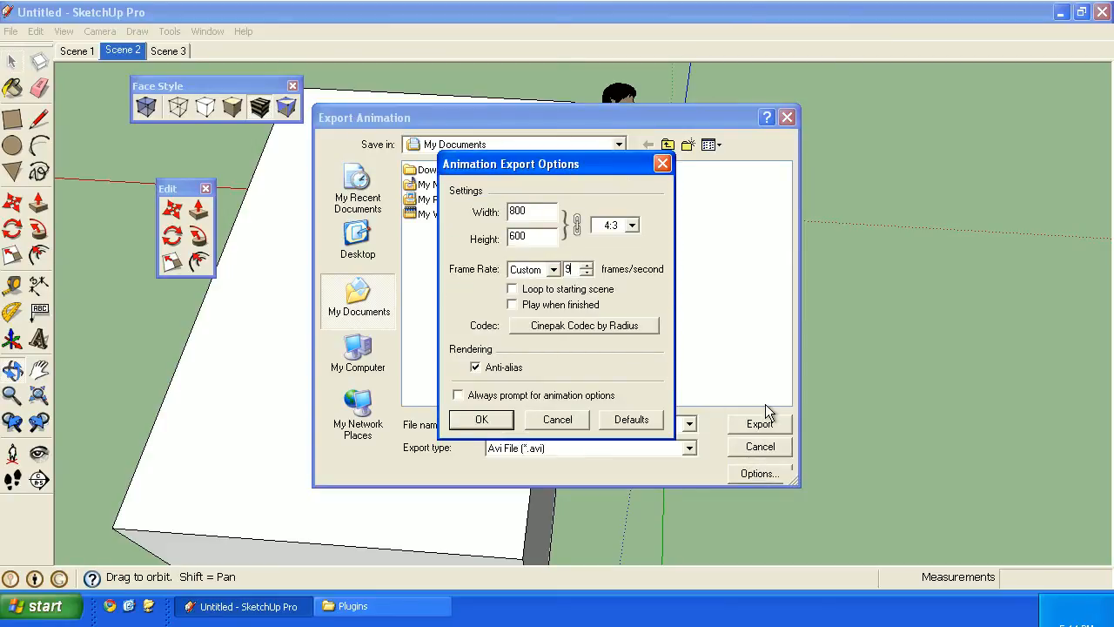
pyautogui.click(589, 264)
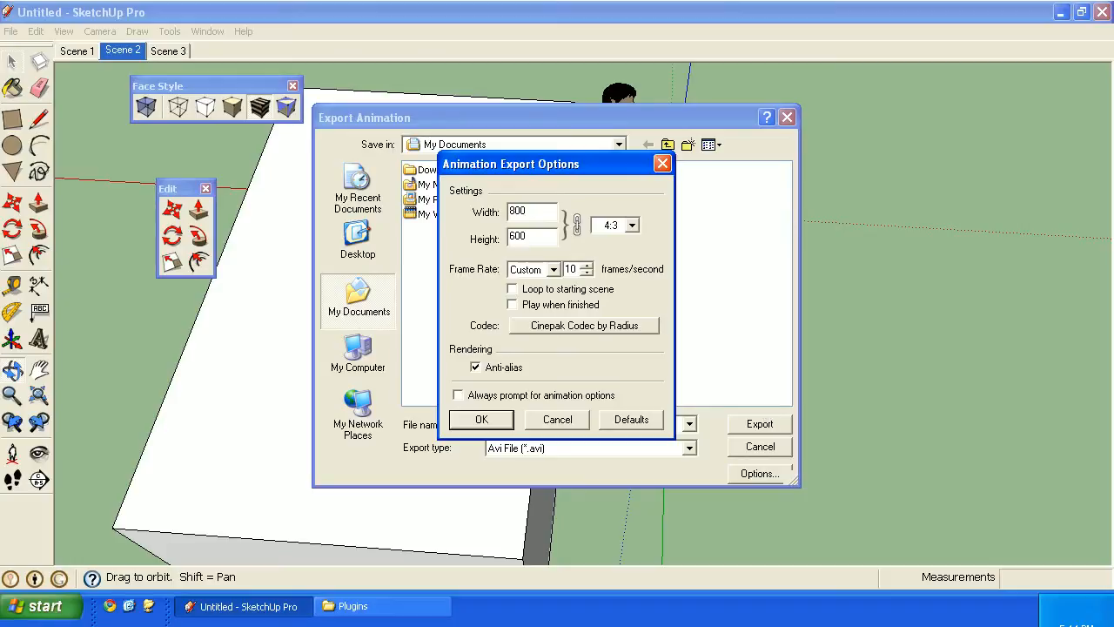
pyautogui.moveTo(561, 416)
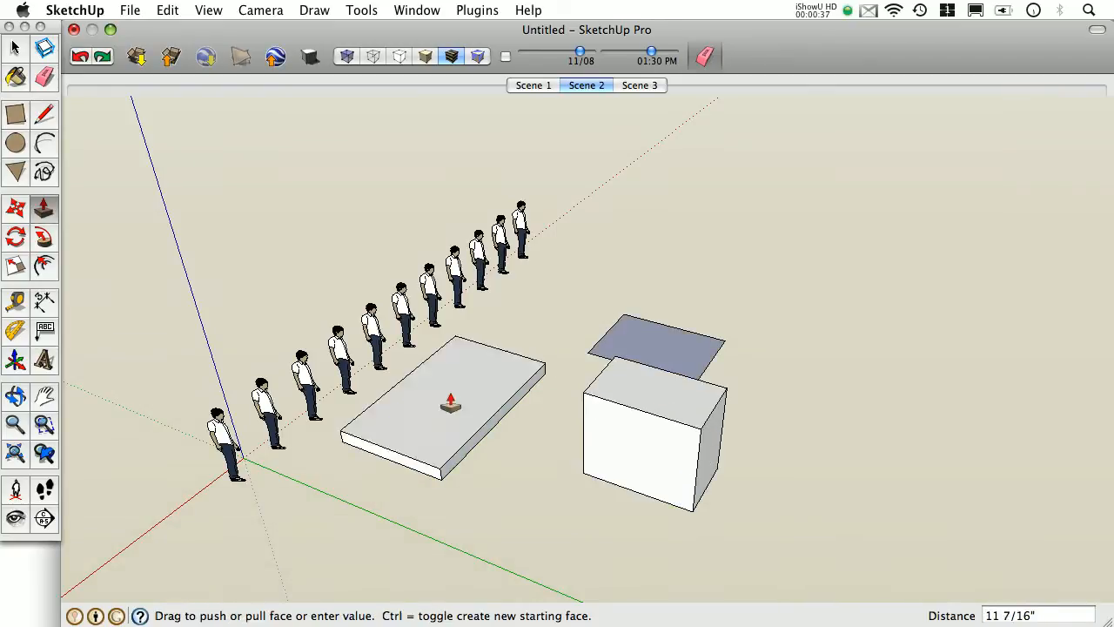
# Step: Open the Layers panel and select the long box
pyautogui.click(417, 9)
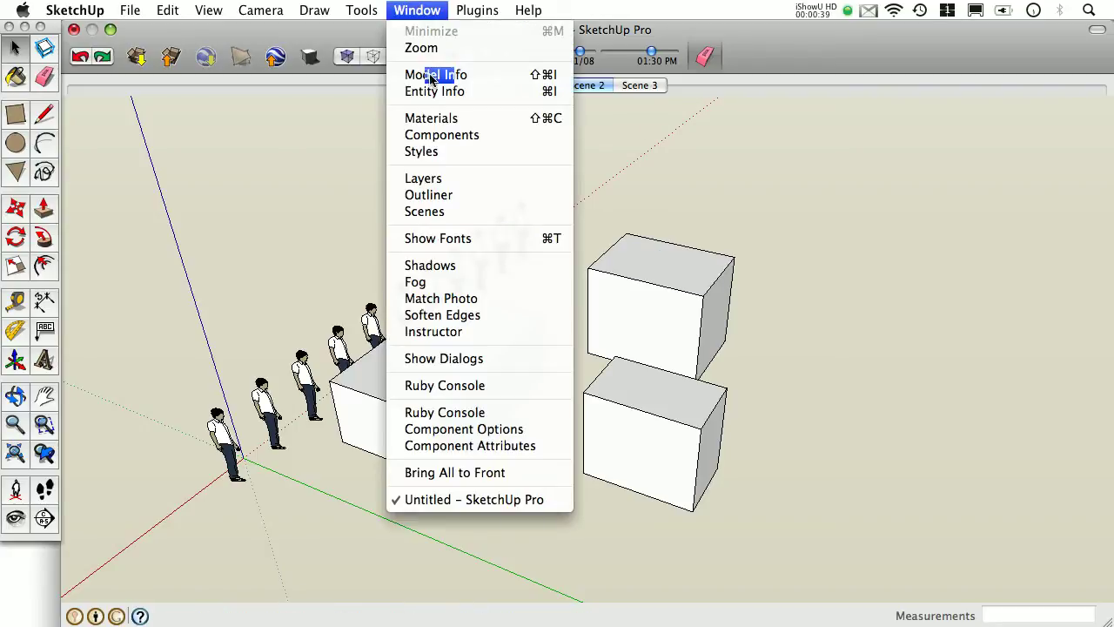
pyautogui.click(423, 178)
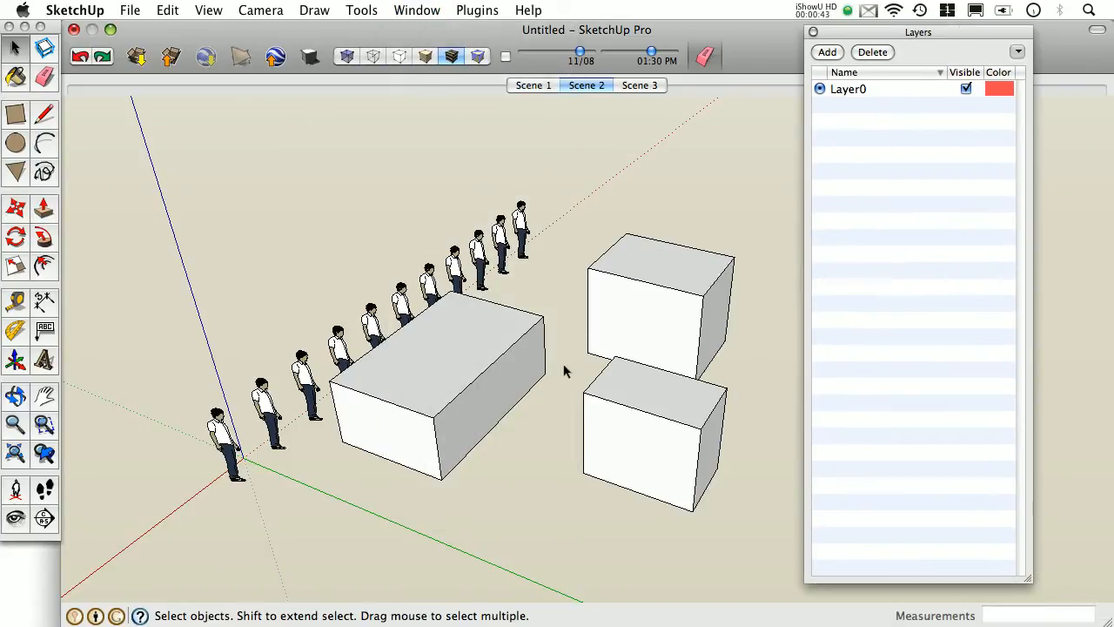
pyautogui.click(436, 405)
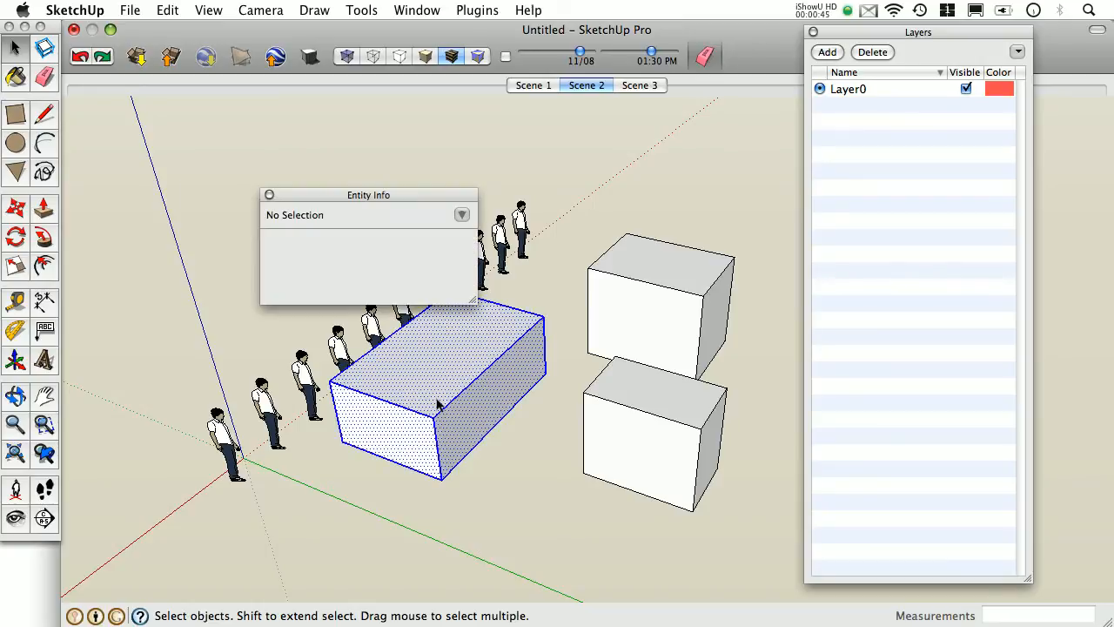
pyautogui.click(440, 405)
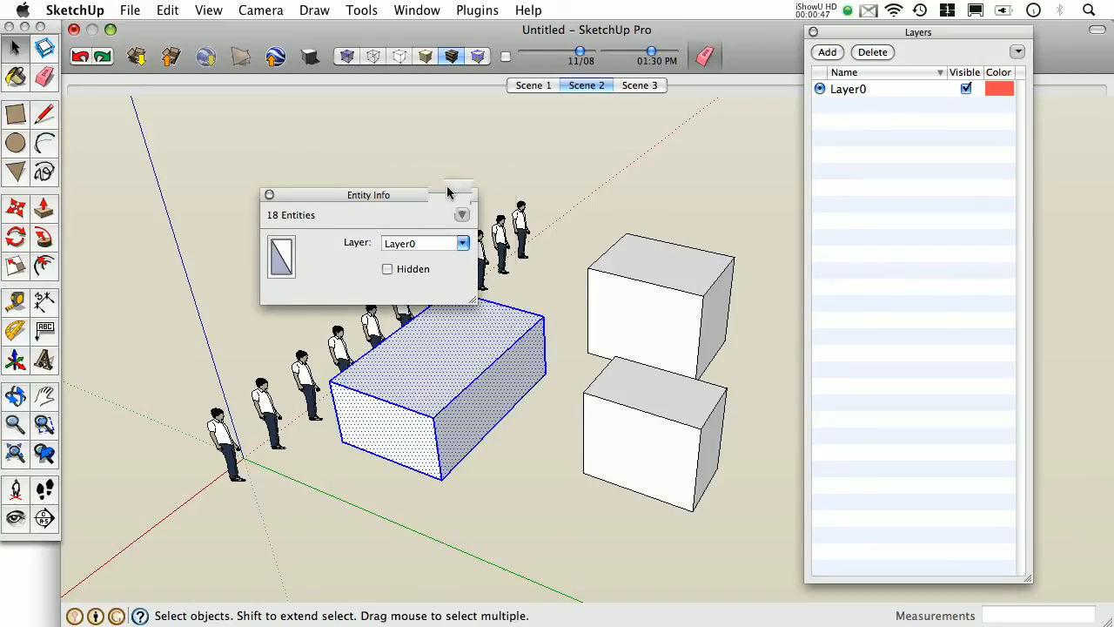
# Step: Move the Entity Info panel, select the upper right box, and type a new layer name
pyautogui.moveTo(368, 194); pyautogui.dragTo(387, 130)
pyautogui.write('new layer')
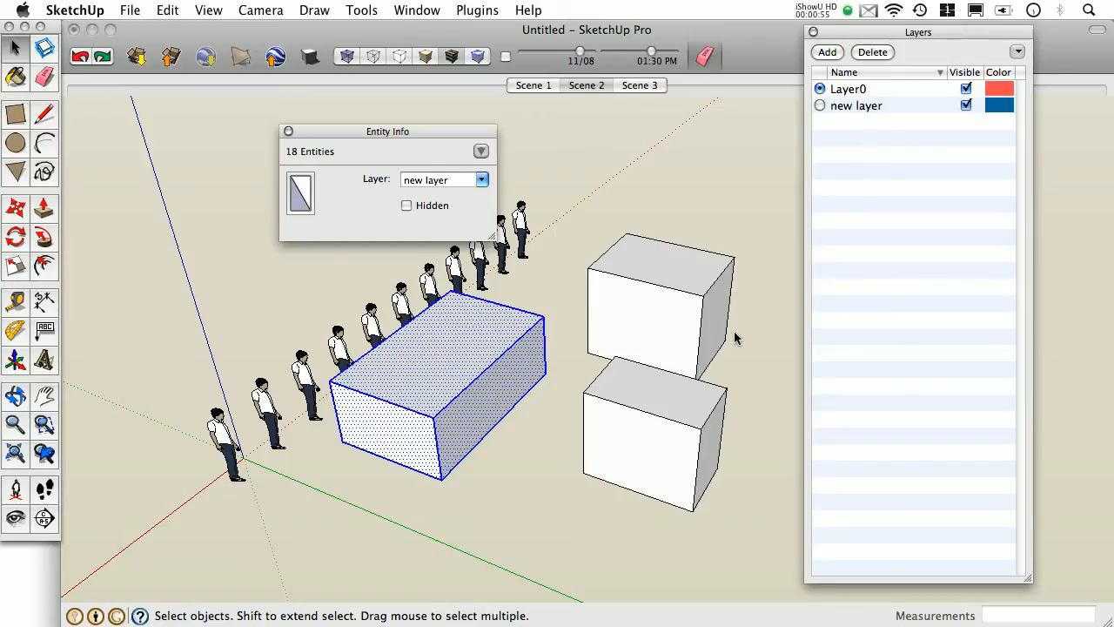
pyautogui.click(444, 180)
pyautogui.write('anot')
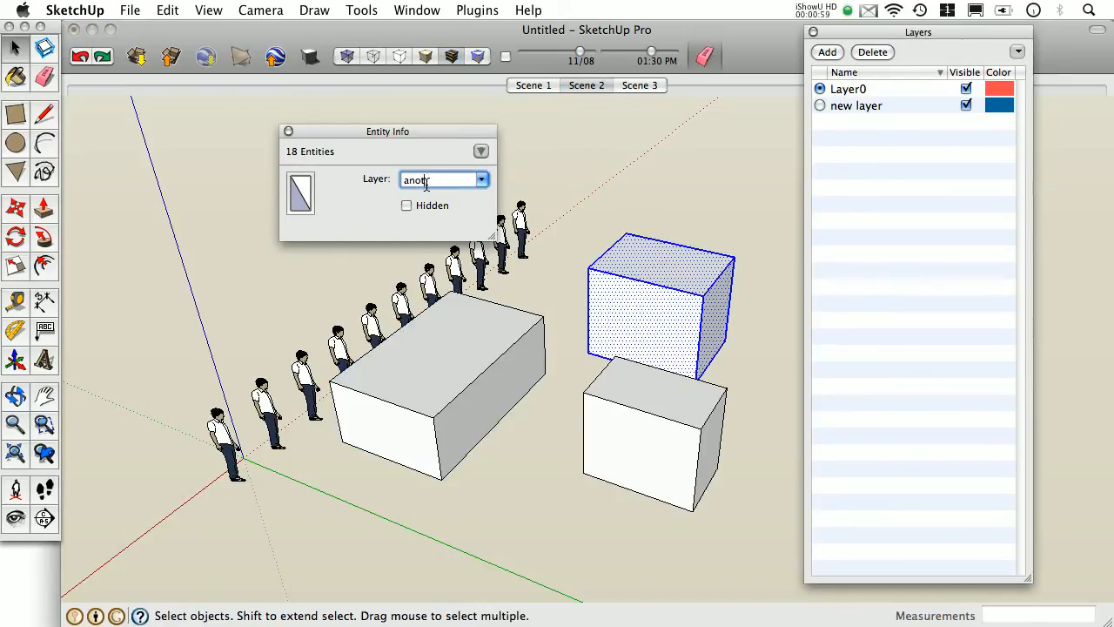
pyautogui.write('her new la')
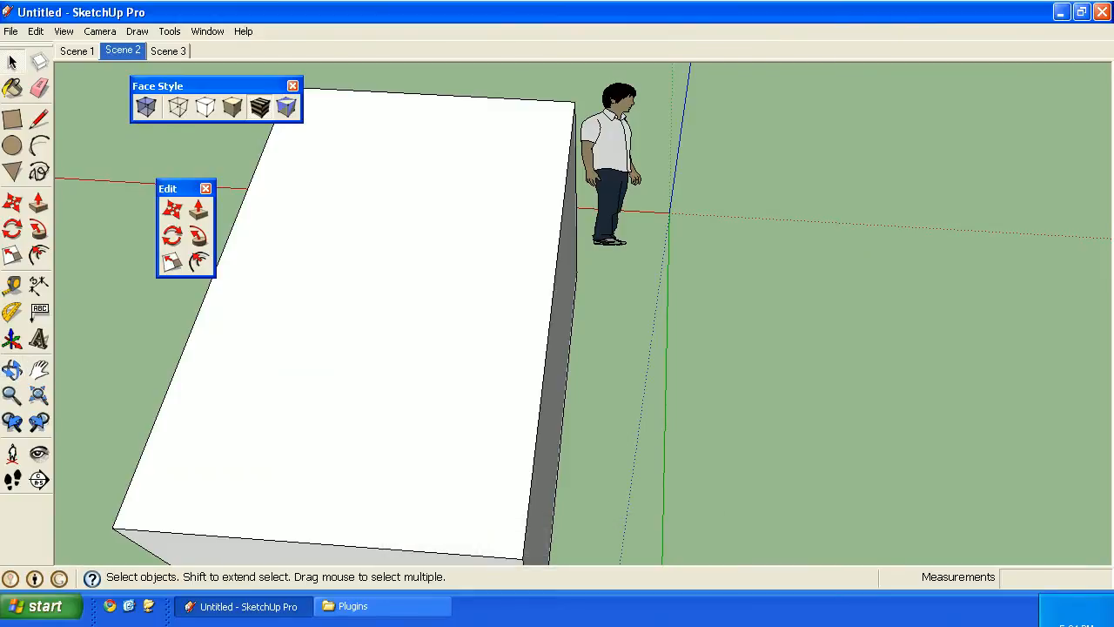
# Step: Open the Layers panel and add a layer named 'new layer' beside Layer0
pyautogui.click(207, 32)
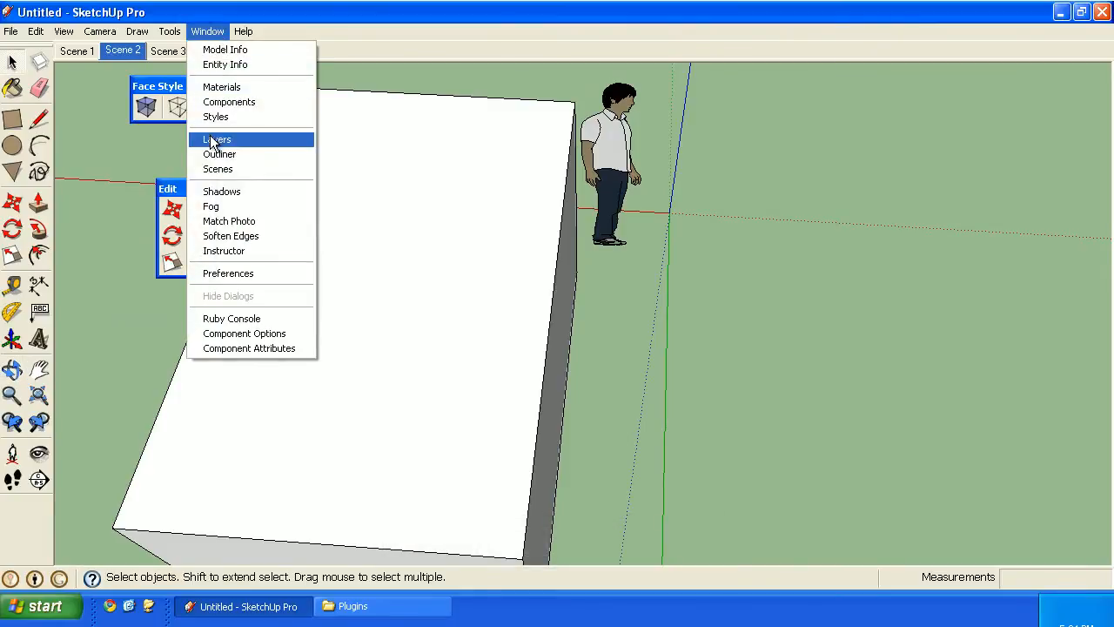
pyautogui.click(216, 139)
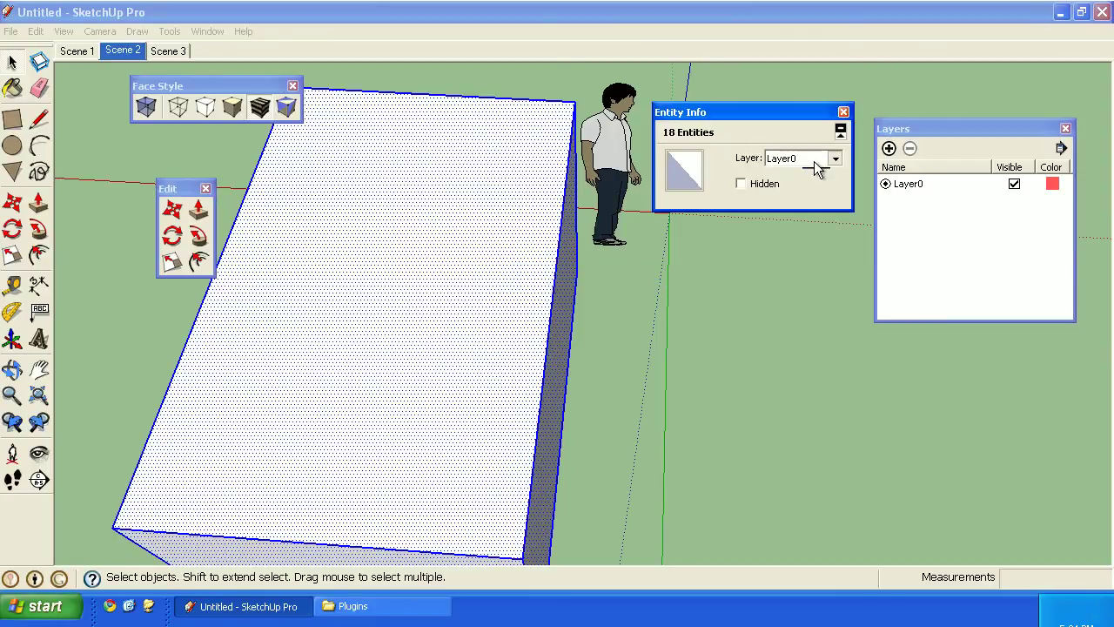
pyautogui.click(834, 158)
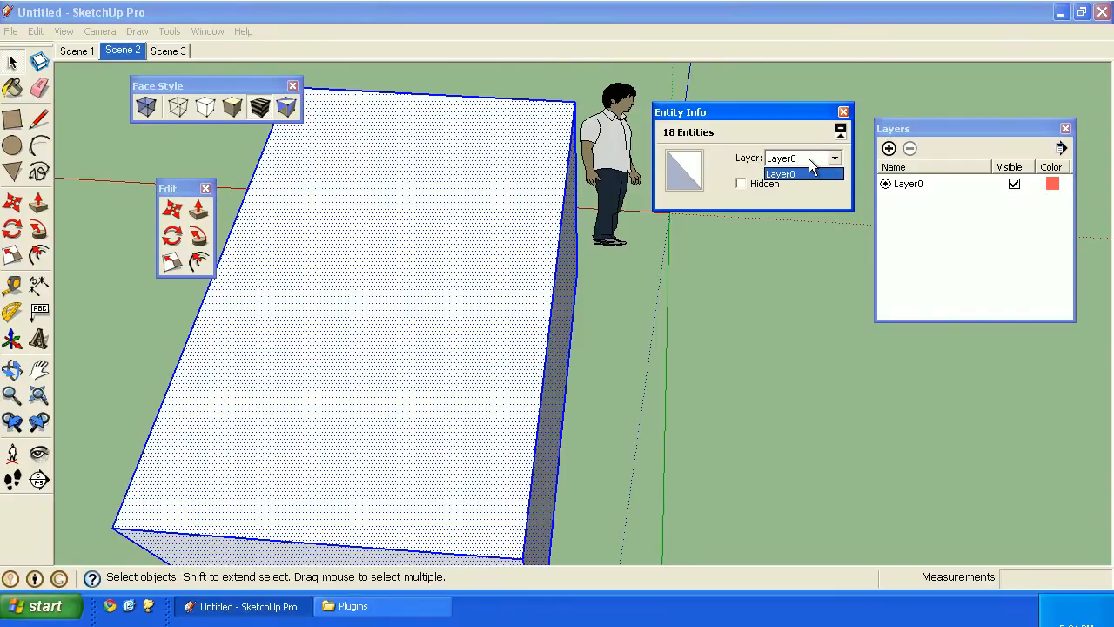
pyautogui.click(888, 148)
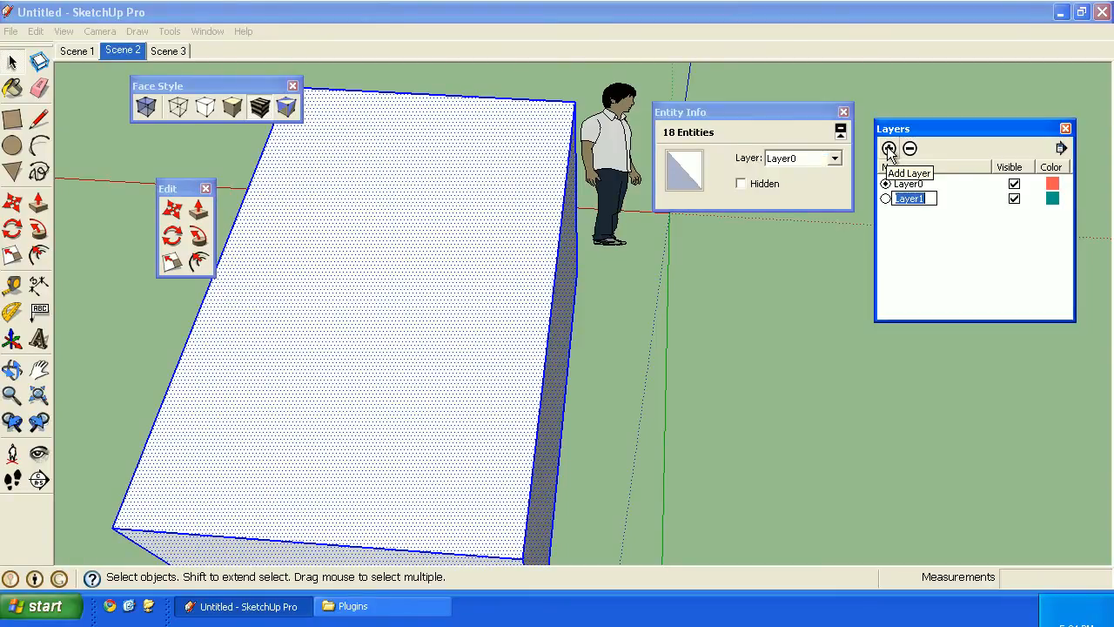
pyautogui.write('new layer')
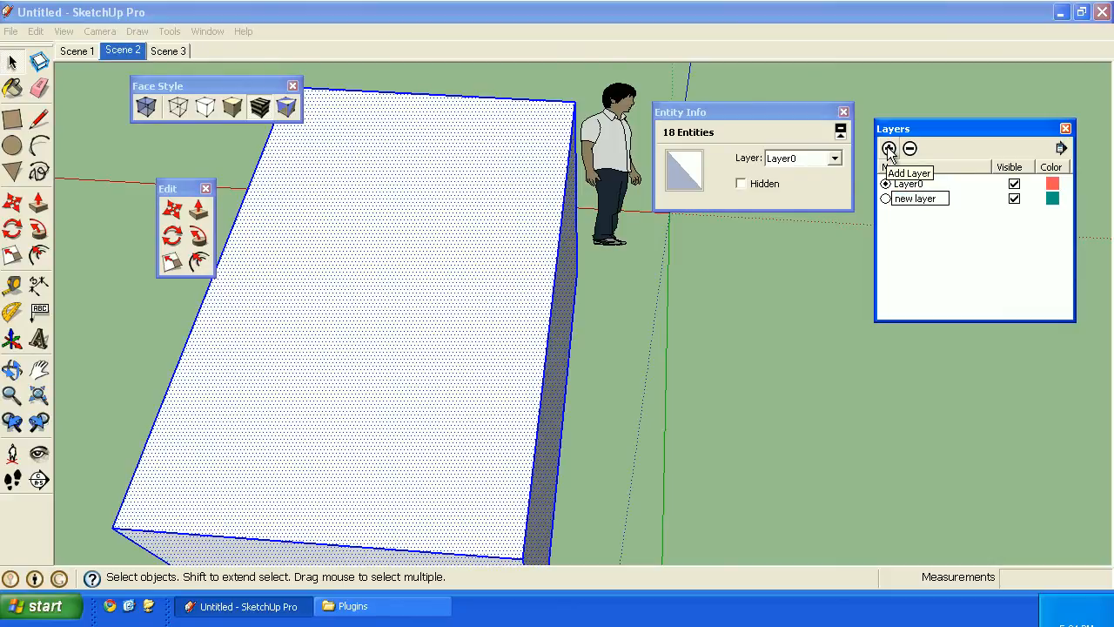
pyautogui.click(833, 158)
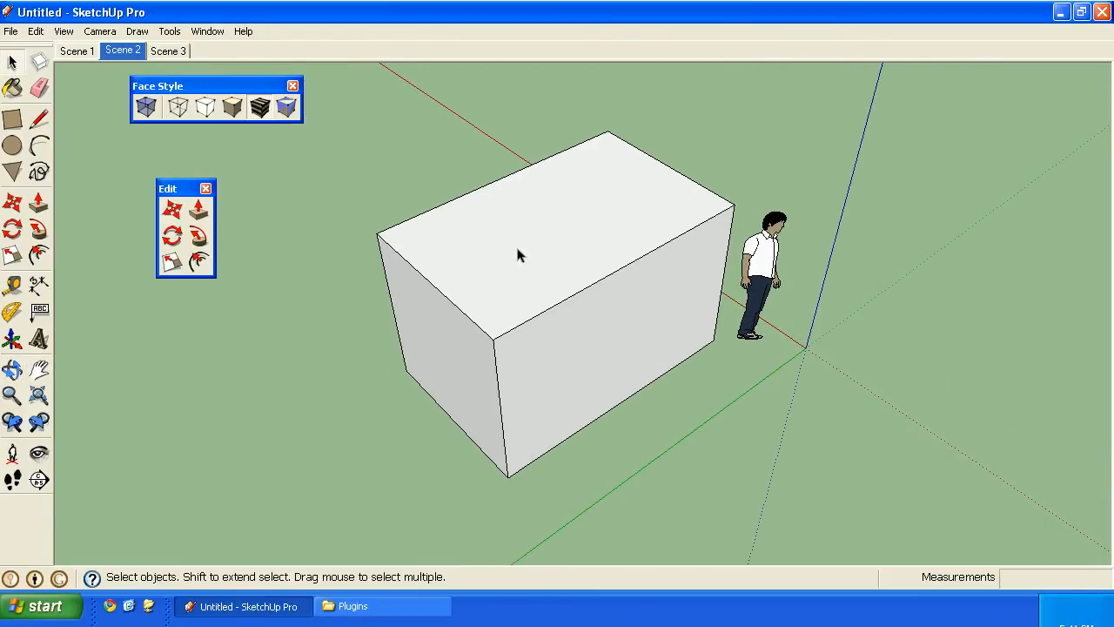
pyautogui.rightClick(518, 255)
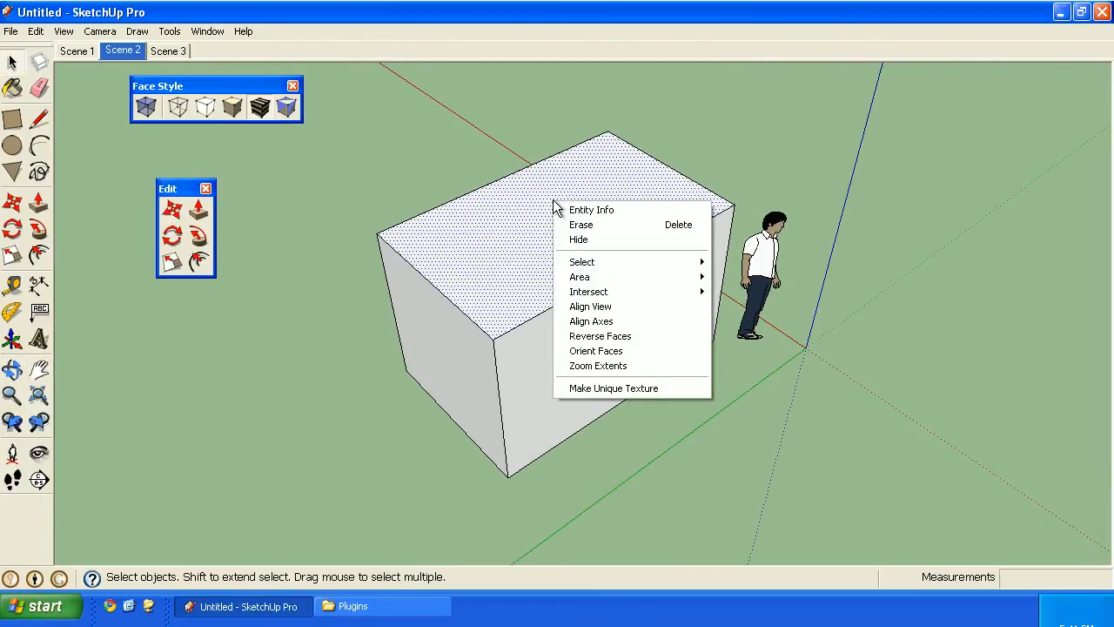
pyautogui.moveTo(688, 310)
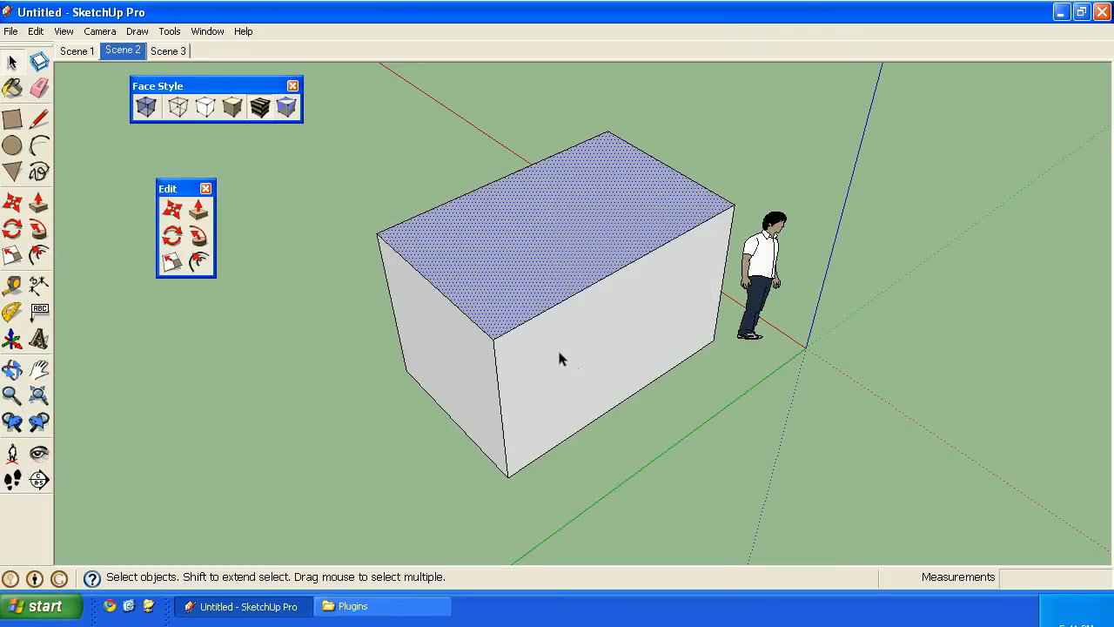
pyautogui.rightClick(479, 366)
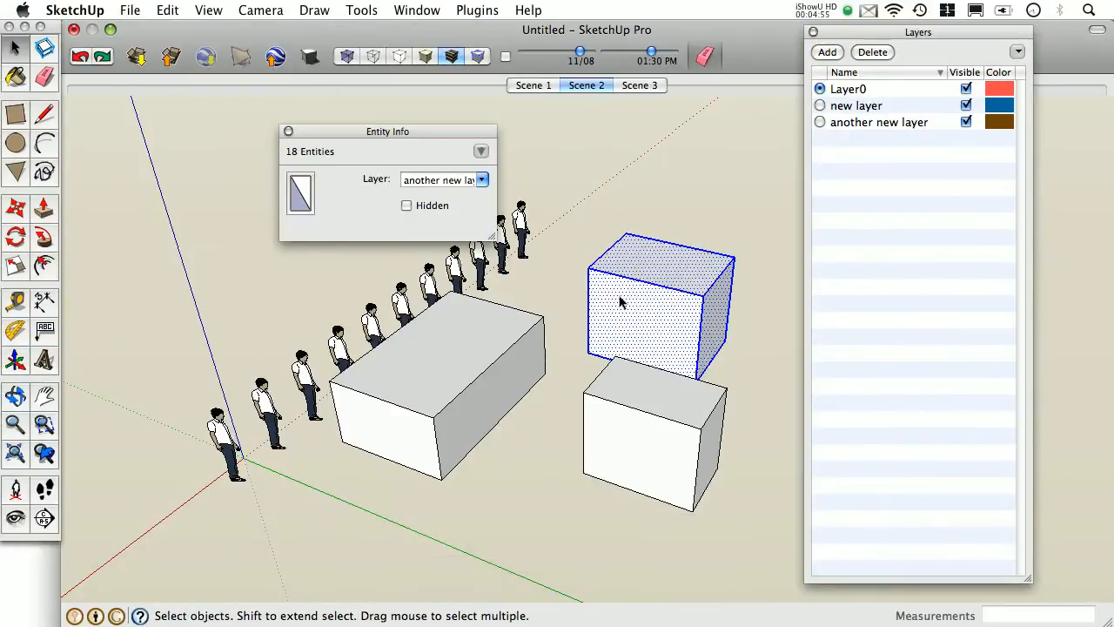
pyautogui.rightClick(622, 300)
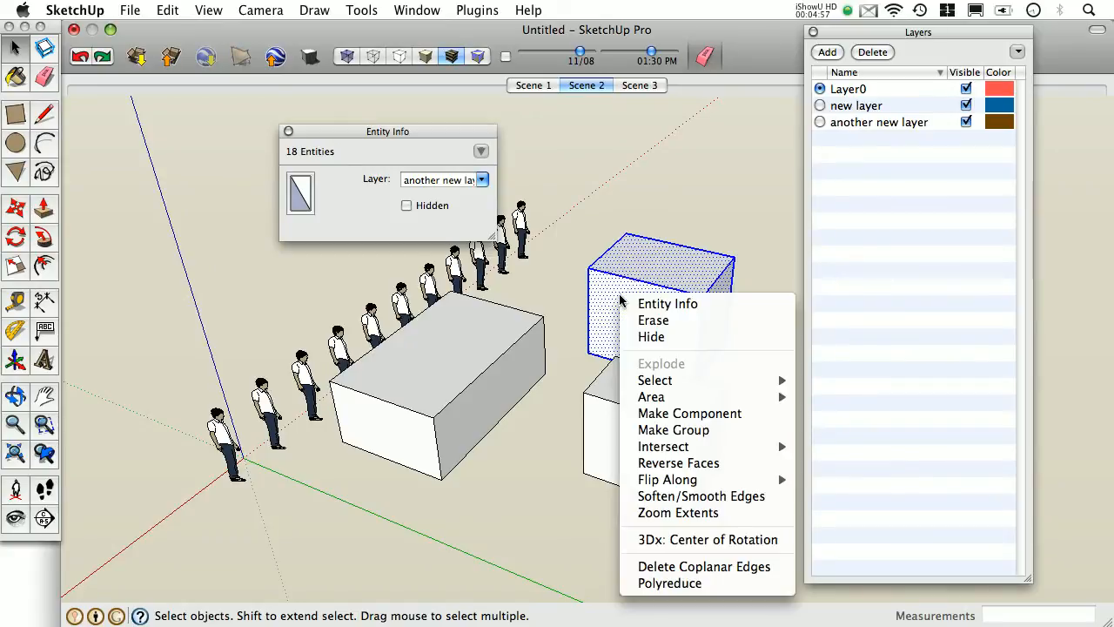
pyautogui.moveTo(678, 462)
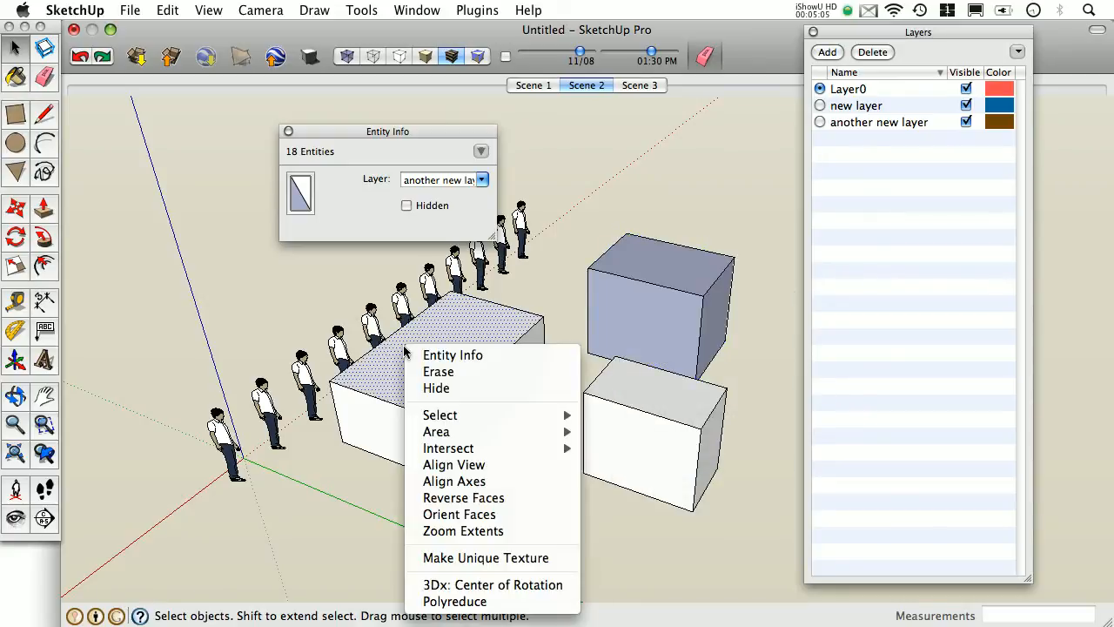
pyautogui.moveTo(463, 497)
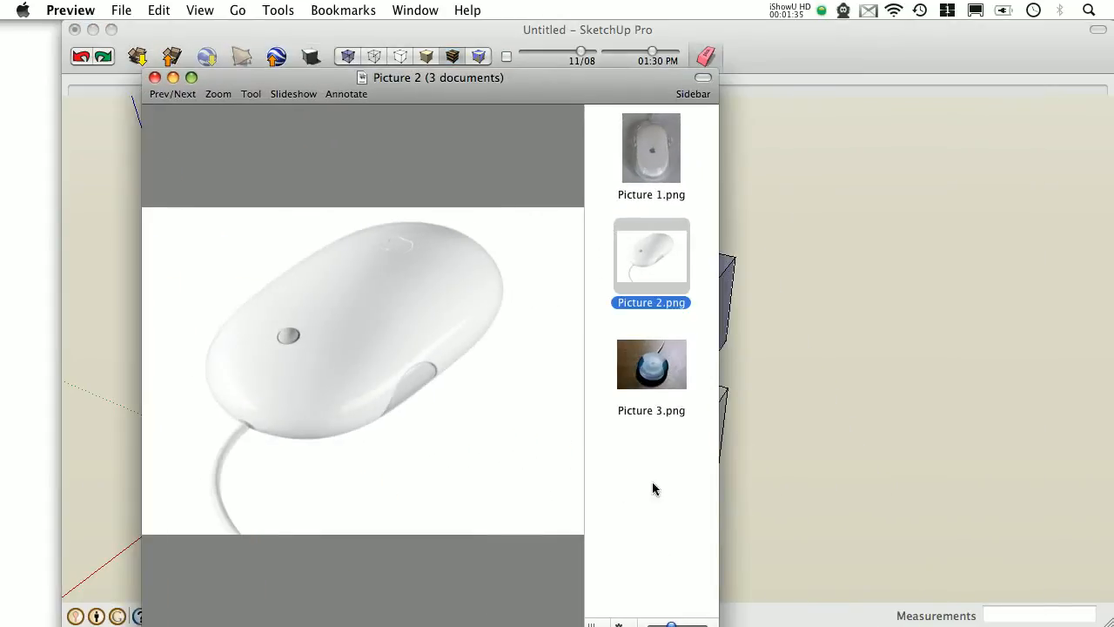
# Step: Browse Preview's sidebar from Picture 1.png to Picture 3.png, the crossed-out round mouse
pyautogui.moveTo(295, 361); pyautogui.dragTo(299, 416)
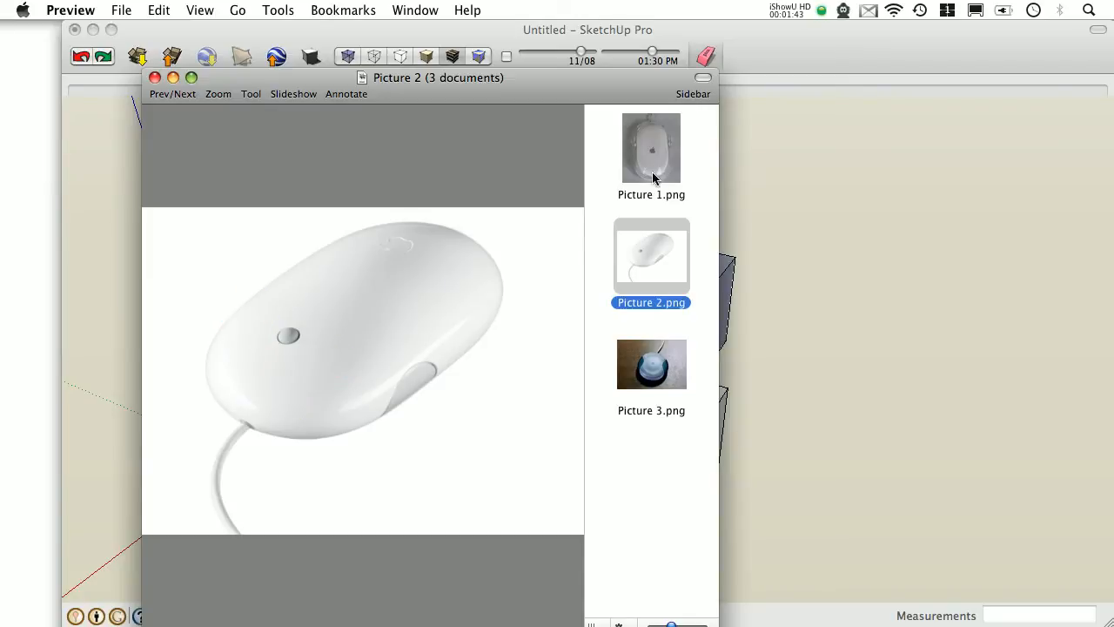
pyautogui.click(651, 147)
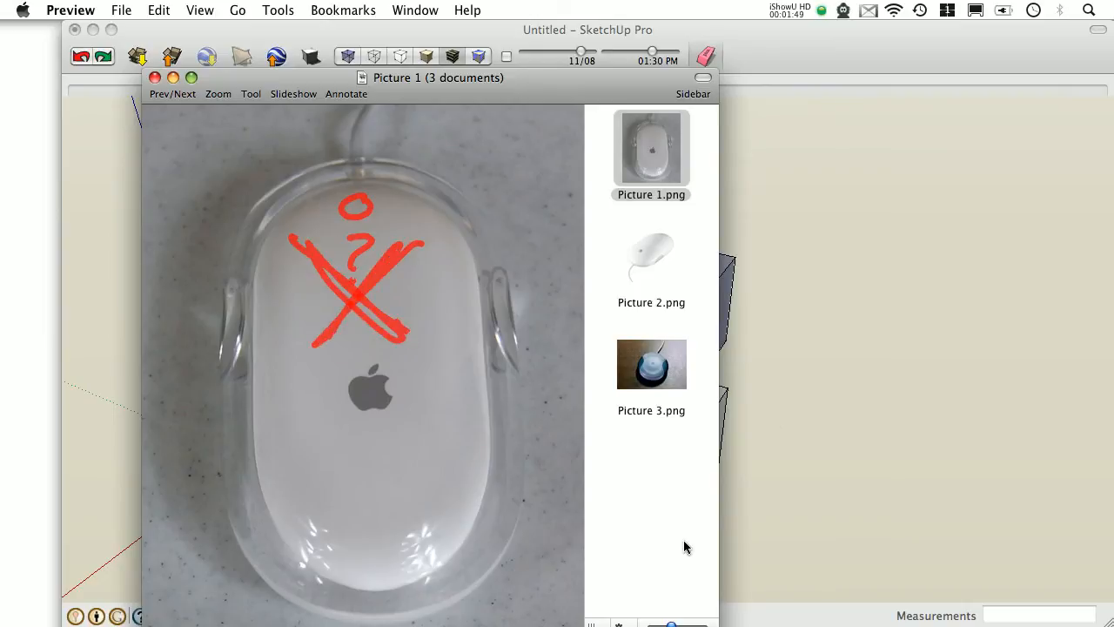
pyautogui.click(651, 364)
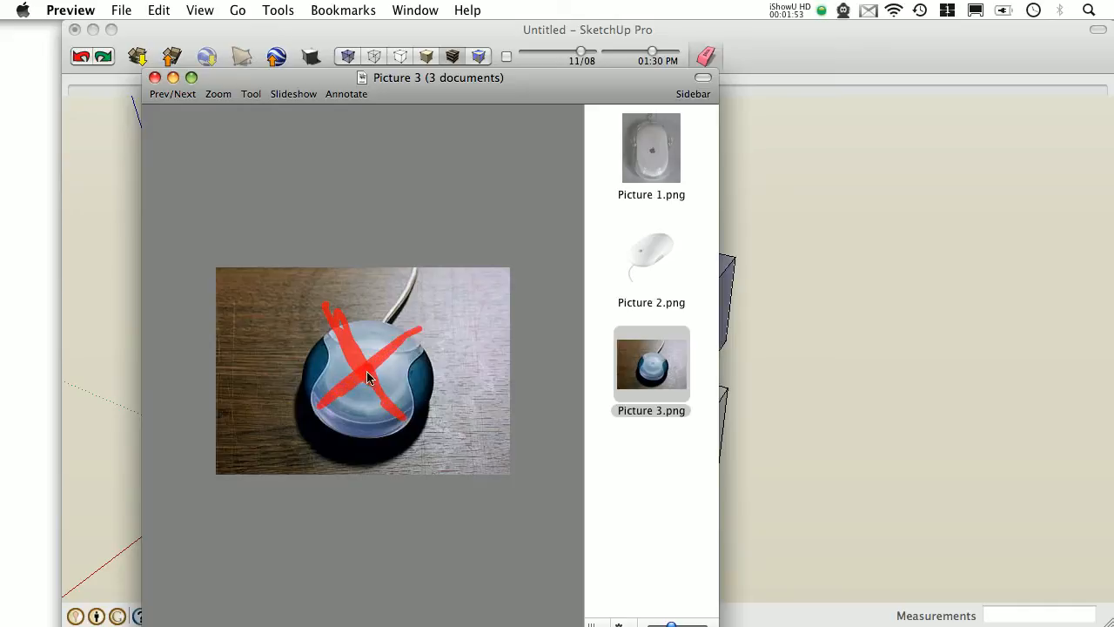
pyautogui.click(651, 252)
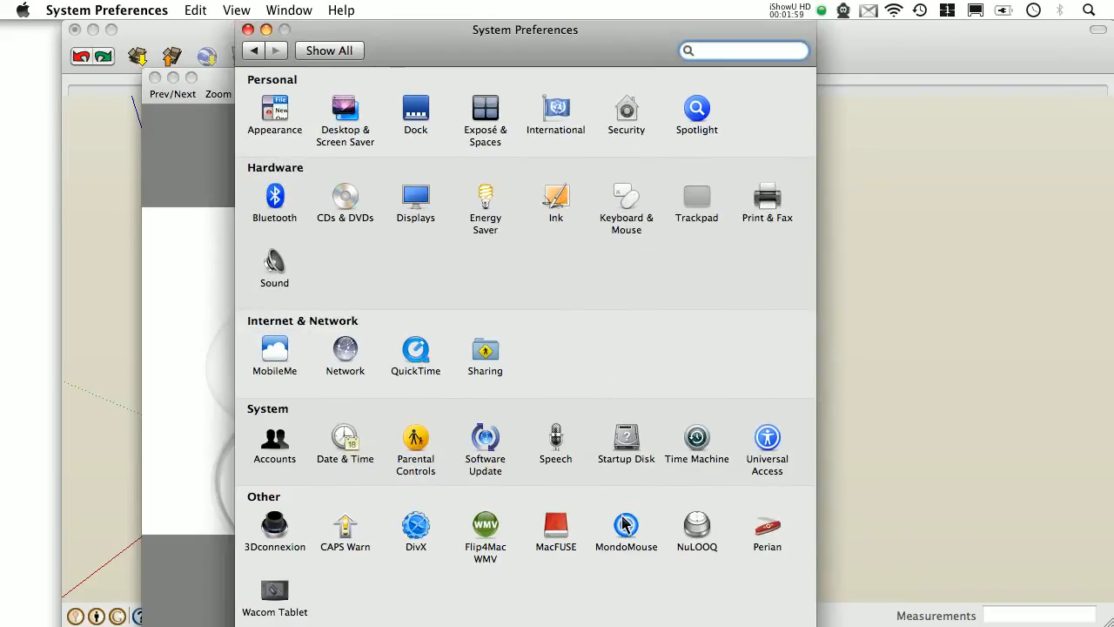
pyautogui.moveTo(626, 209)
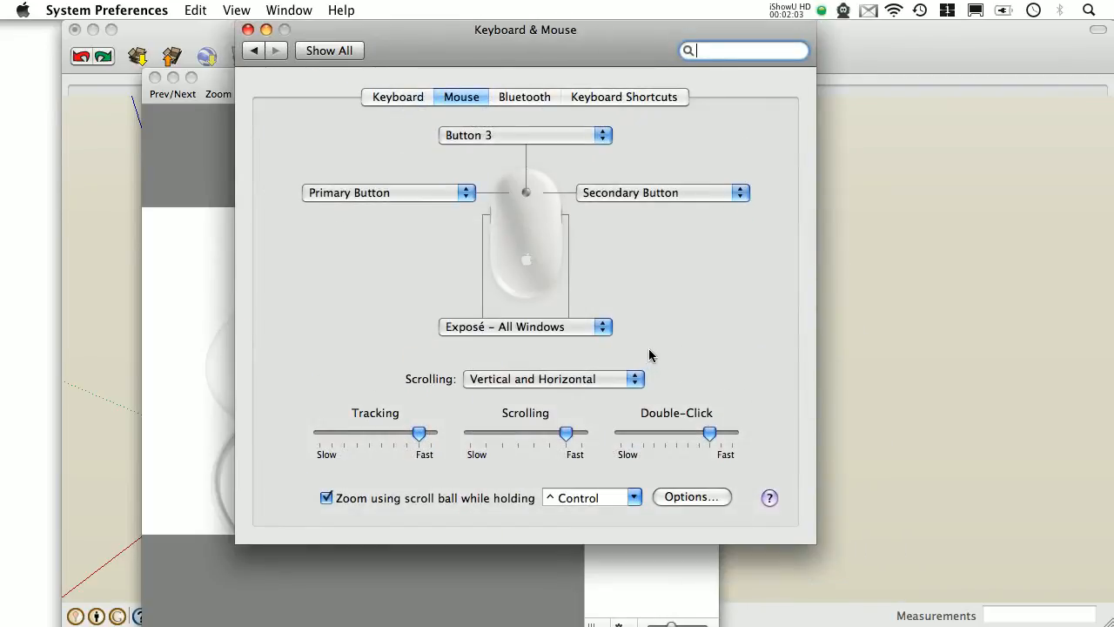
pyautogui.moveTo(631, 198)
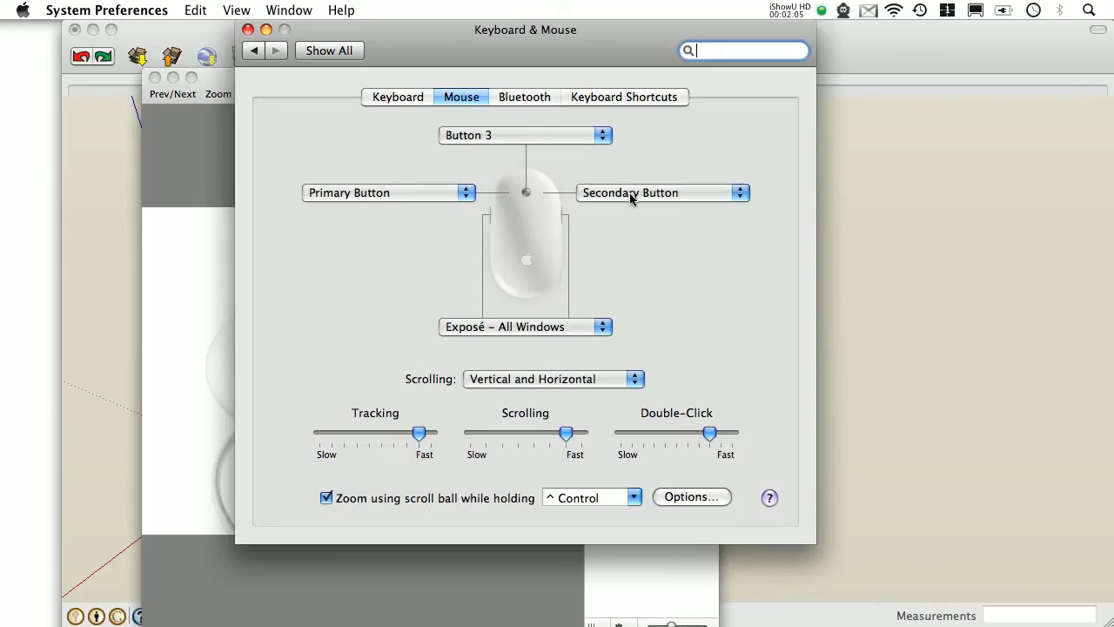
pyautogui.moveTo(670, 217)
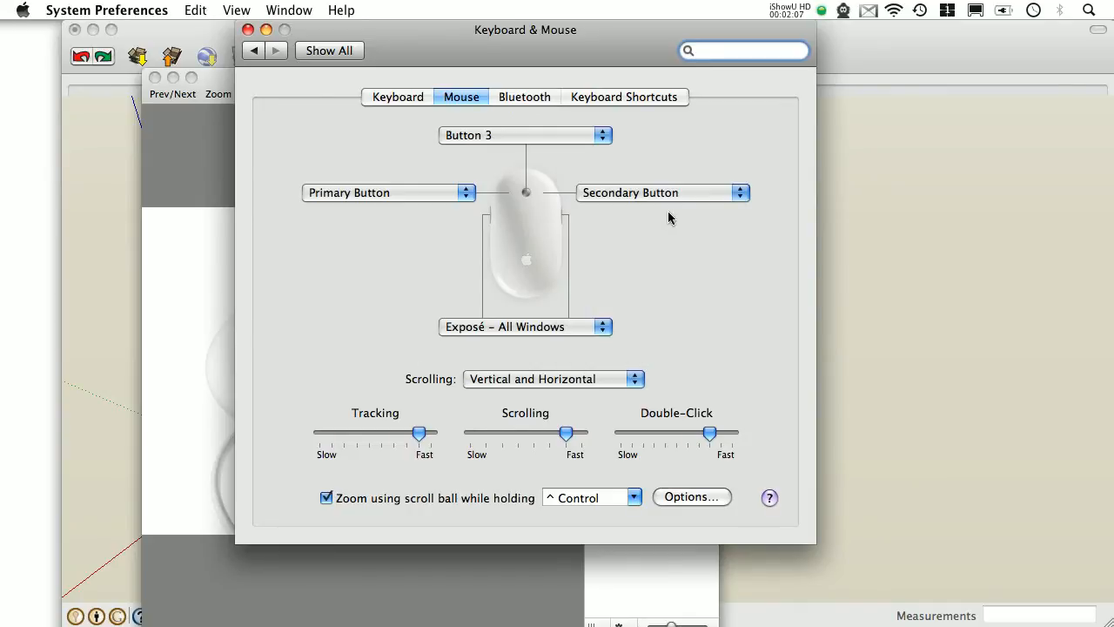
# Step: Show the Mouse page of Keyboard & Mouse preferences with its button assignments
pyautogui.click(744, 50)
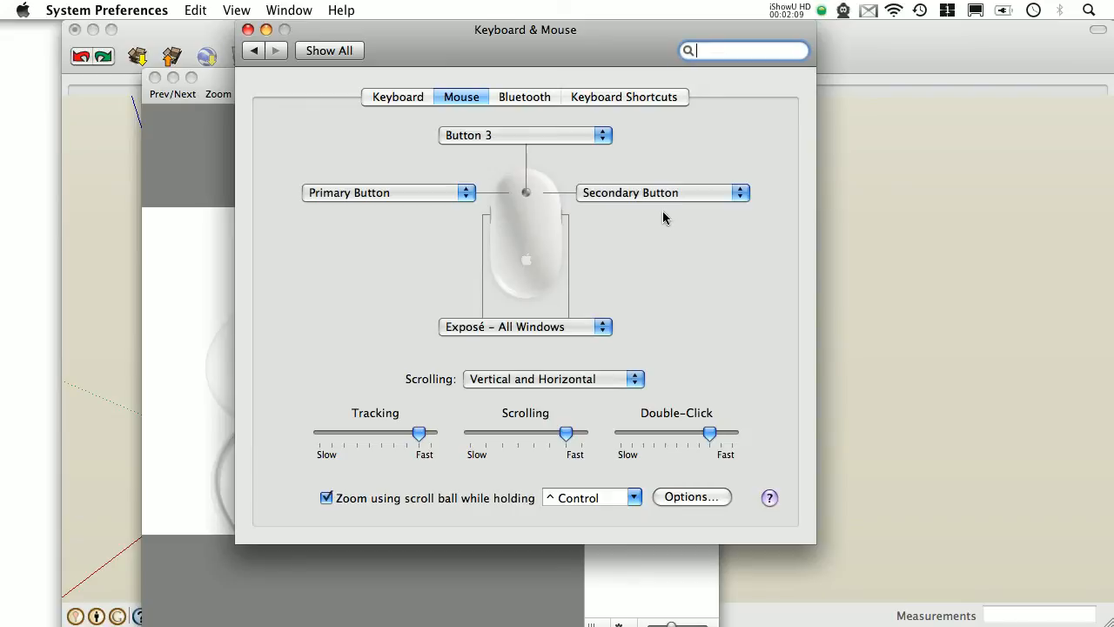
pyautogui.moveTo(651, 218)
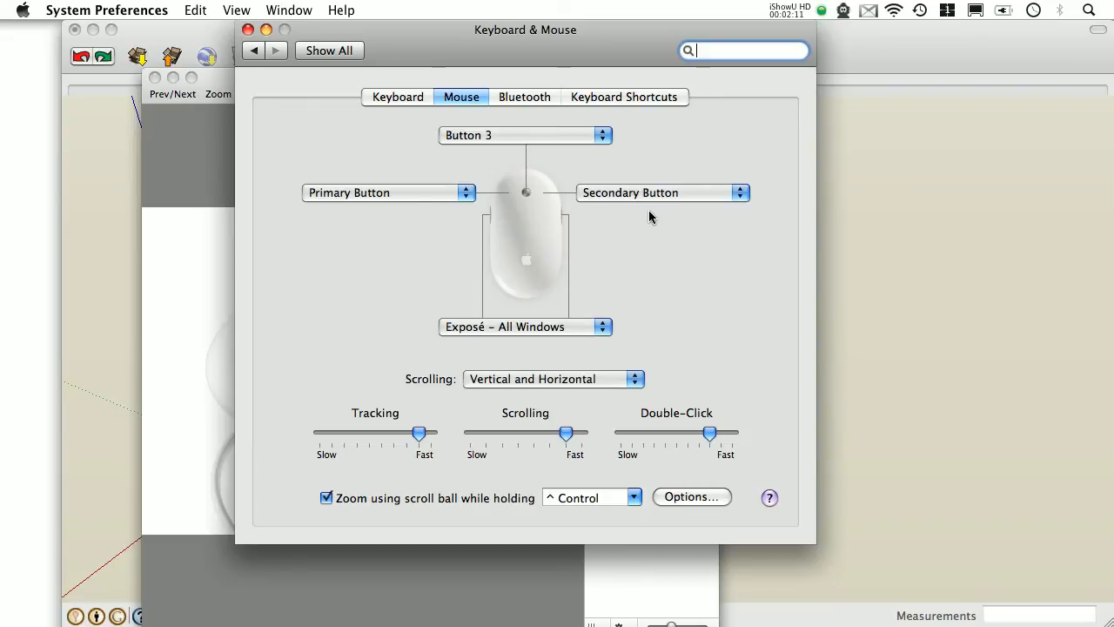
pyautogui.moveTo(642, 220)
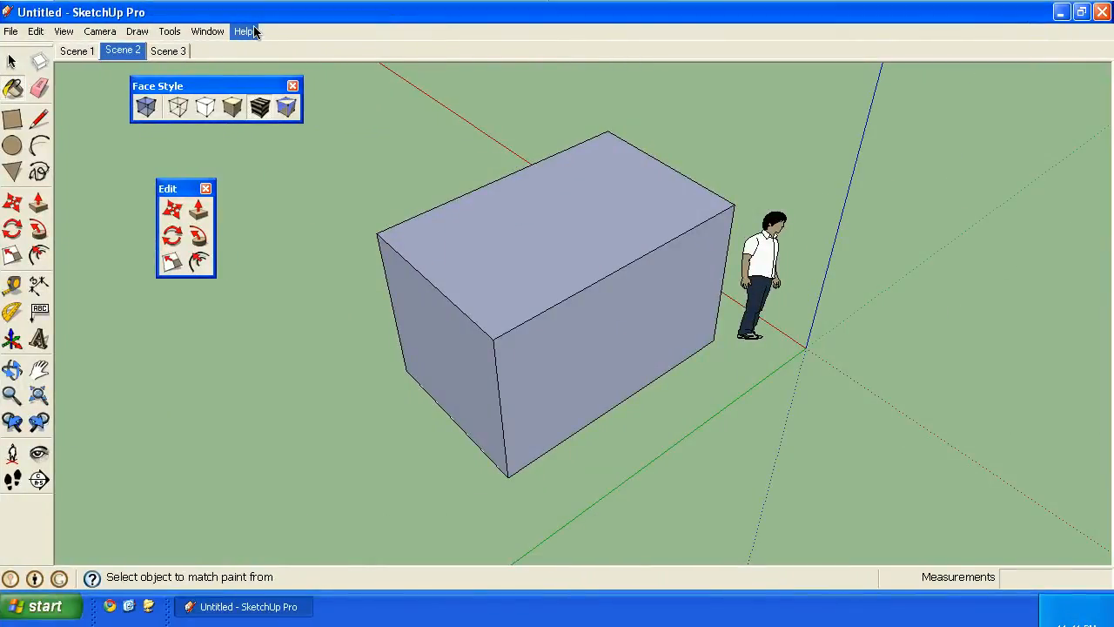
pyautogui.moveTo(202, 31)
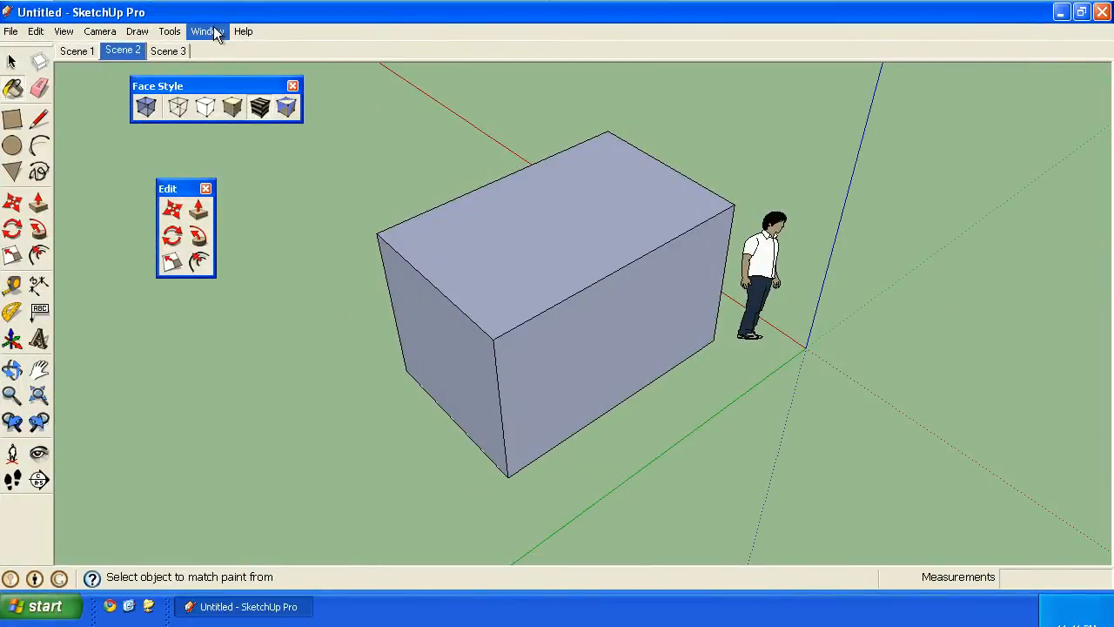
# Step: Open the Materials browser from the Window menu on Windows, then on the Mac
pyautogui.click(207, 31)
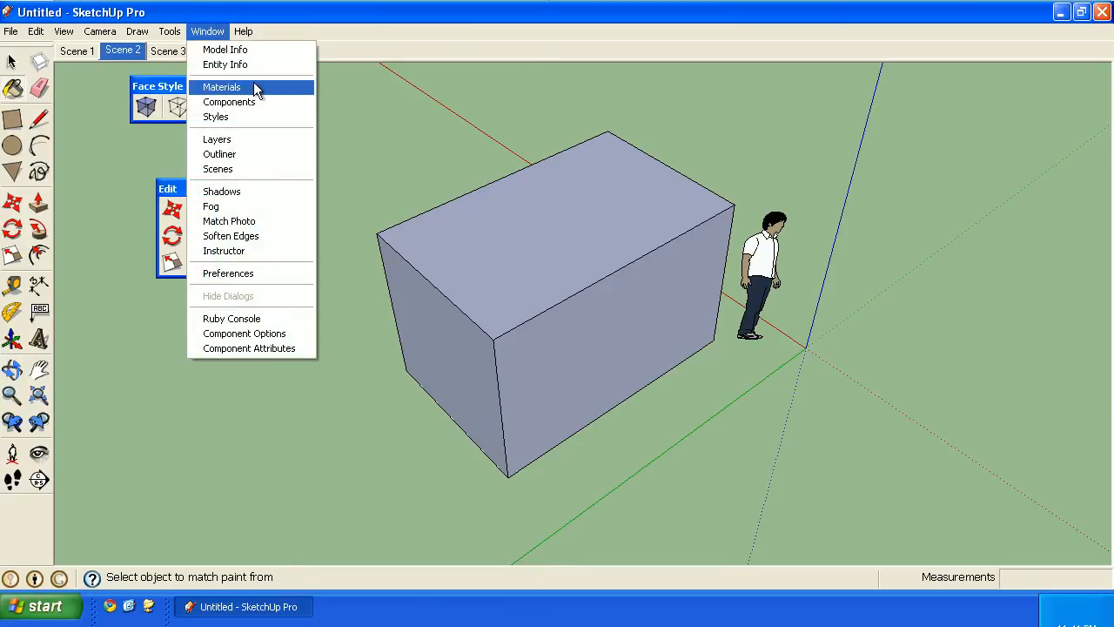
pyautogui.moveTo(221, 50)
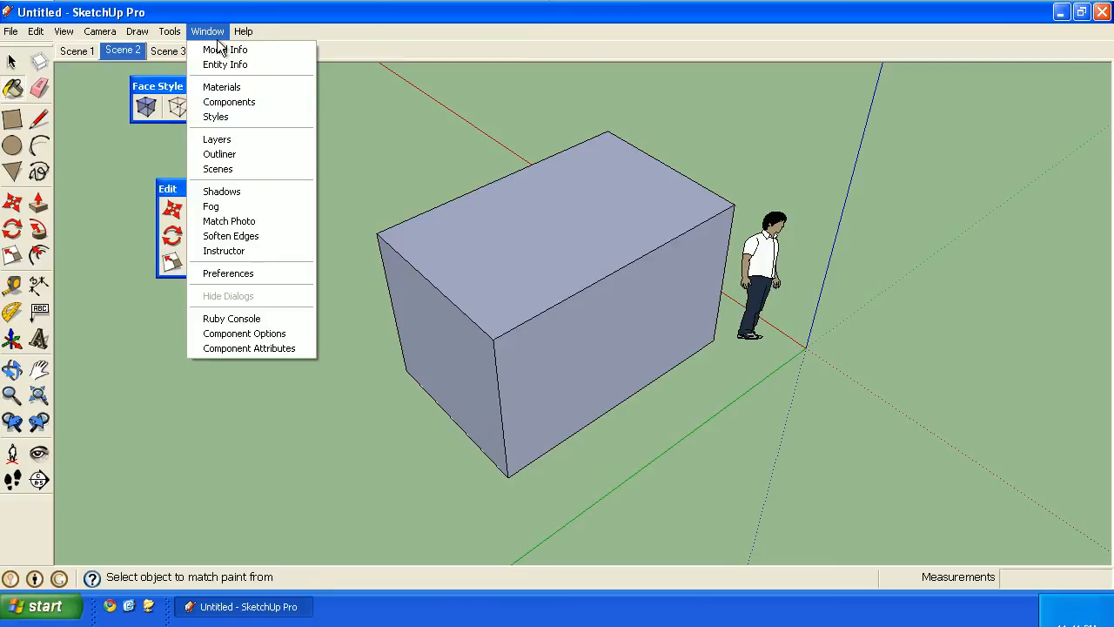
pyautogui.moveTo(221, 86)
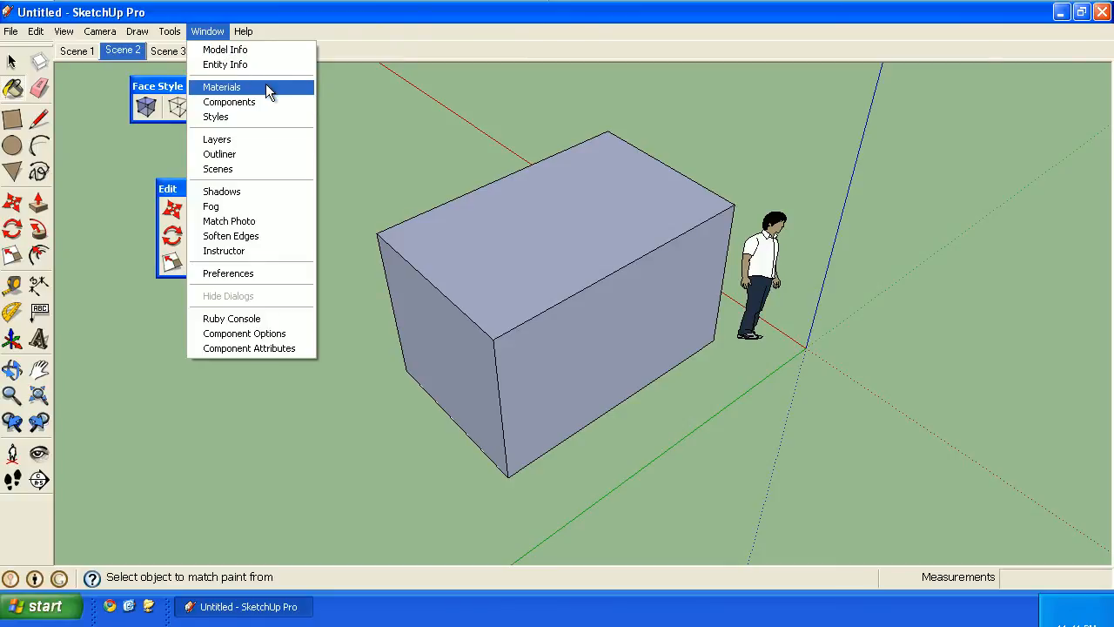
pyautogui.click(221, 87)
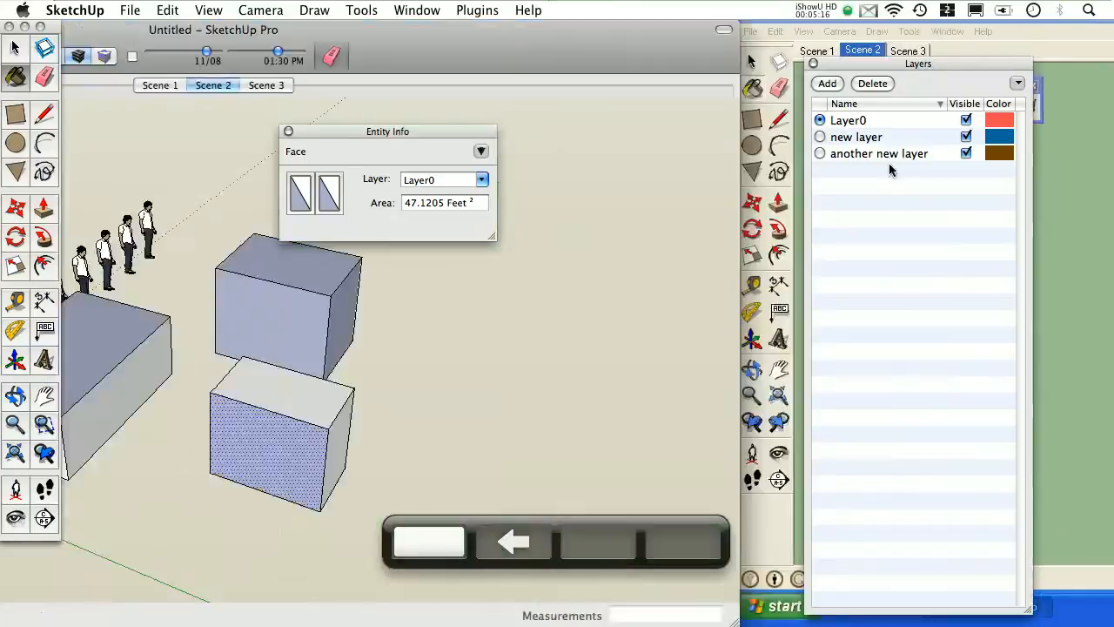
pyautogui.click(416, 9)
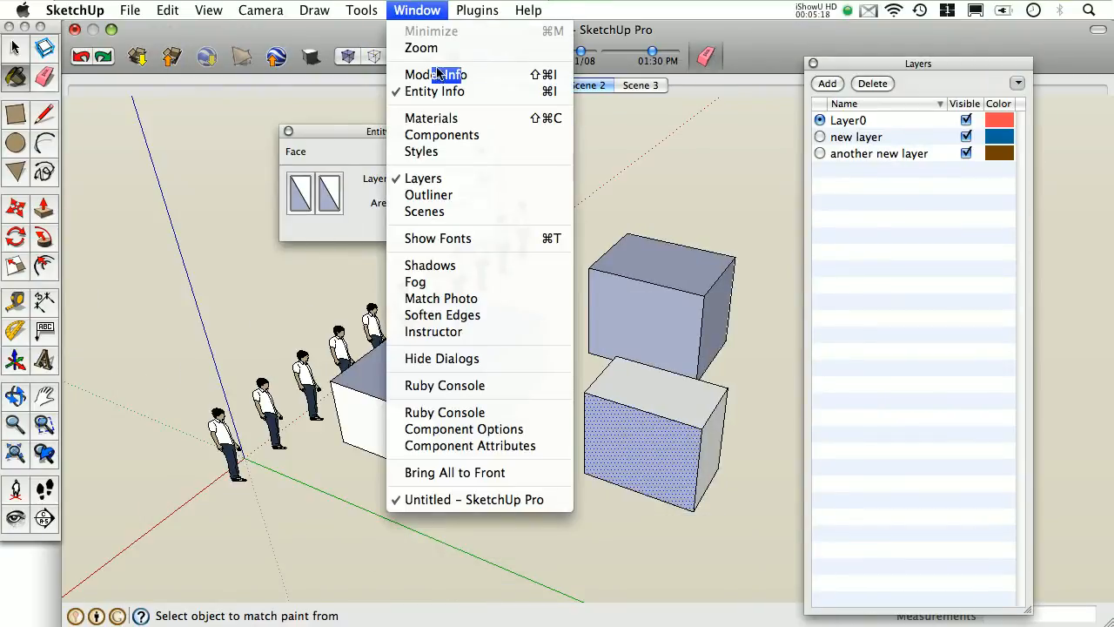
pyautogui.click(430, 117)
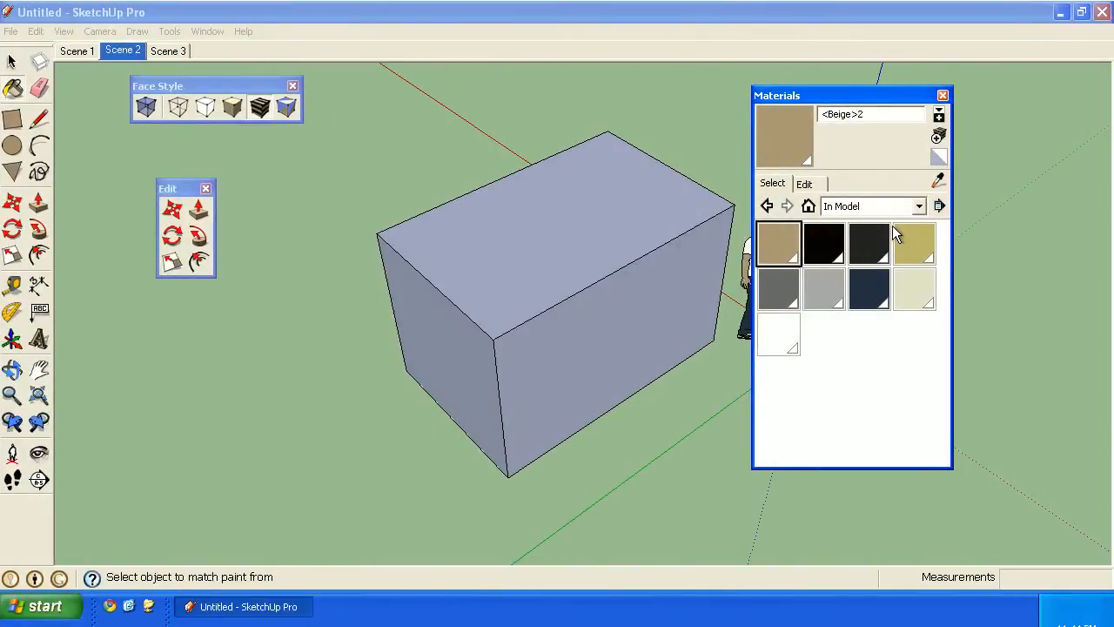
# Step: View the Asphalt and Concrete library, then return Home to the In Model materials
pyautogui.click(919, 206)
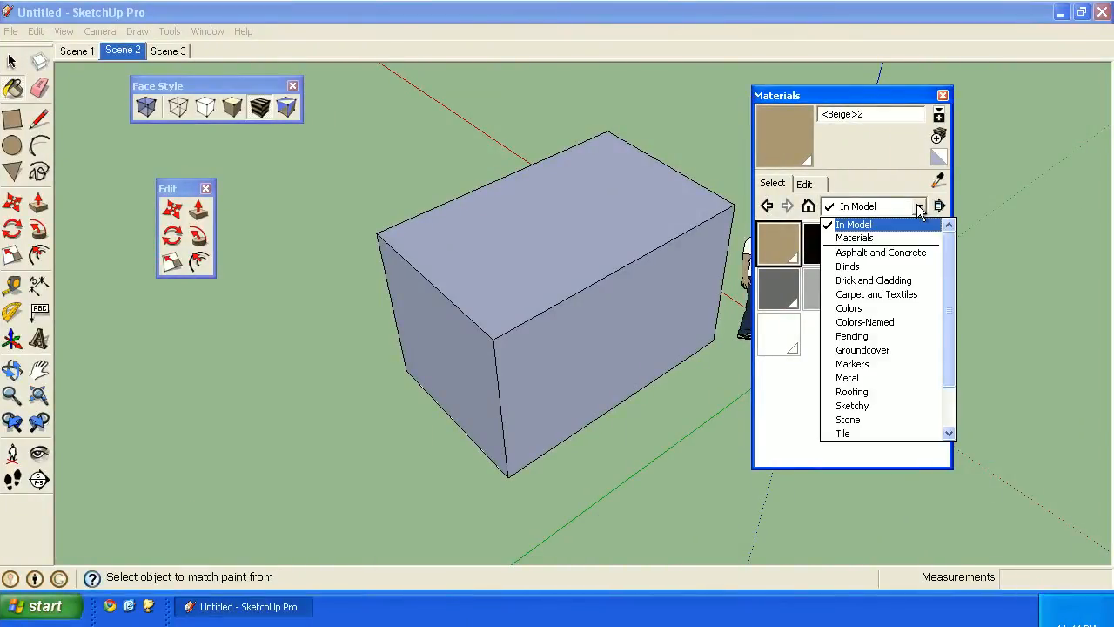
pyautogui.moveTo(879, 253)
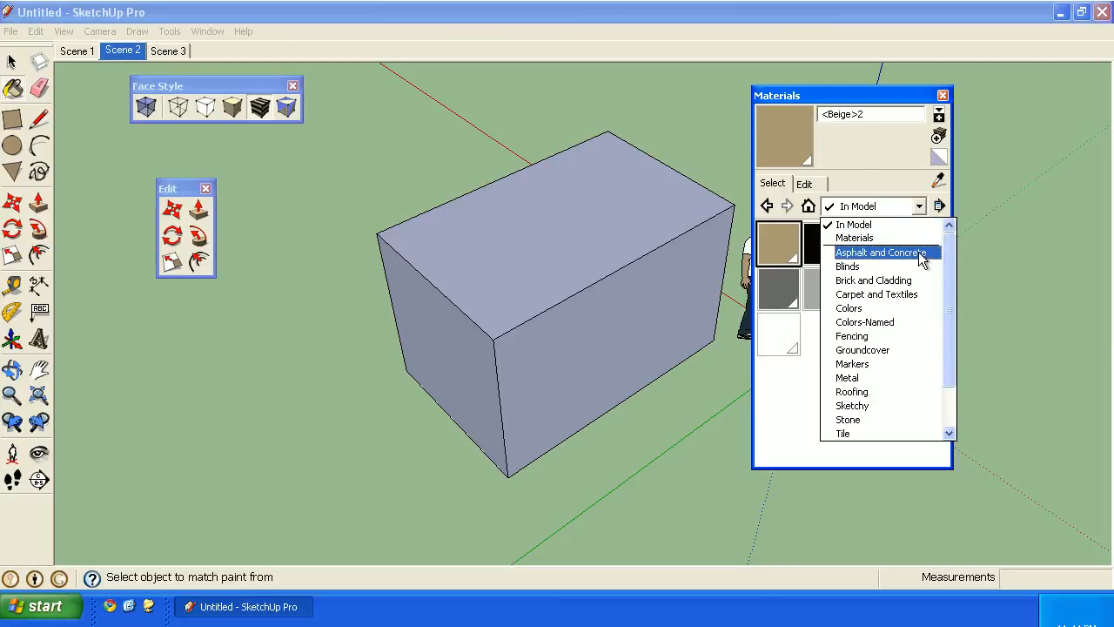
pyautogui.click(880, 252)
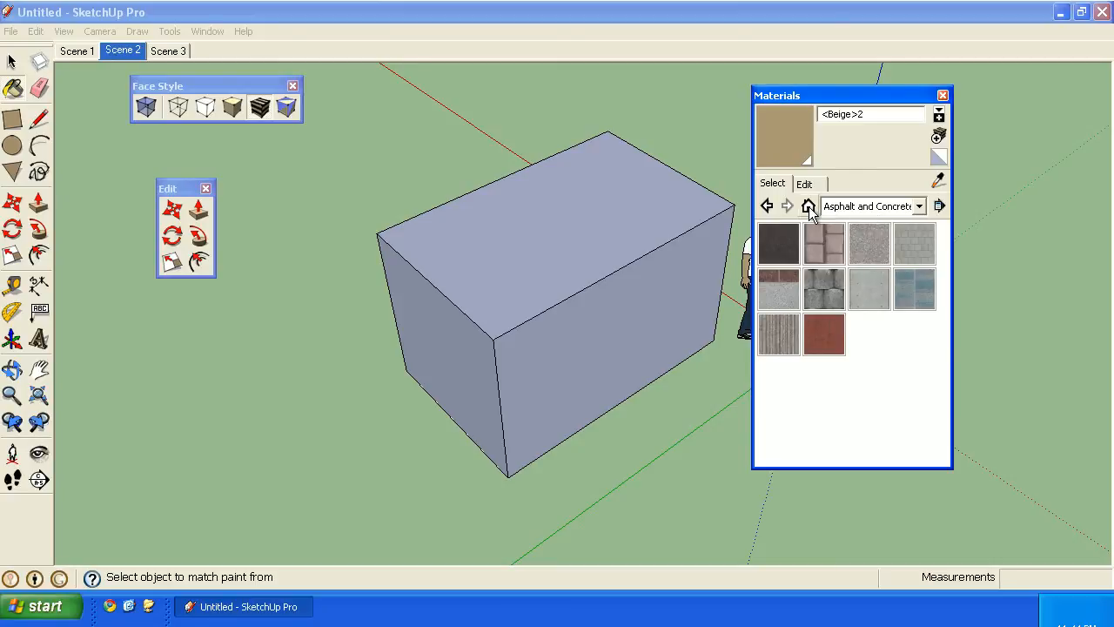
pyautogui.click(807, 207)
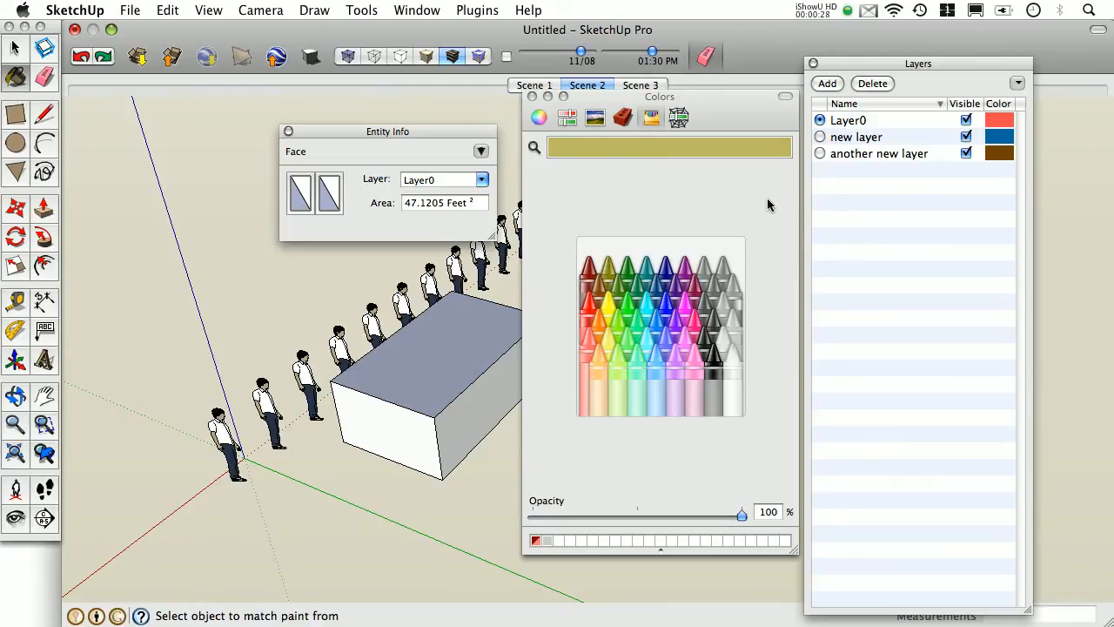
pyautogui.moveTo(626, 126)
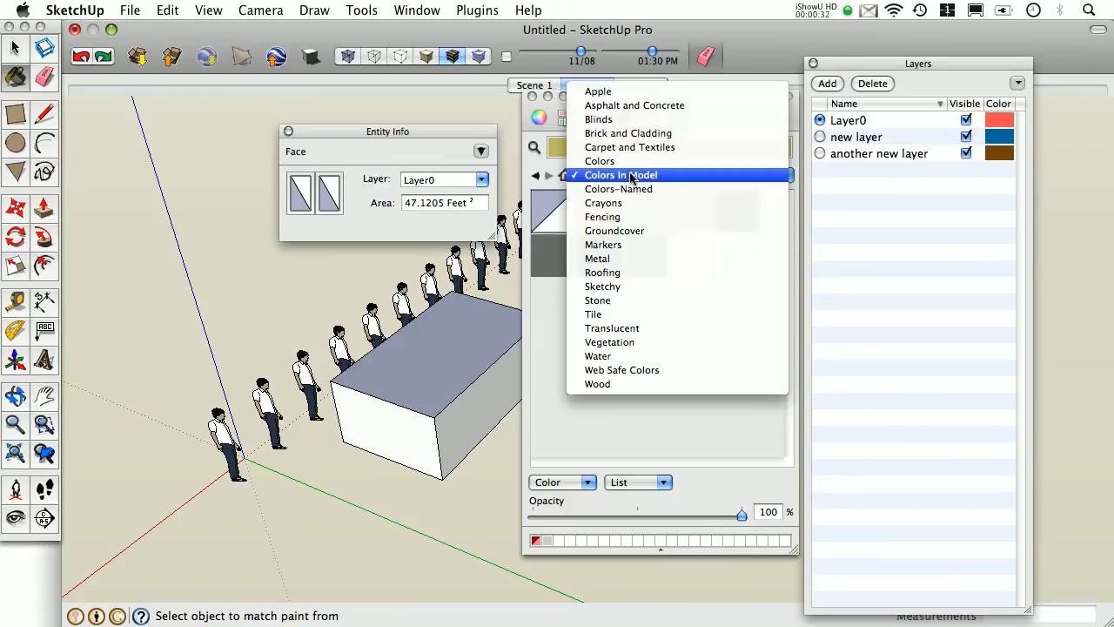
# Step: Choose Colors In Model in the Mac Colors panel's collection dropdown
pyautogui.click(619, 175)
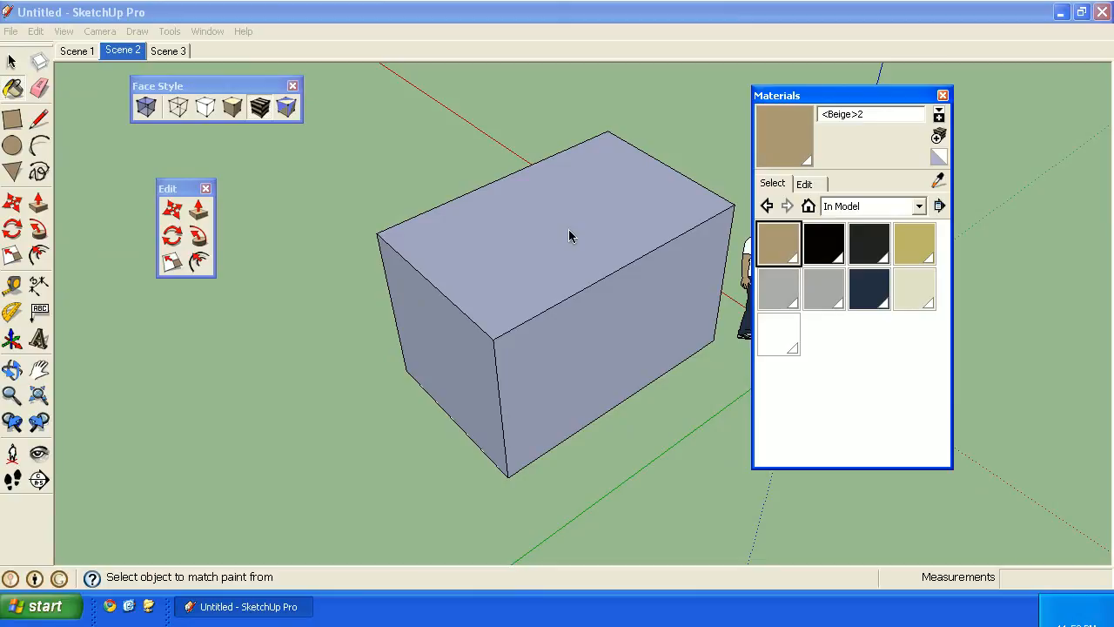
pyautogui.moveTo(834, 224)
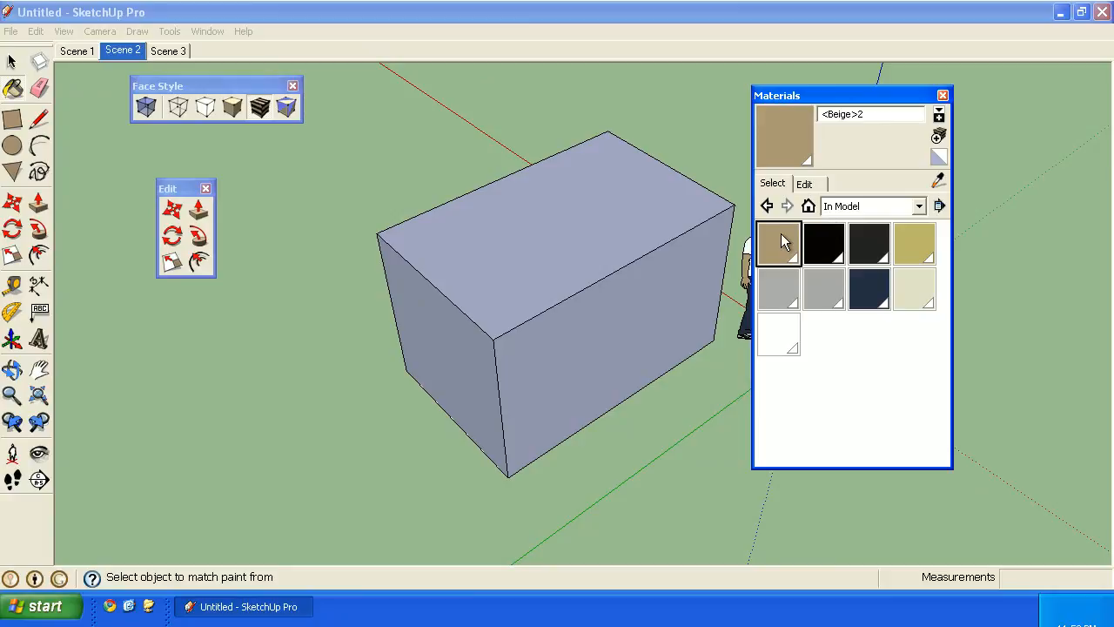
pyautogui.moveTo(817, 313)
pyautogui.write('myB')
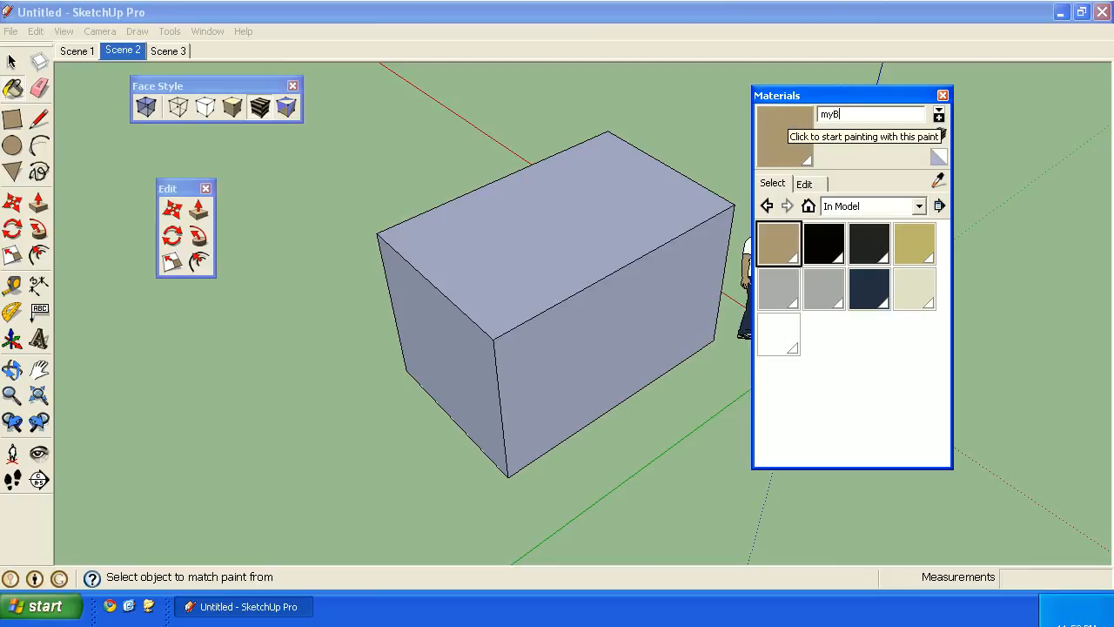
# Step: Finish naming the beige material myBeige and adjust its colour lightness in the Edit tab
pyautogui.write('eige')
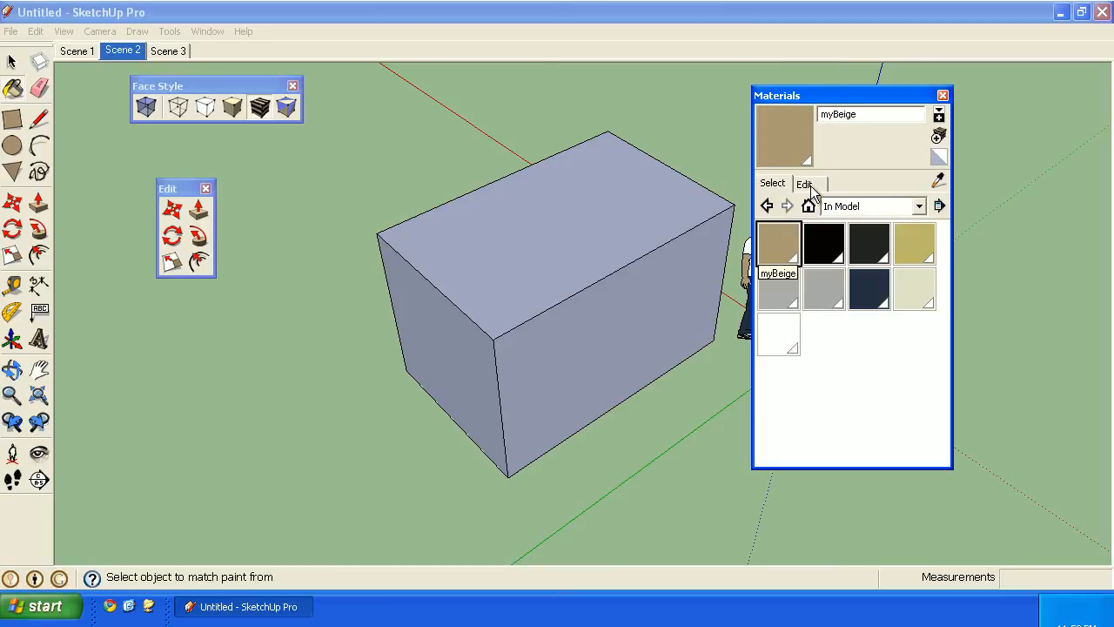
pyautogui.click(803, 183)
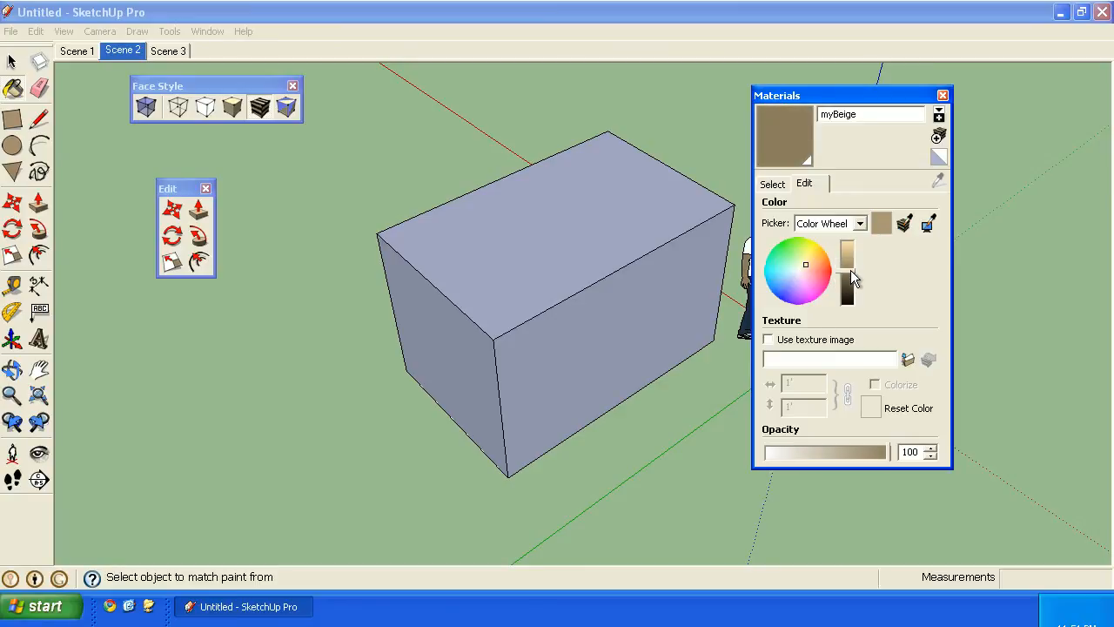
pyautogui.click(772, 182)
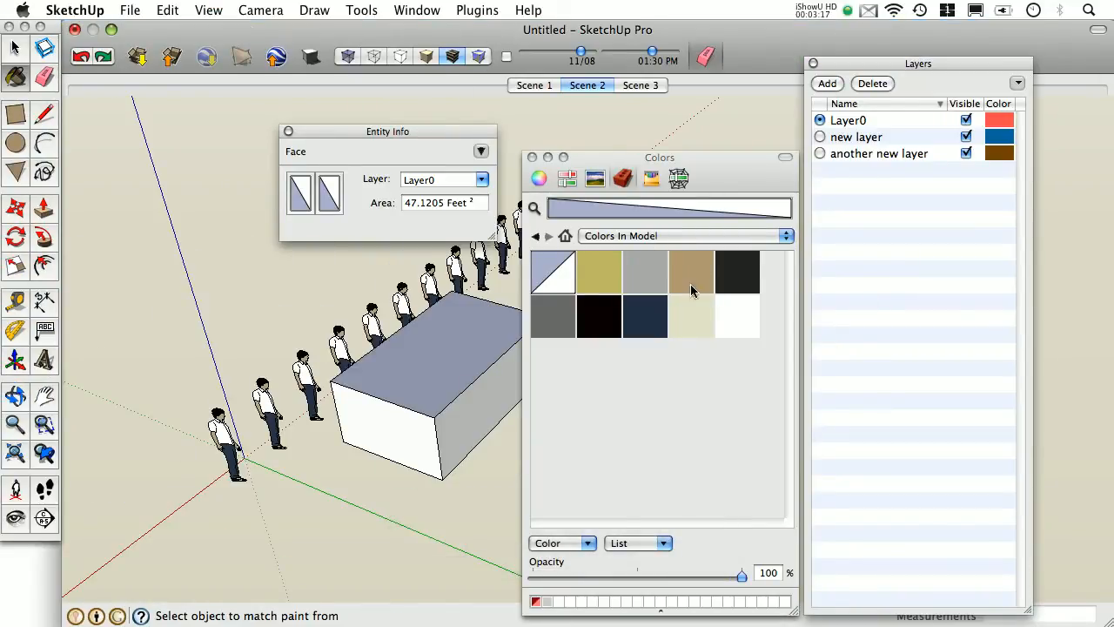
# Step: Edit the beige swatch from its context menu and drag Opacity down to 50%
pyautogui.rightClick(690, 271)
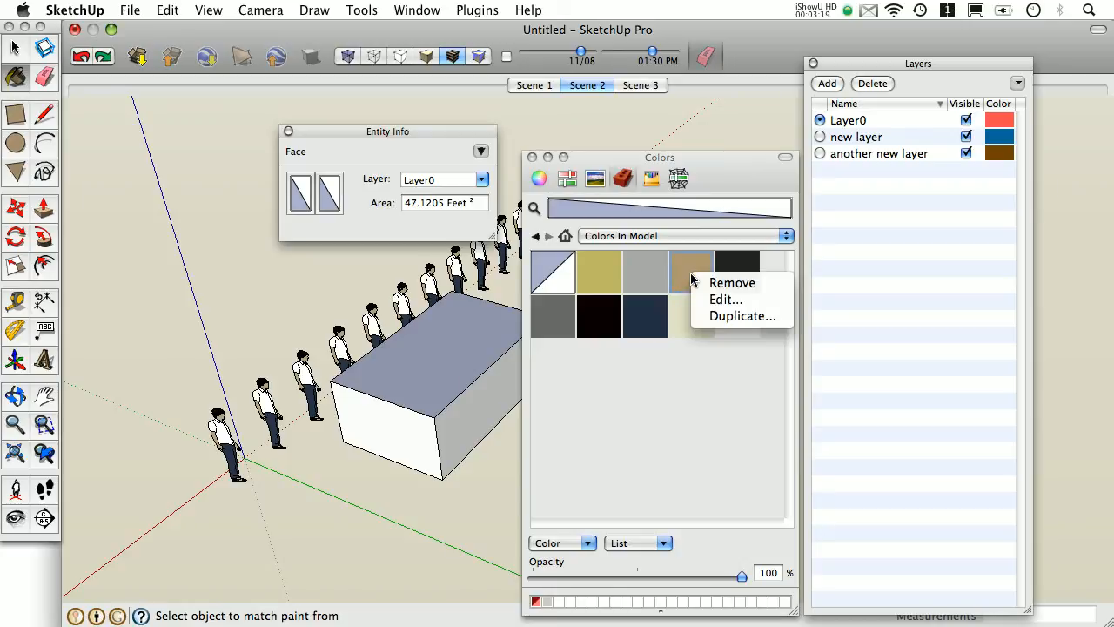
pyautogui.click(725, 298)
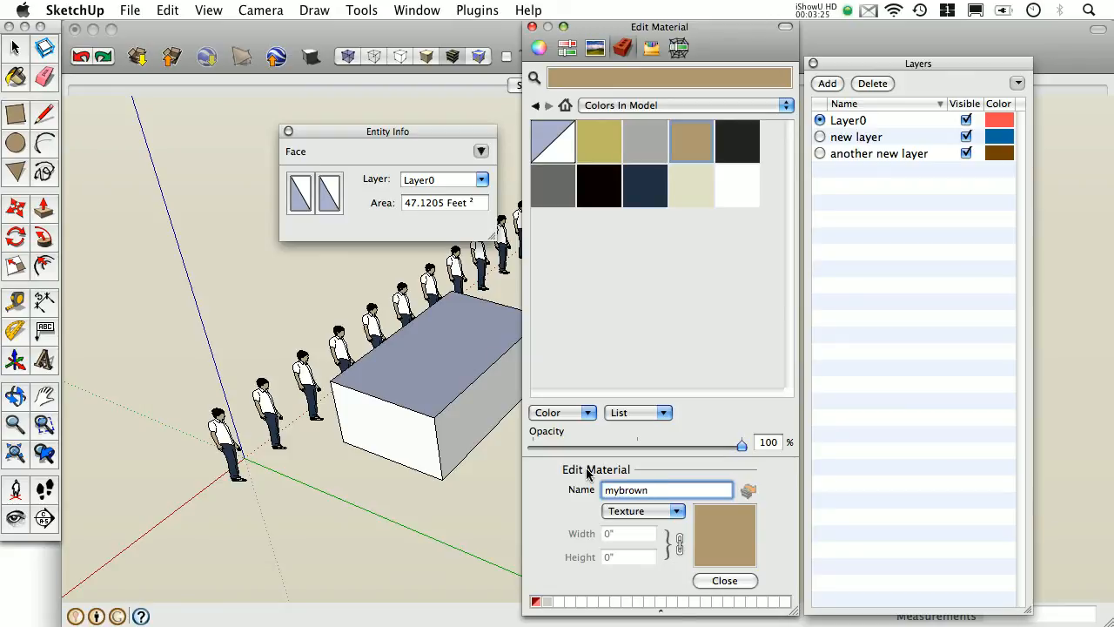
pyautogui.moveTo(742, 445); pyautogui.dragTo(609, 446)
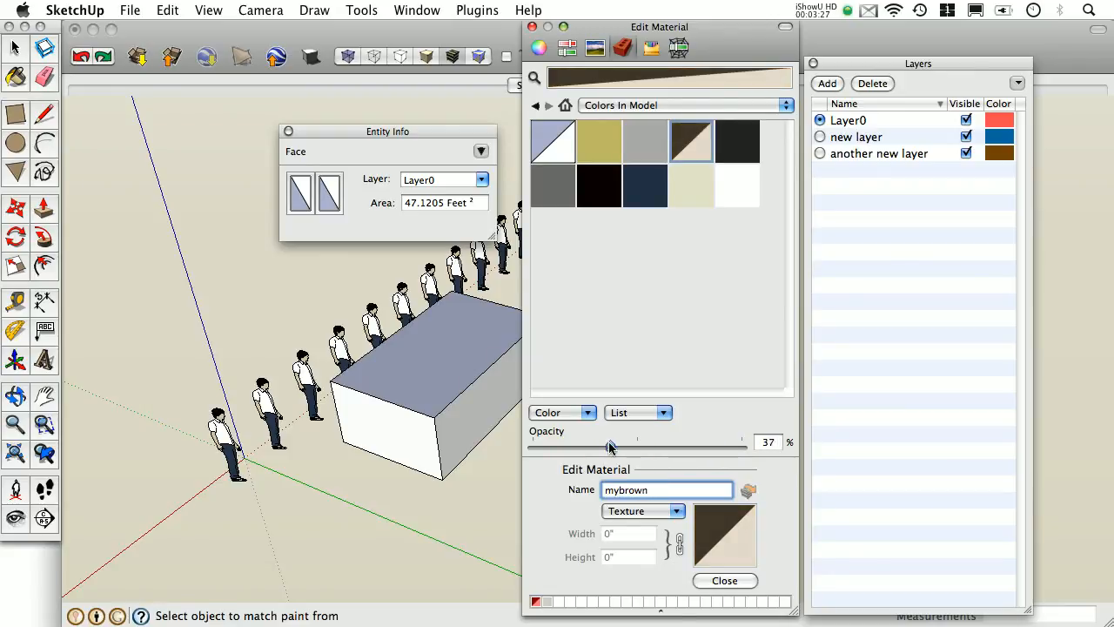
pyautogui.moveTo(611, 446); pyautogui.dragTo(633, 445)
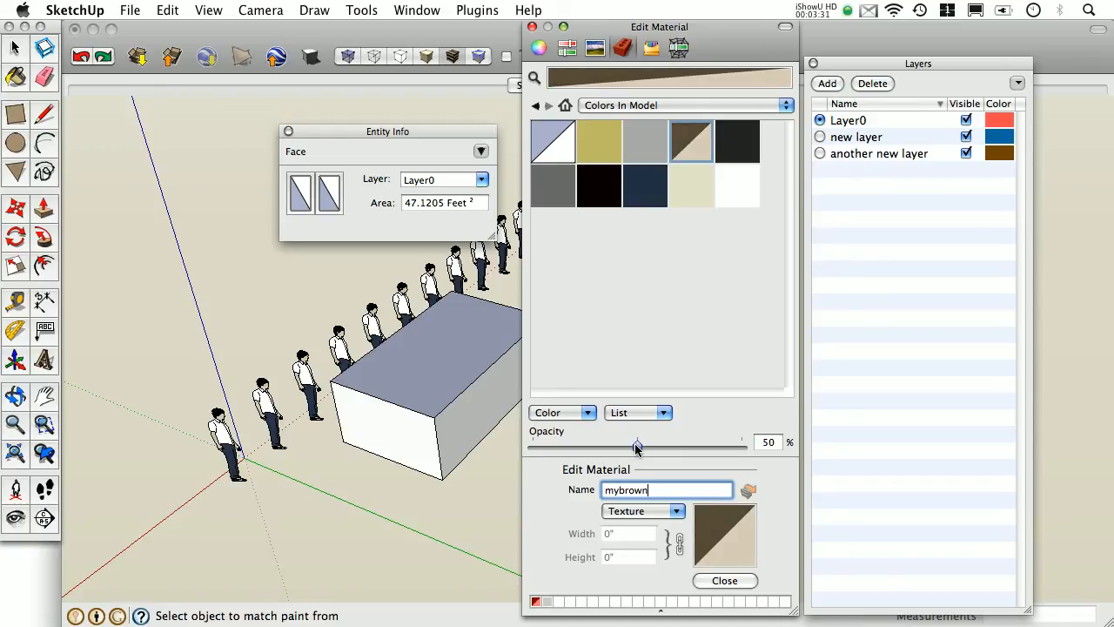
pyautogui.moveTo(736, 588)
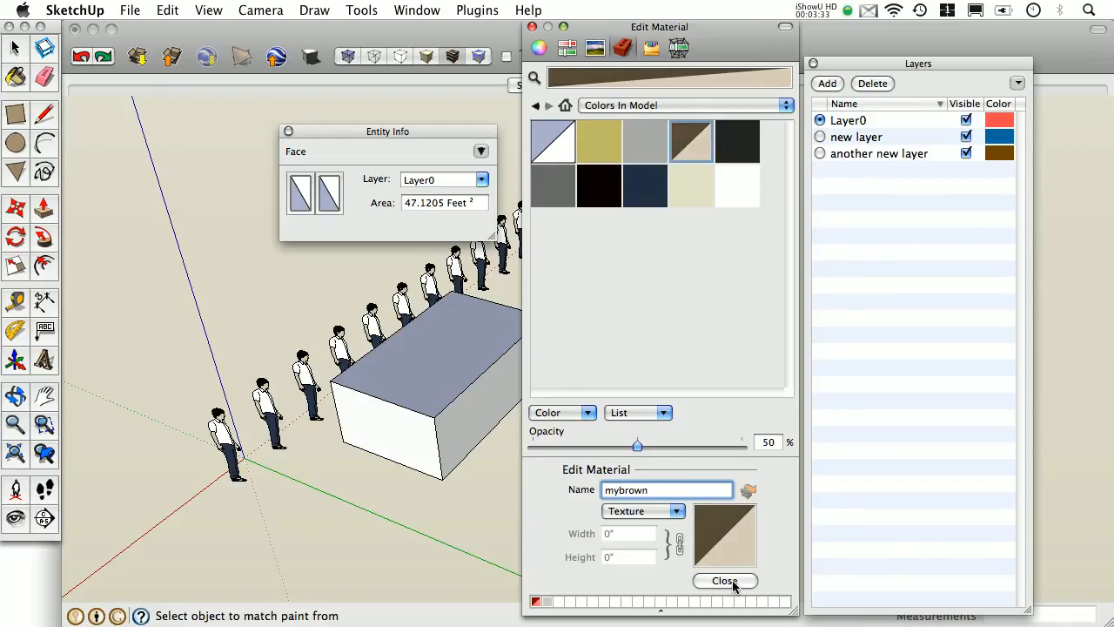